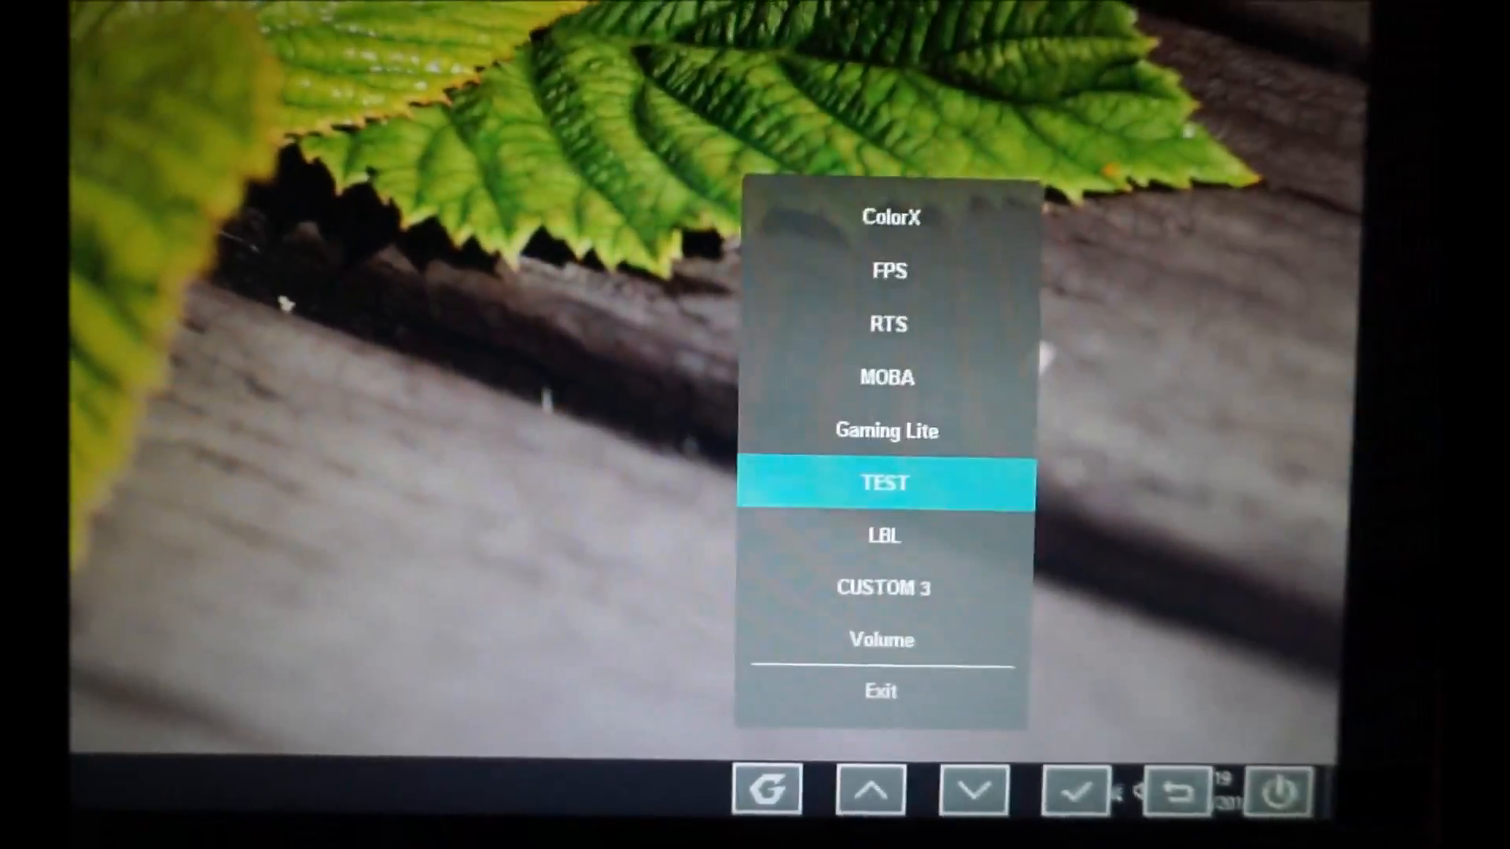
Step: Step through the gaming mode presets down to MOBA and Gaming Lite
{"action": "left_click", "coordinate": [972, 790]}
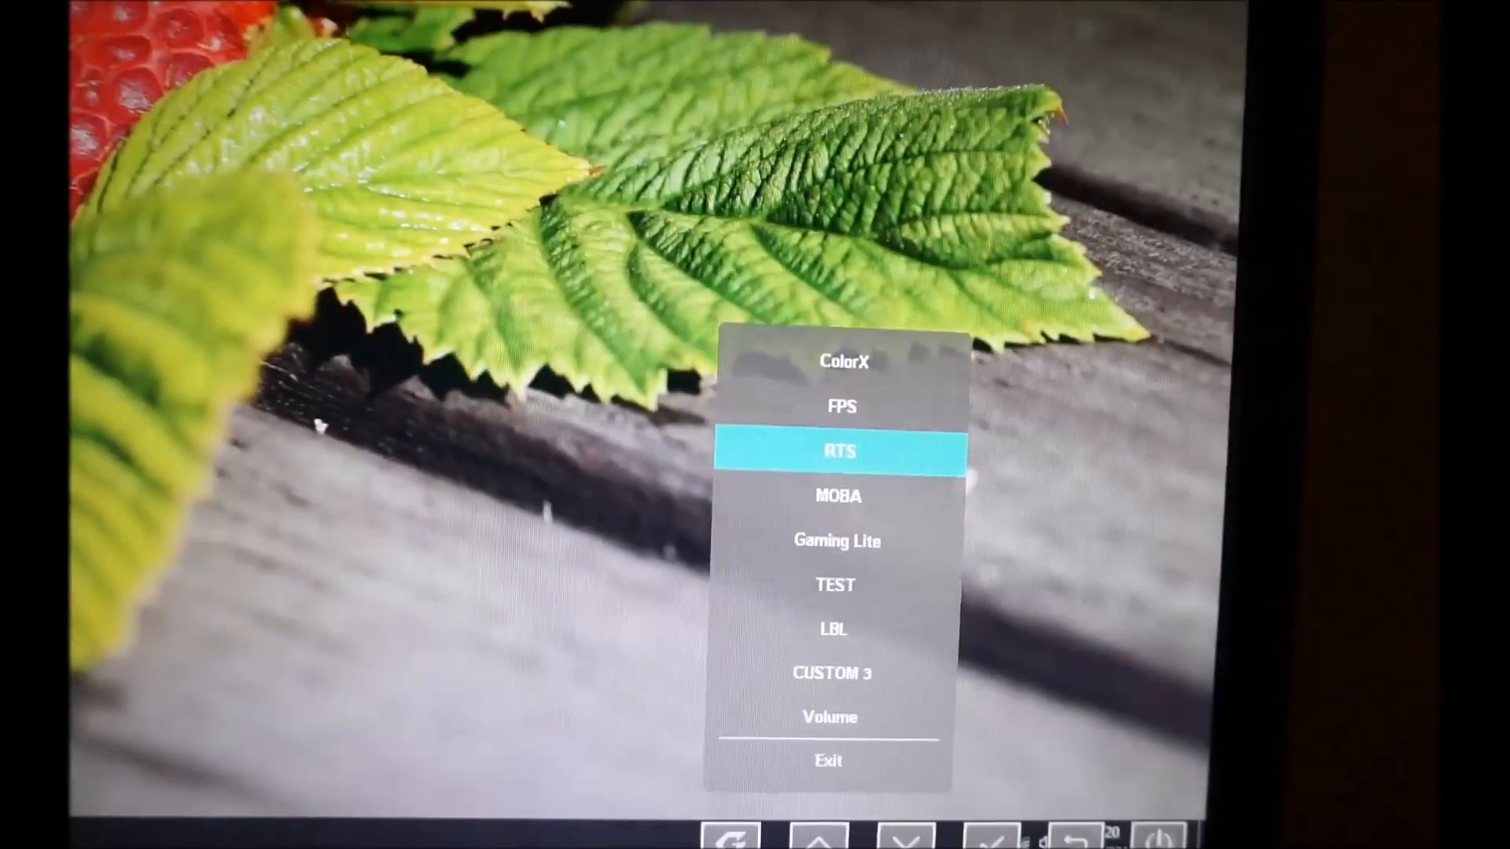
{"action": "left_click", "coordinate": [784, 756]}
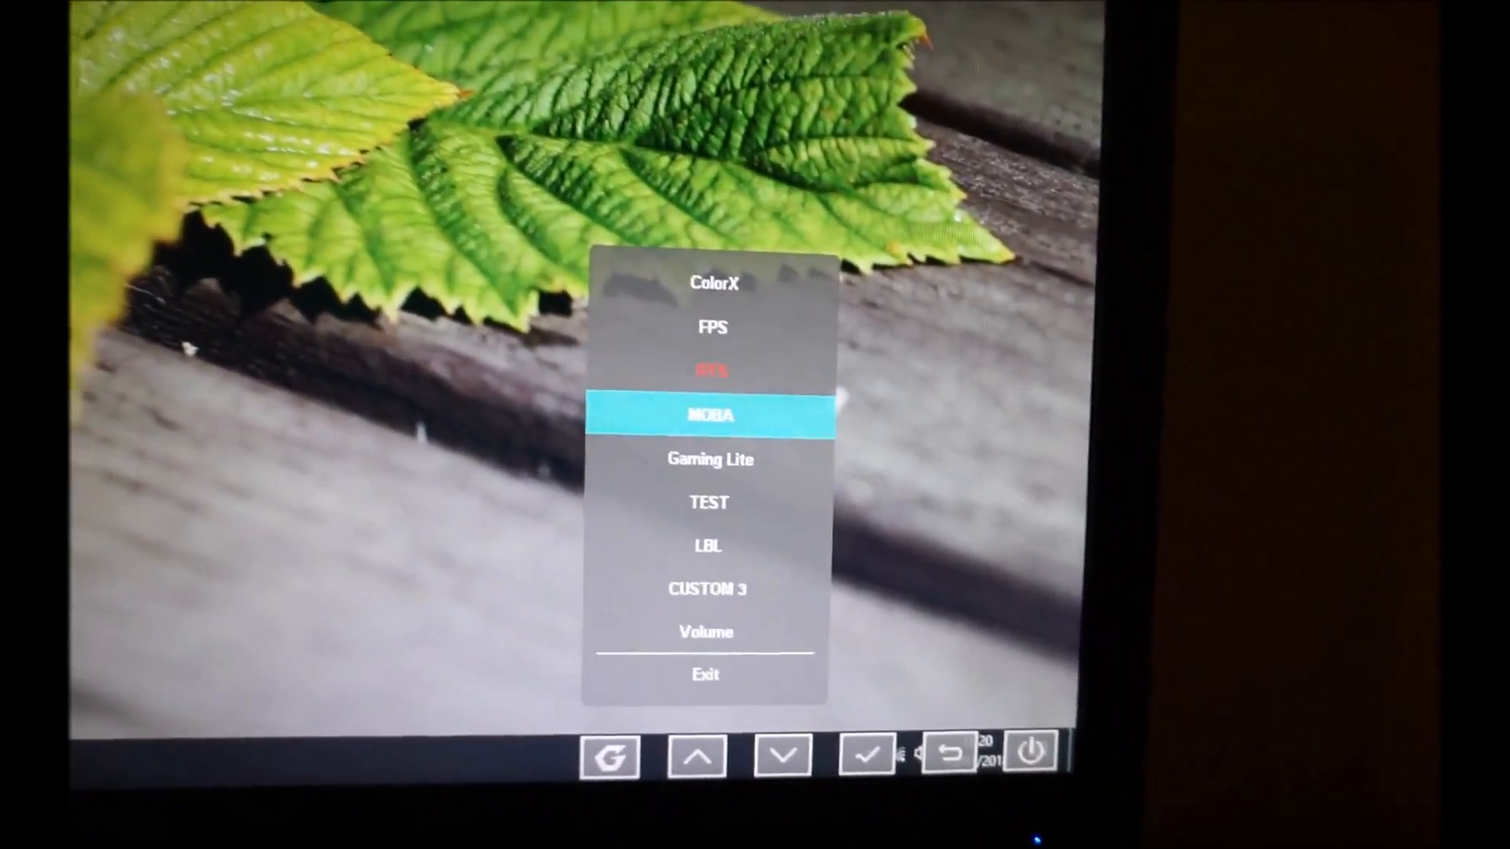
{"action": "left_click", "coordinate": [782, 757]}
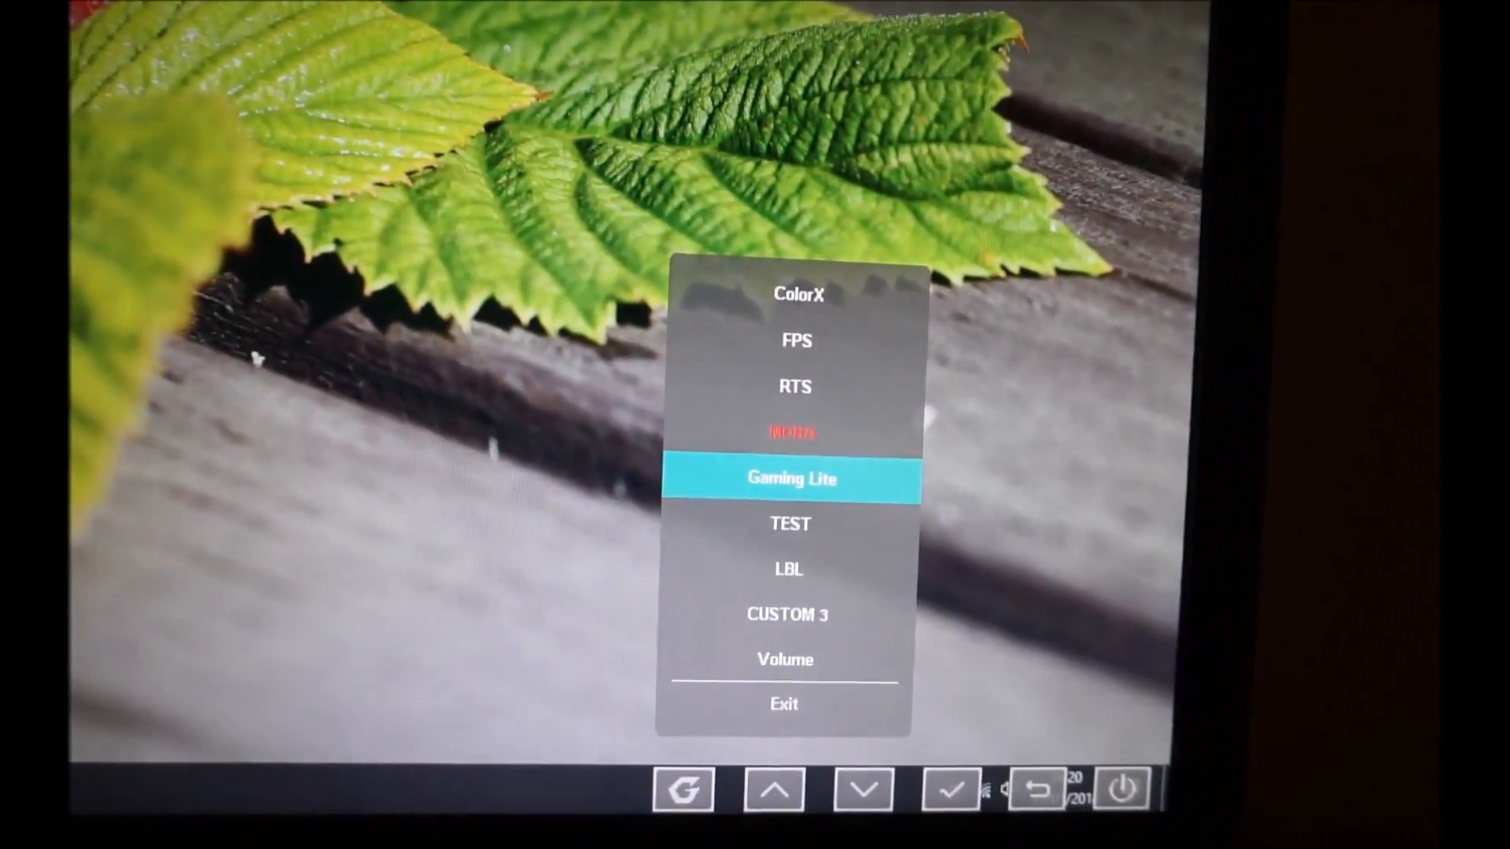
{"action": "left_click", "coordinate": [861, 789]}
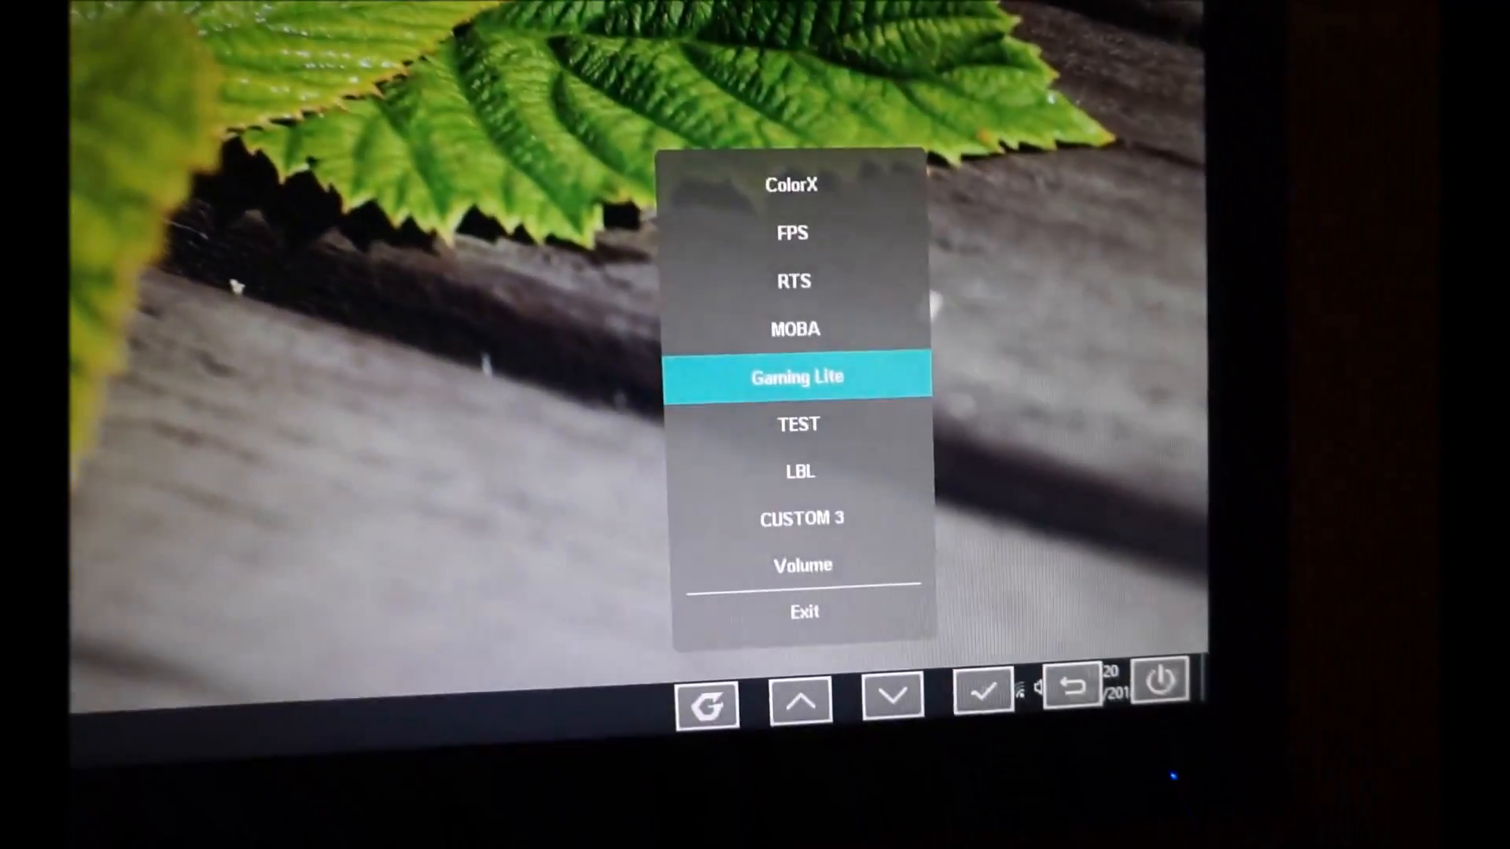
Step: Visit the Volume entry, then the Gaming Settings section and the preset list
{"action": "left_click", "coordinate": [889, 694]}
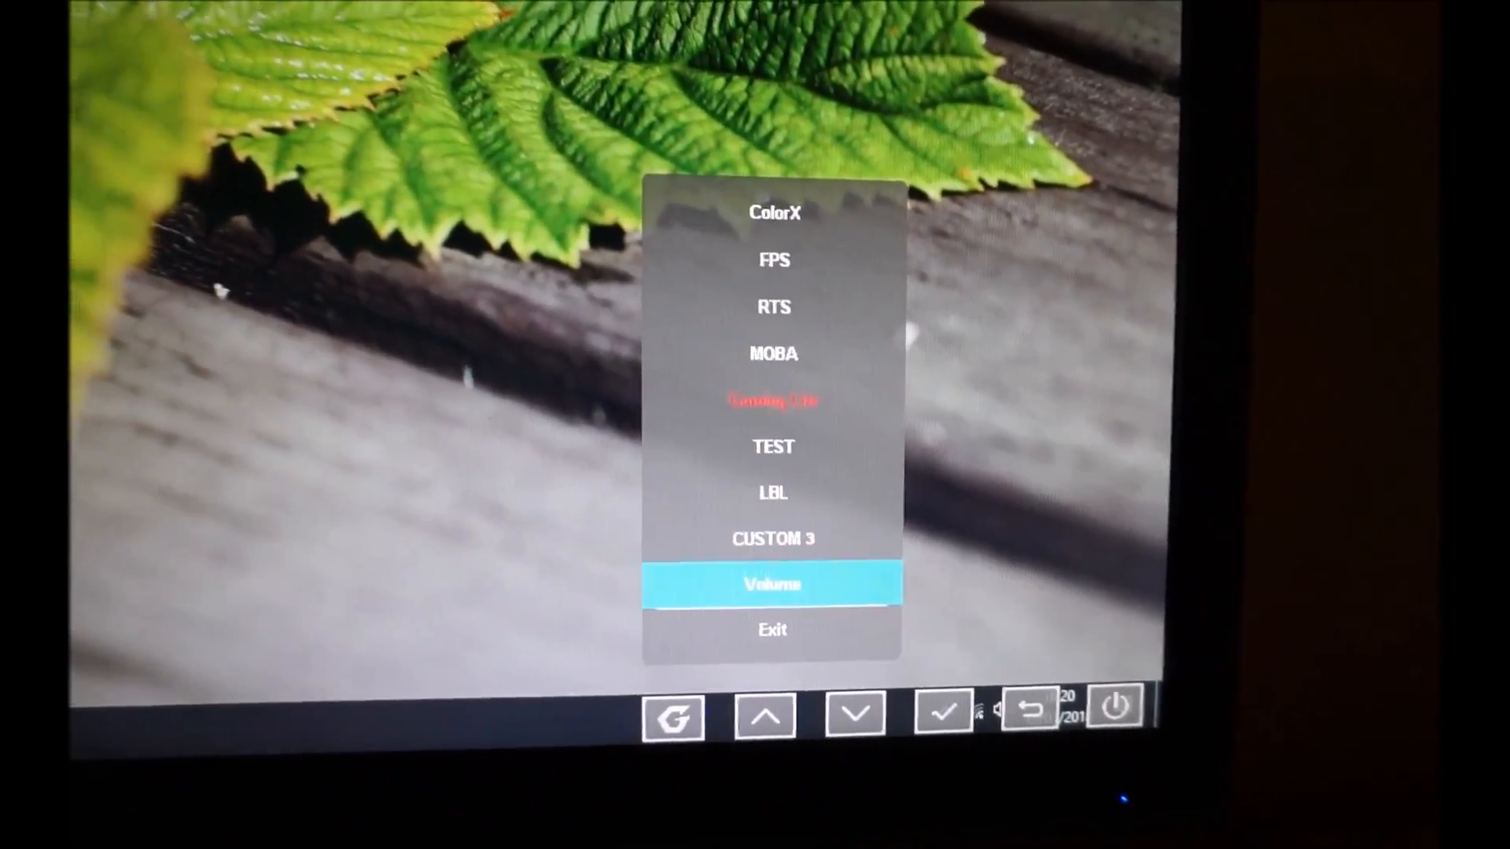
{"action": "left_click", "coordinate": [942, 715]}
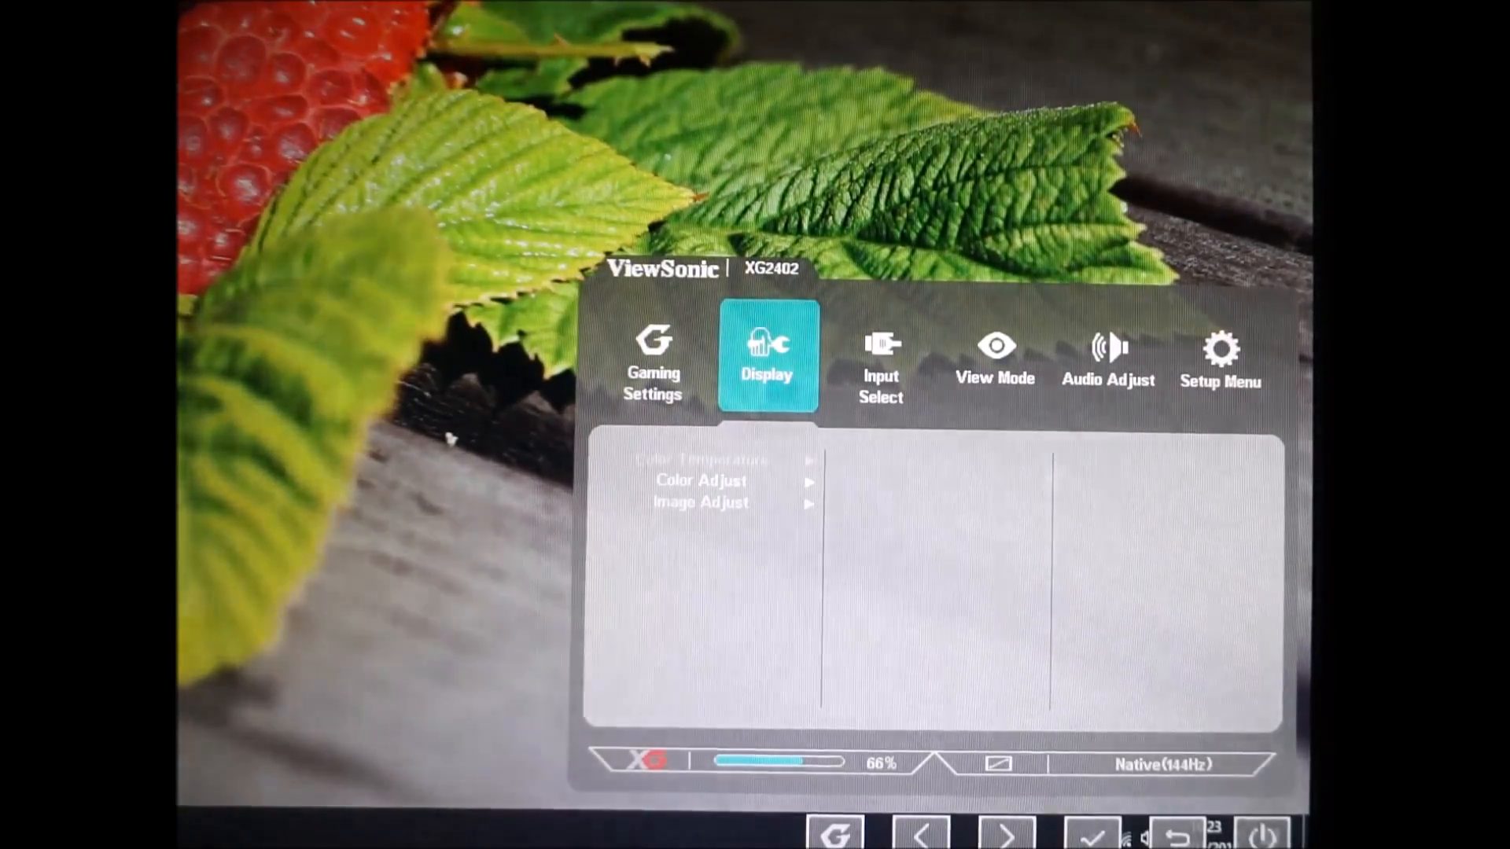
{"action": "left_click", "coordinate": [921, 833]}
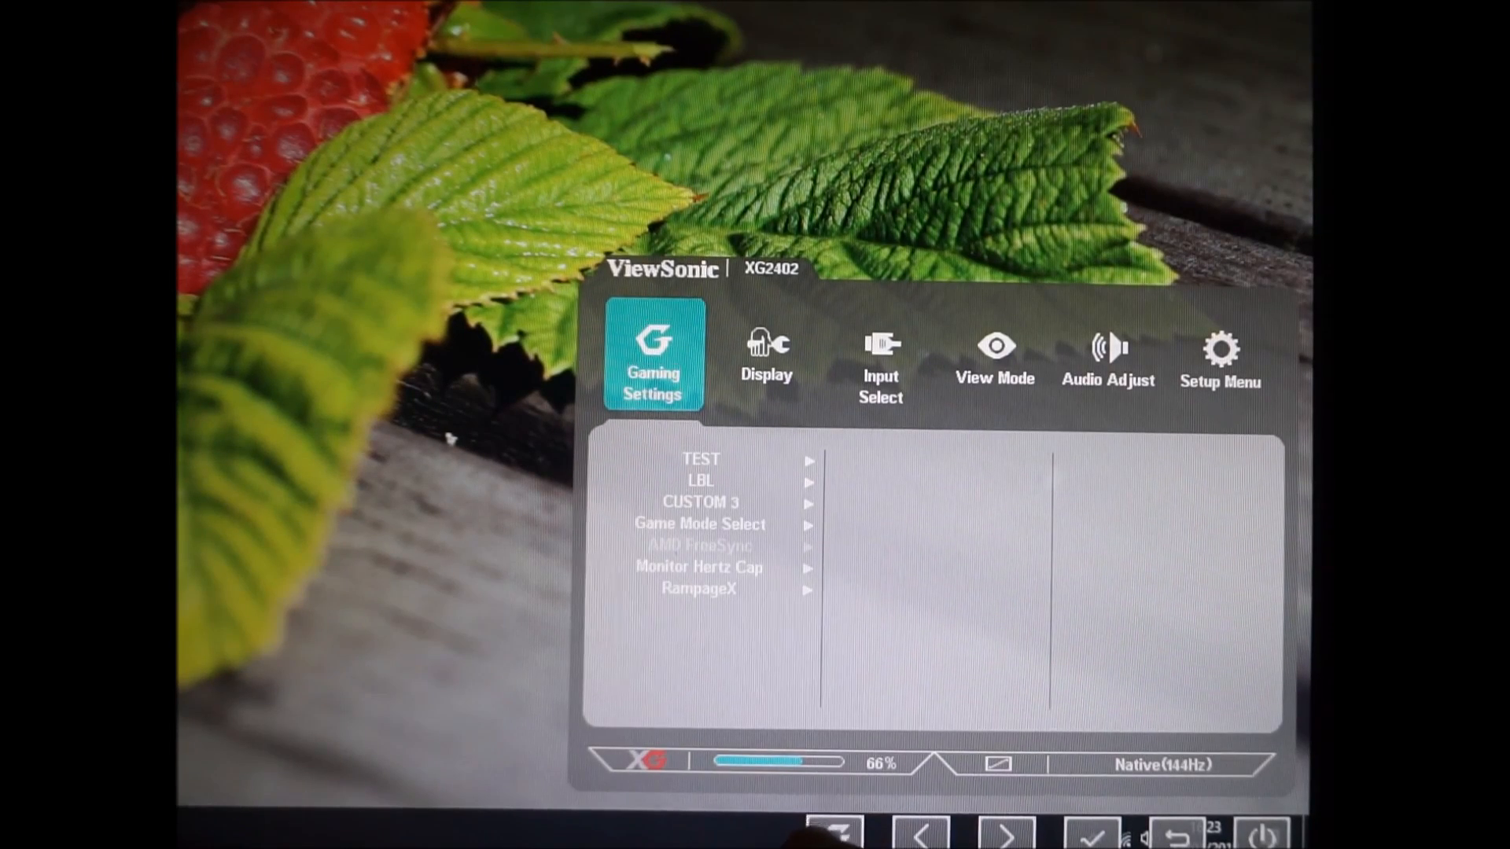
{"action": "left_click", "coordinate": [836, 833]}
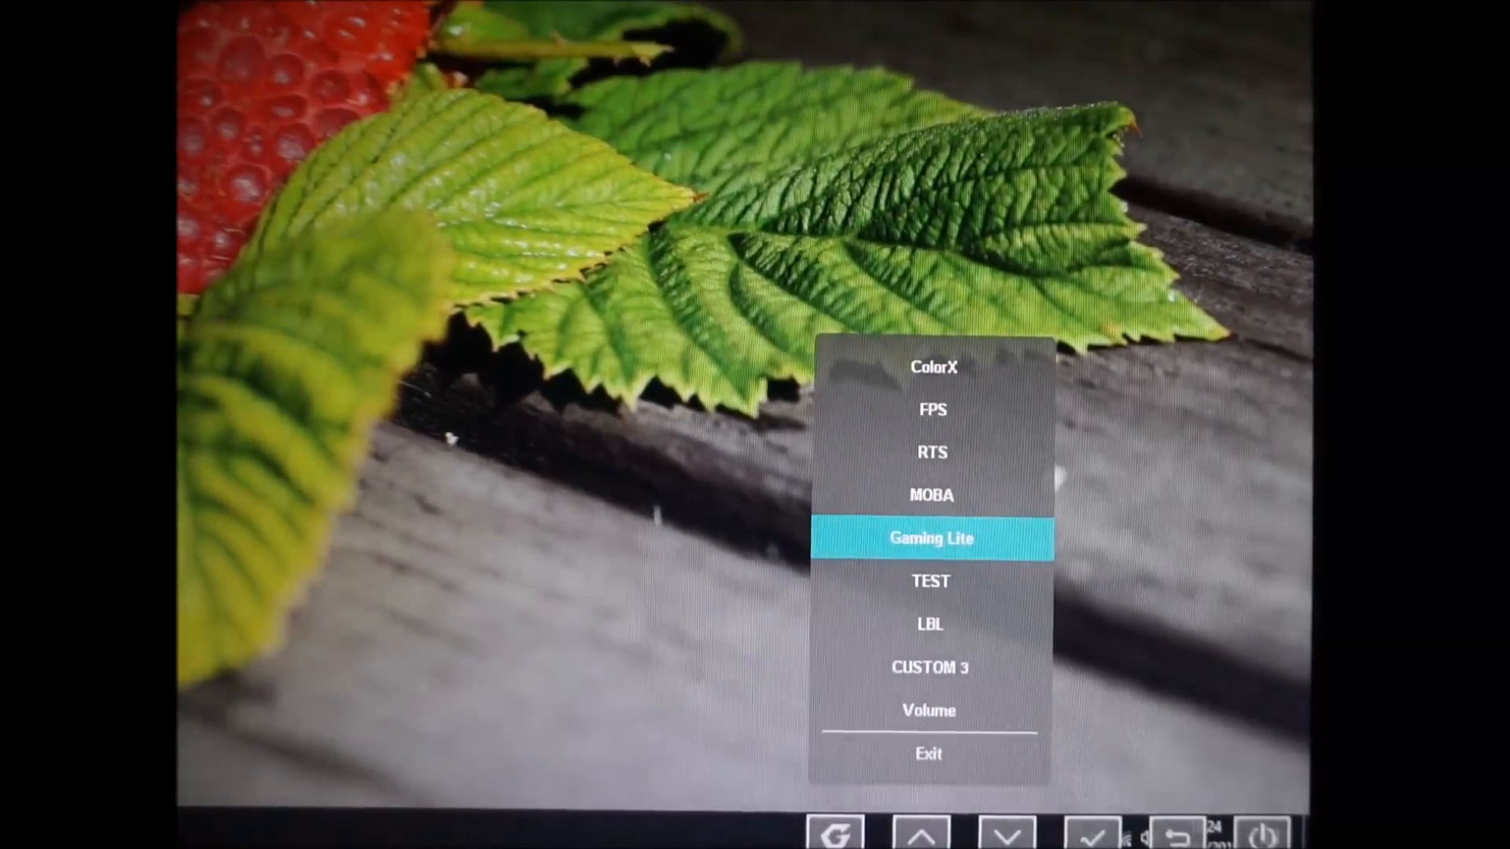
{"action": "left_click", "coordinate": [1006, 832]}
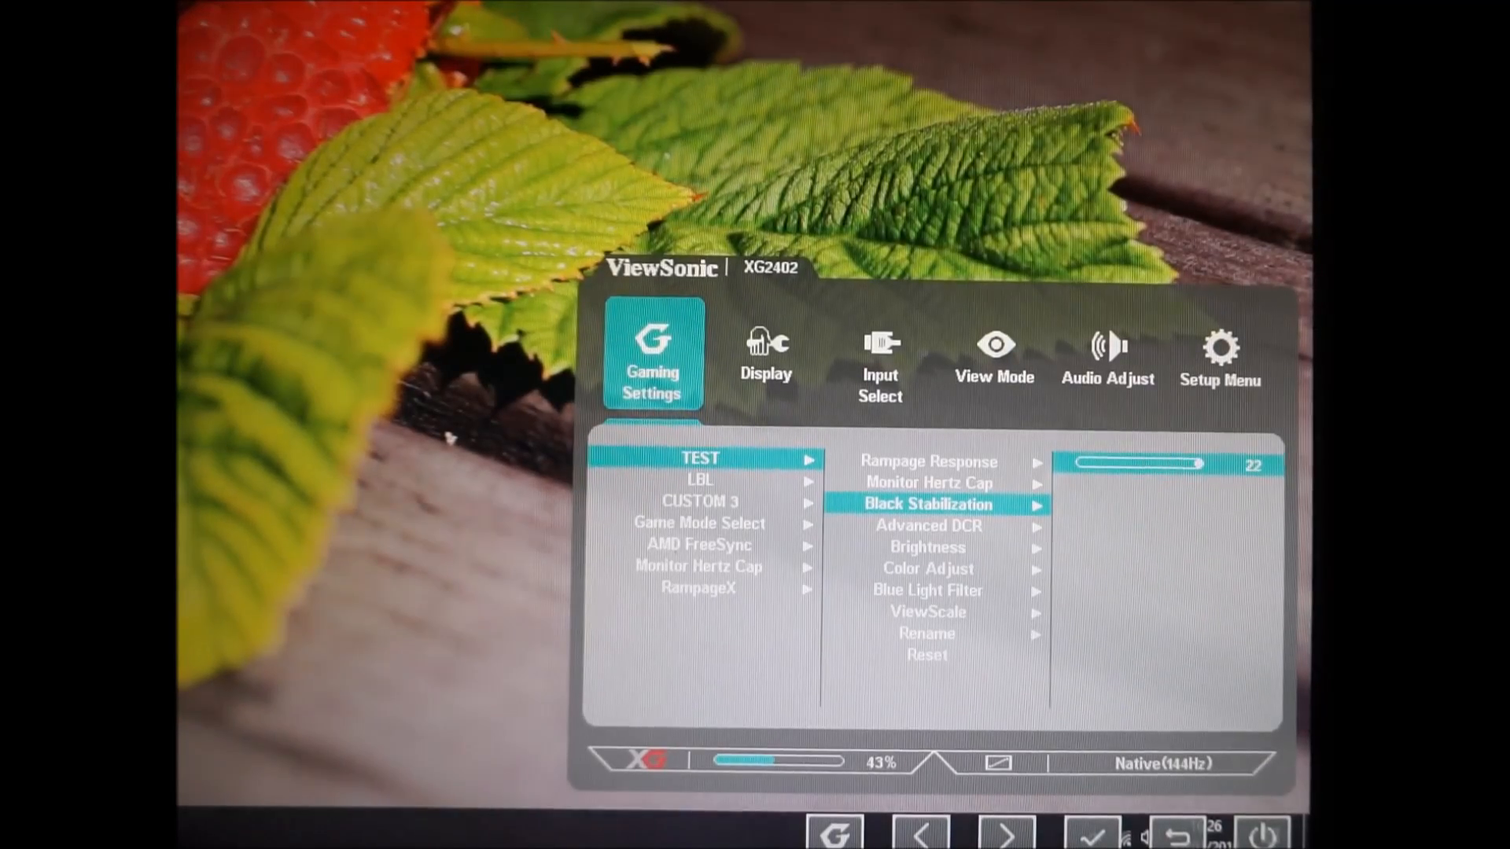
Step: Adjust the TEST profile's Black Stabilization slider from 22 down to 11
{"action": "left_click", "coordinate": [919, 833]}
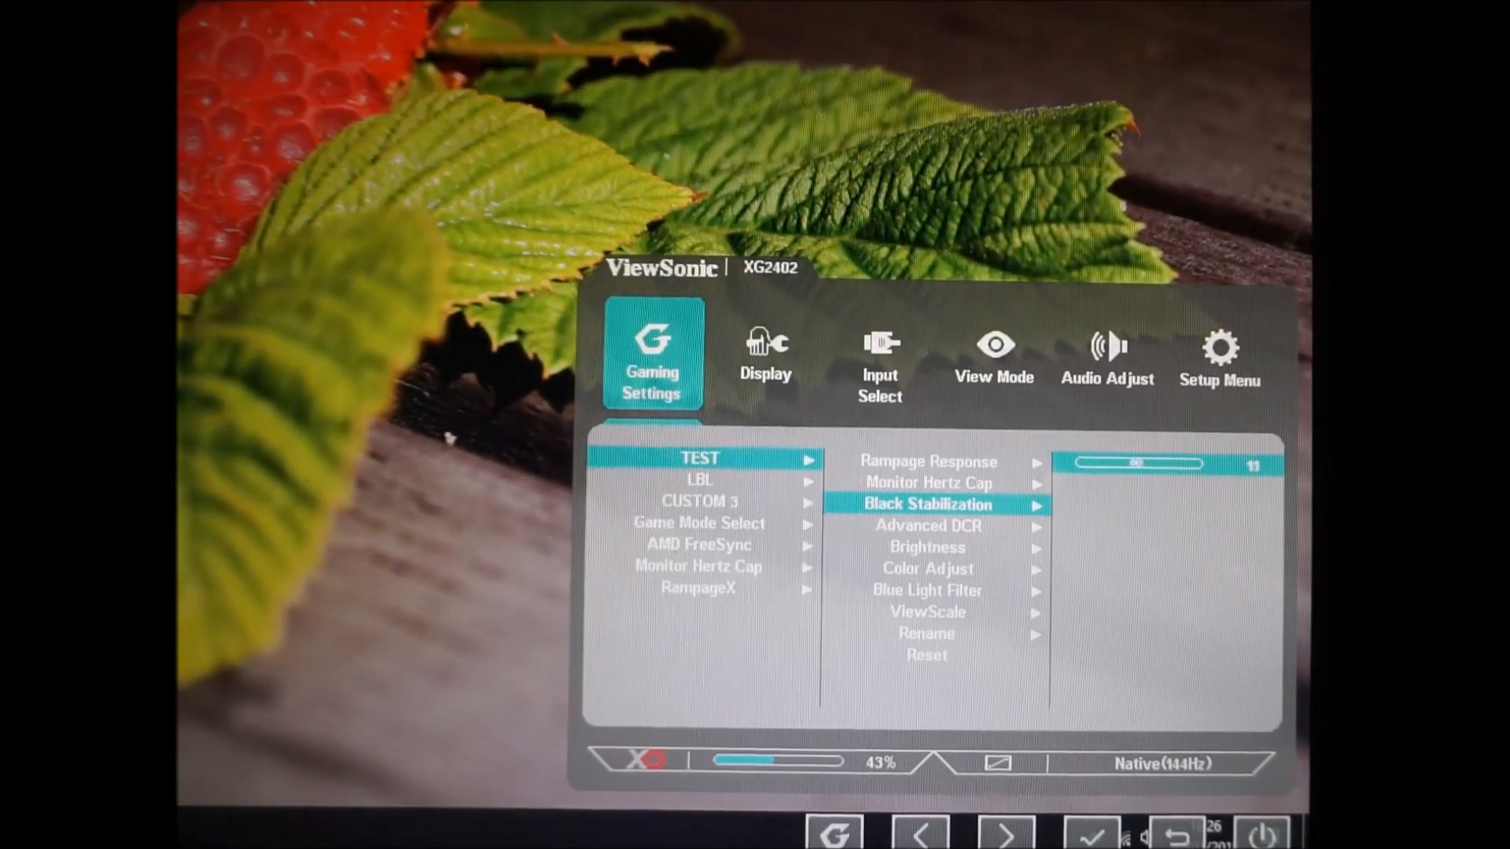
{"action": "left_click", "coordinate": [920, 833]}
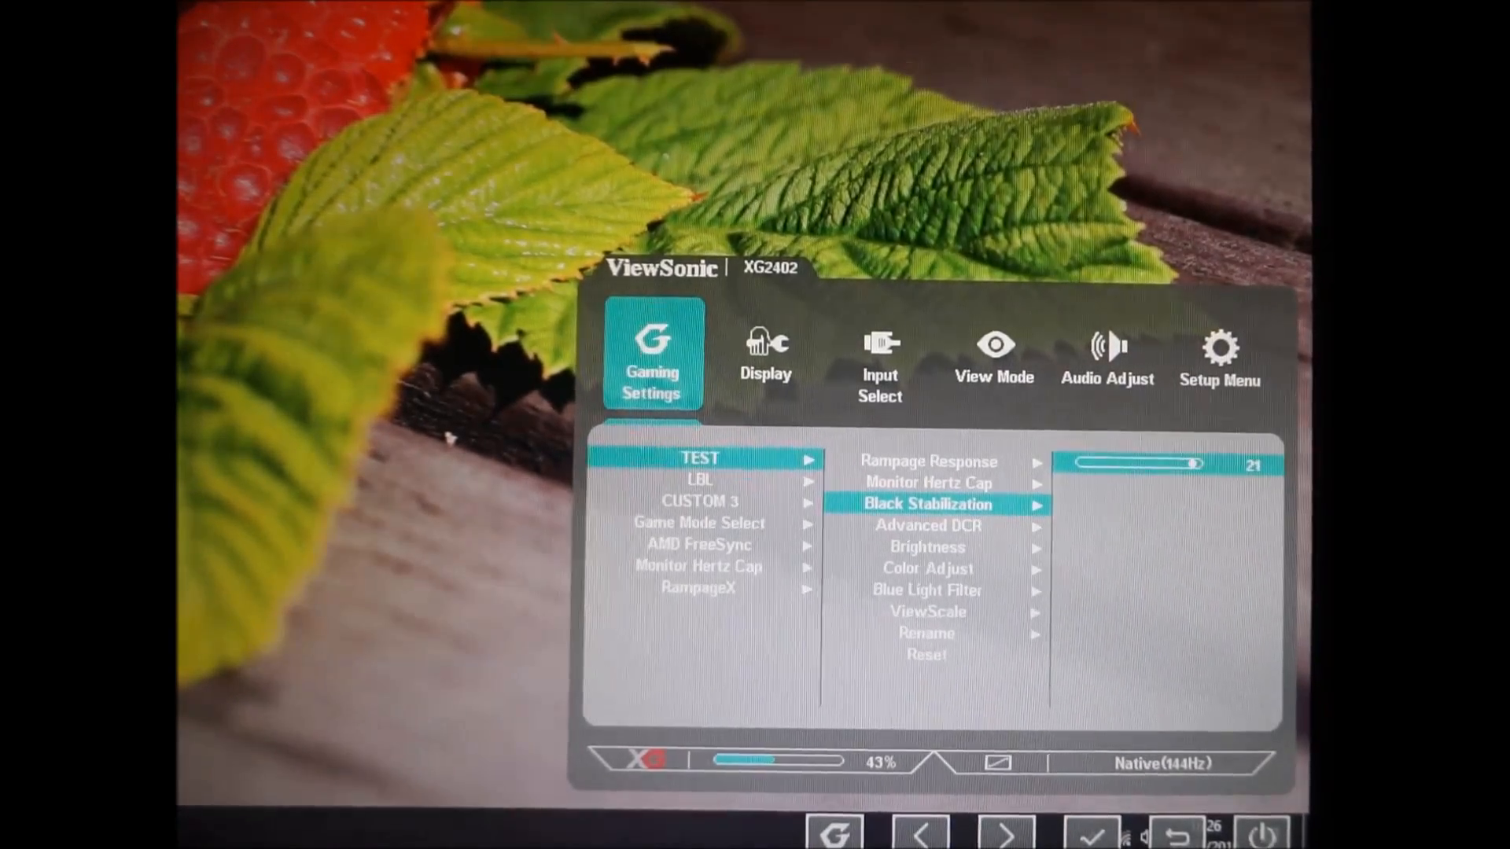
{"action": "left_click", "coordinate": [920, 831]}
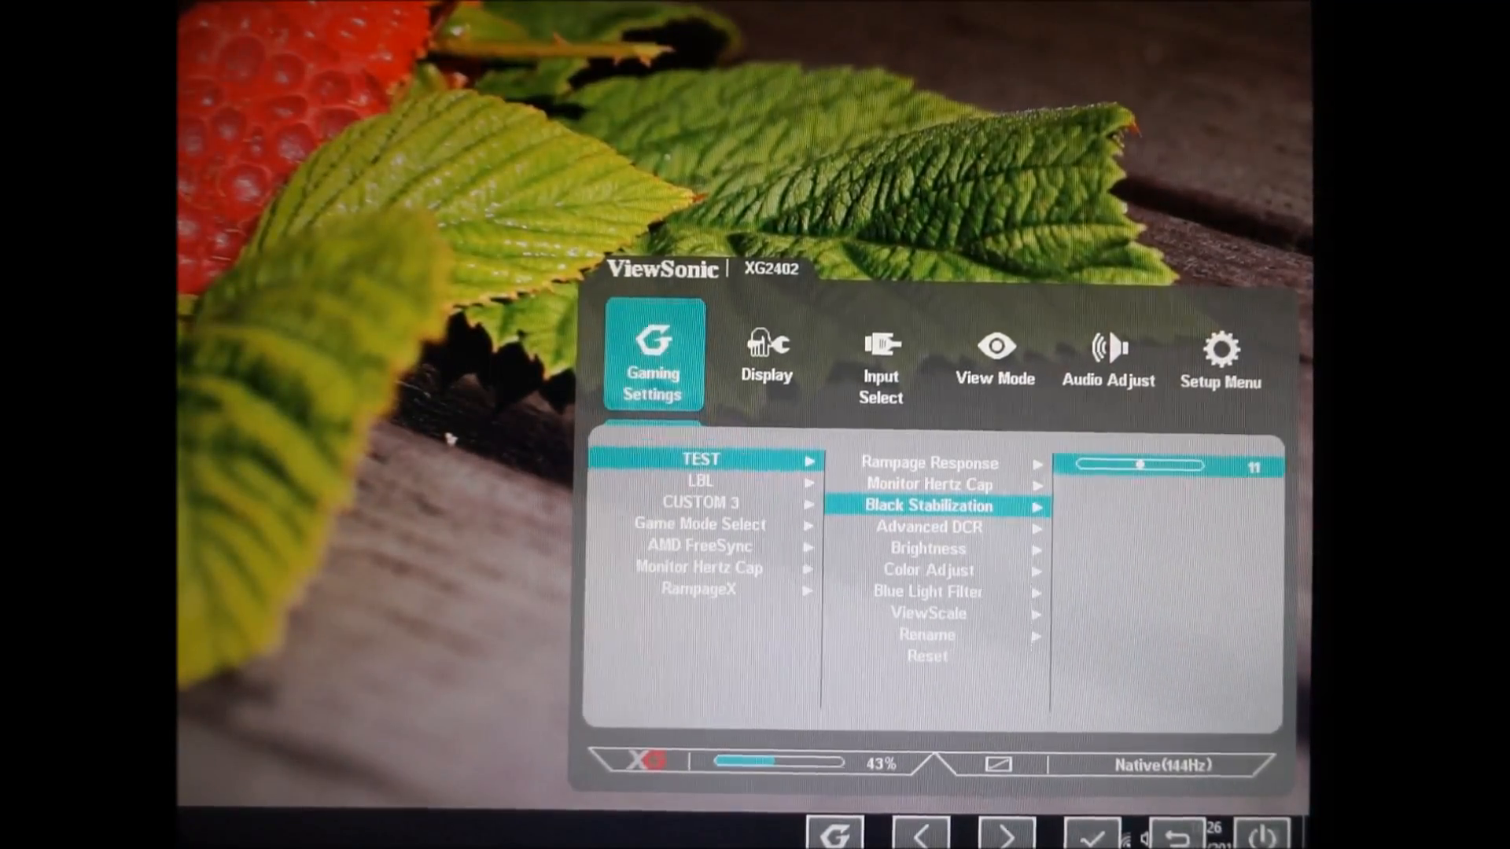
{"action": "mouse_move", "coordinate": [364, 257]}
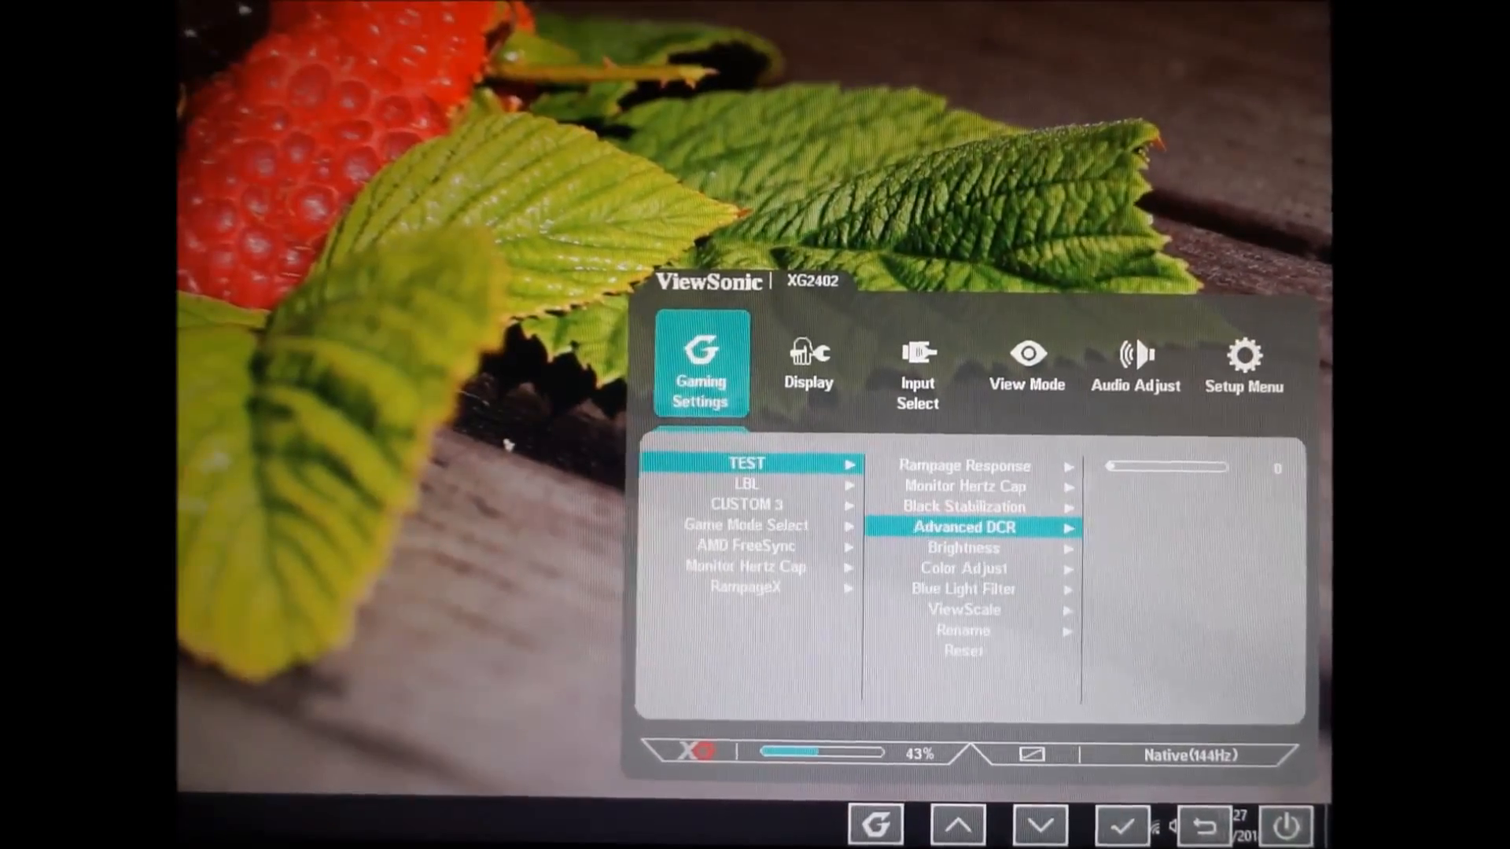
Step: Back out of Black Stabilization and move down to the Advanced DCR slider
{"action": "left_click", "coordinate": [1039, 826]}
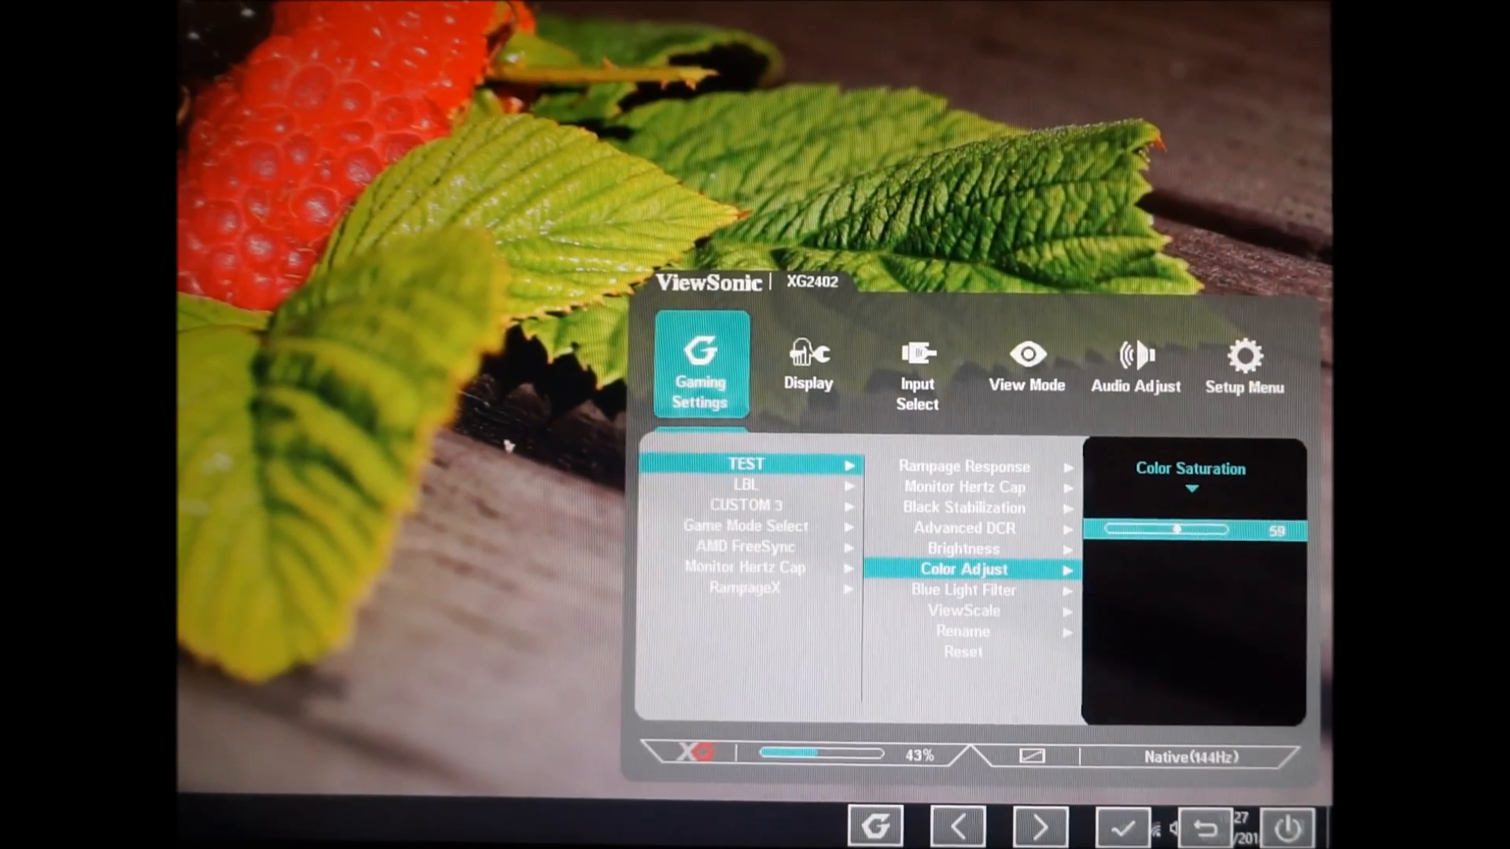
Step: Lower the TEST profile's Color Saturation from 50 to 29, then move on to Gamma
{"action": "left_click", "coordinate": [955, 826]}
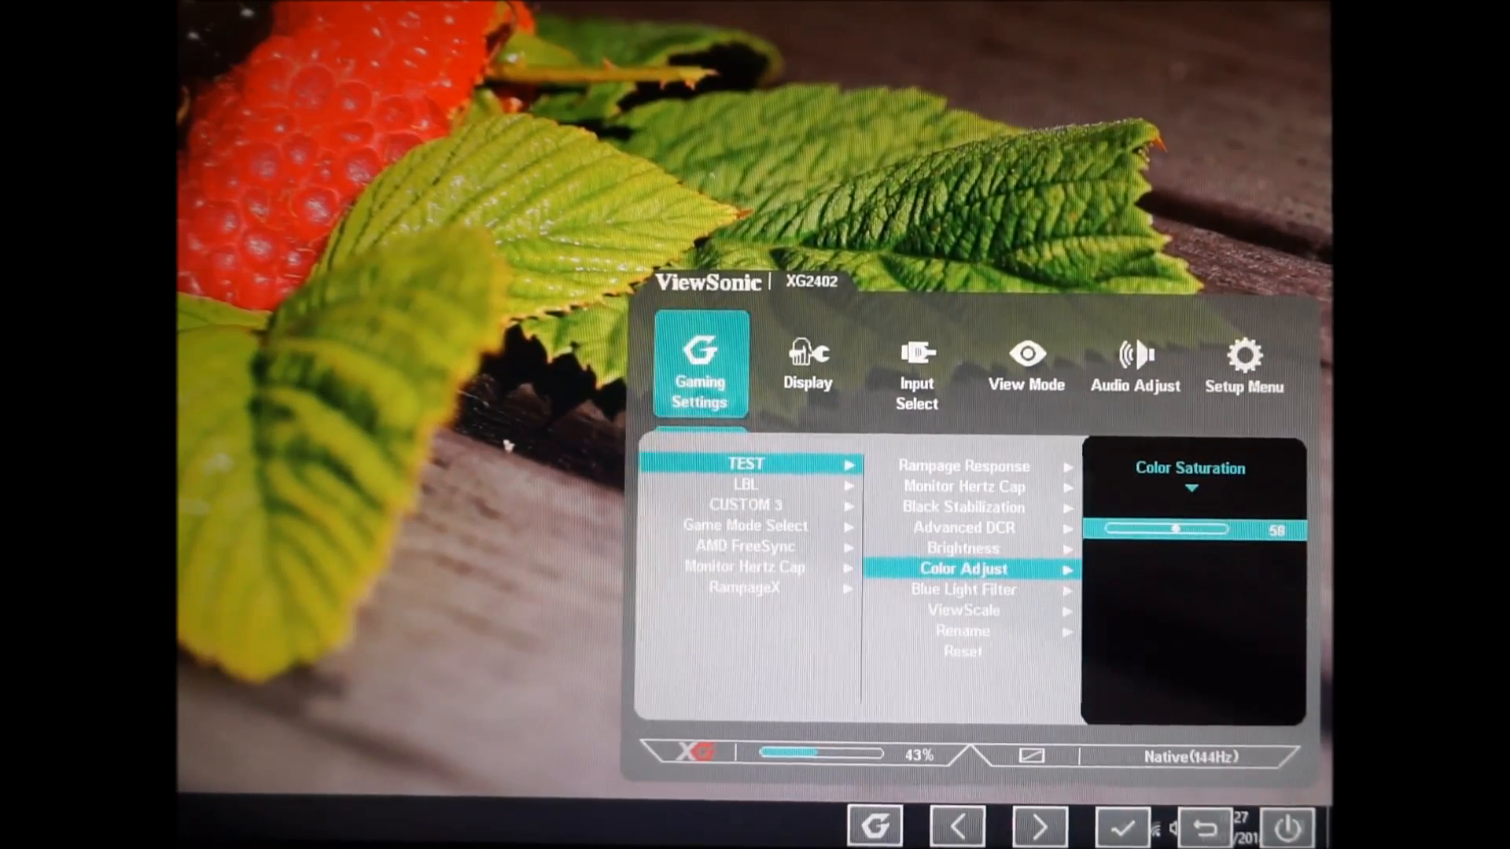
{"action": "left_click", "coordinate": [955, 827]}
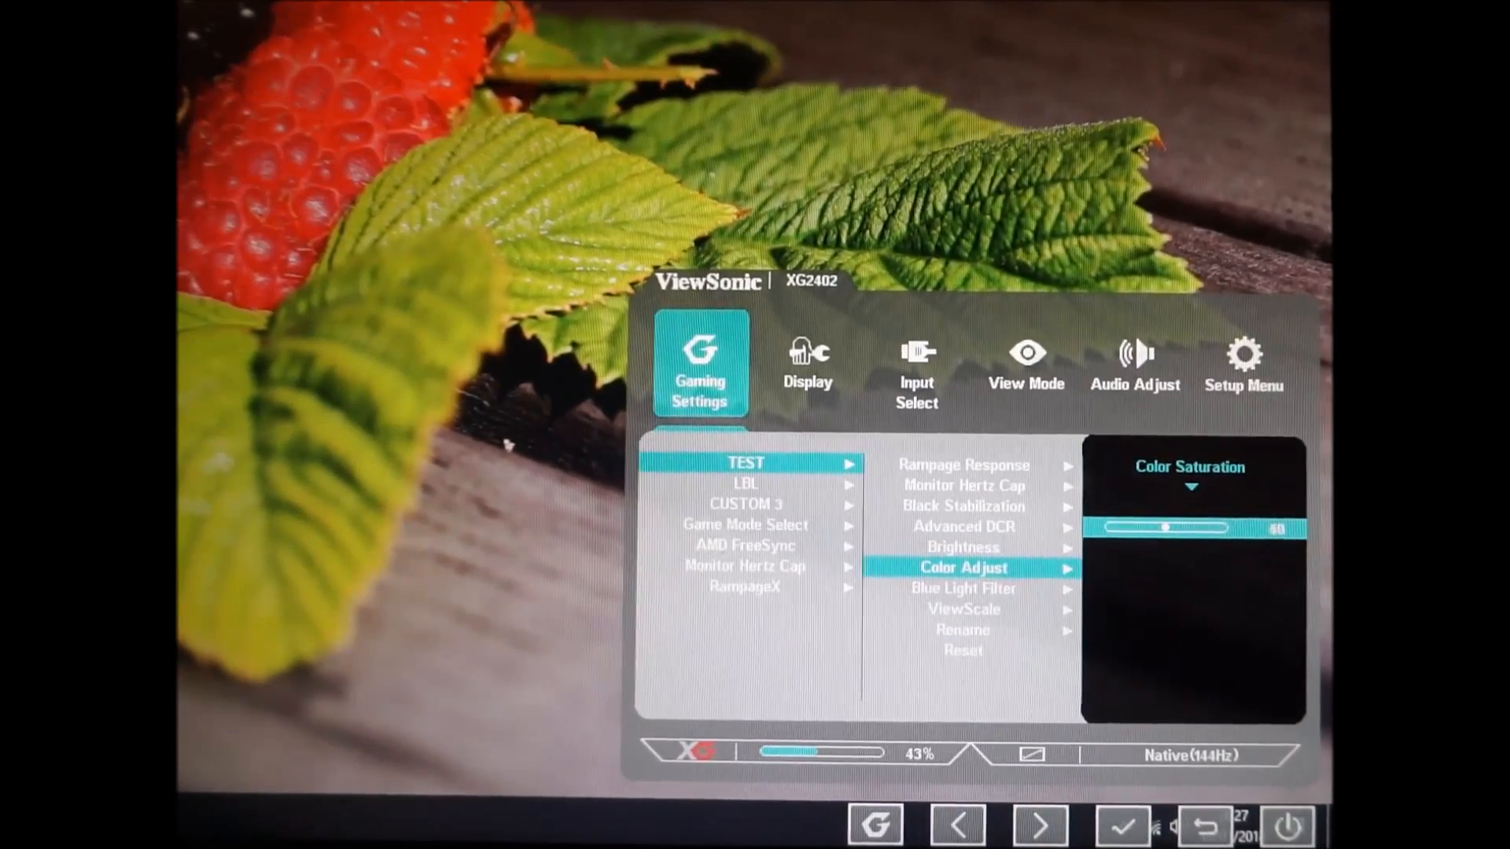
{"action": "left_click", "coordinate": [957, 825]}
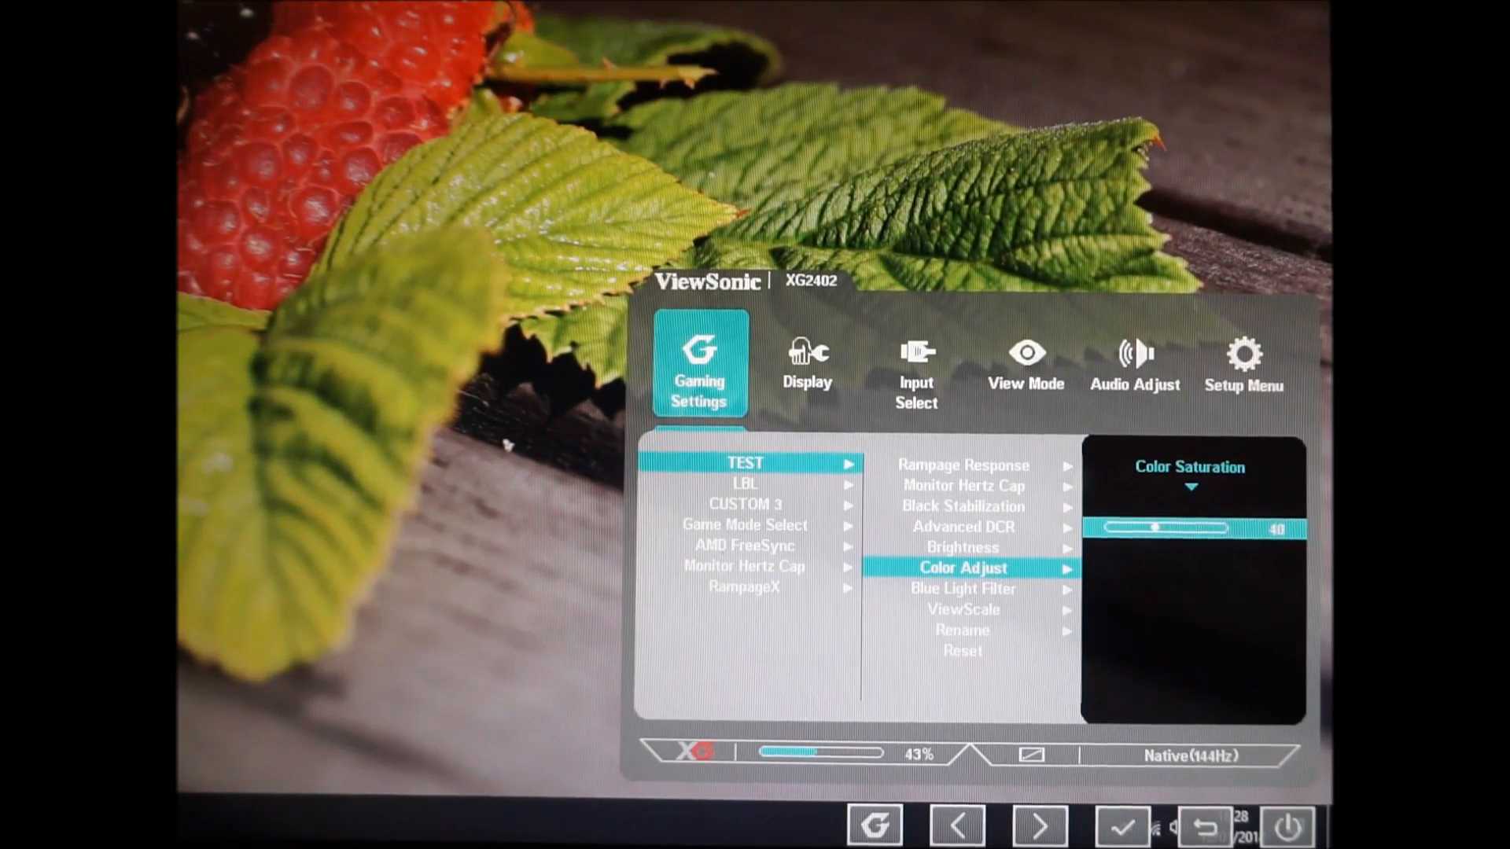
{"action": "left_click", "coordinate": [955, 825]}
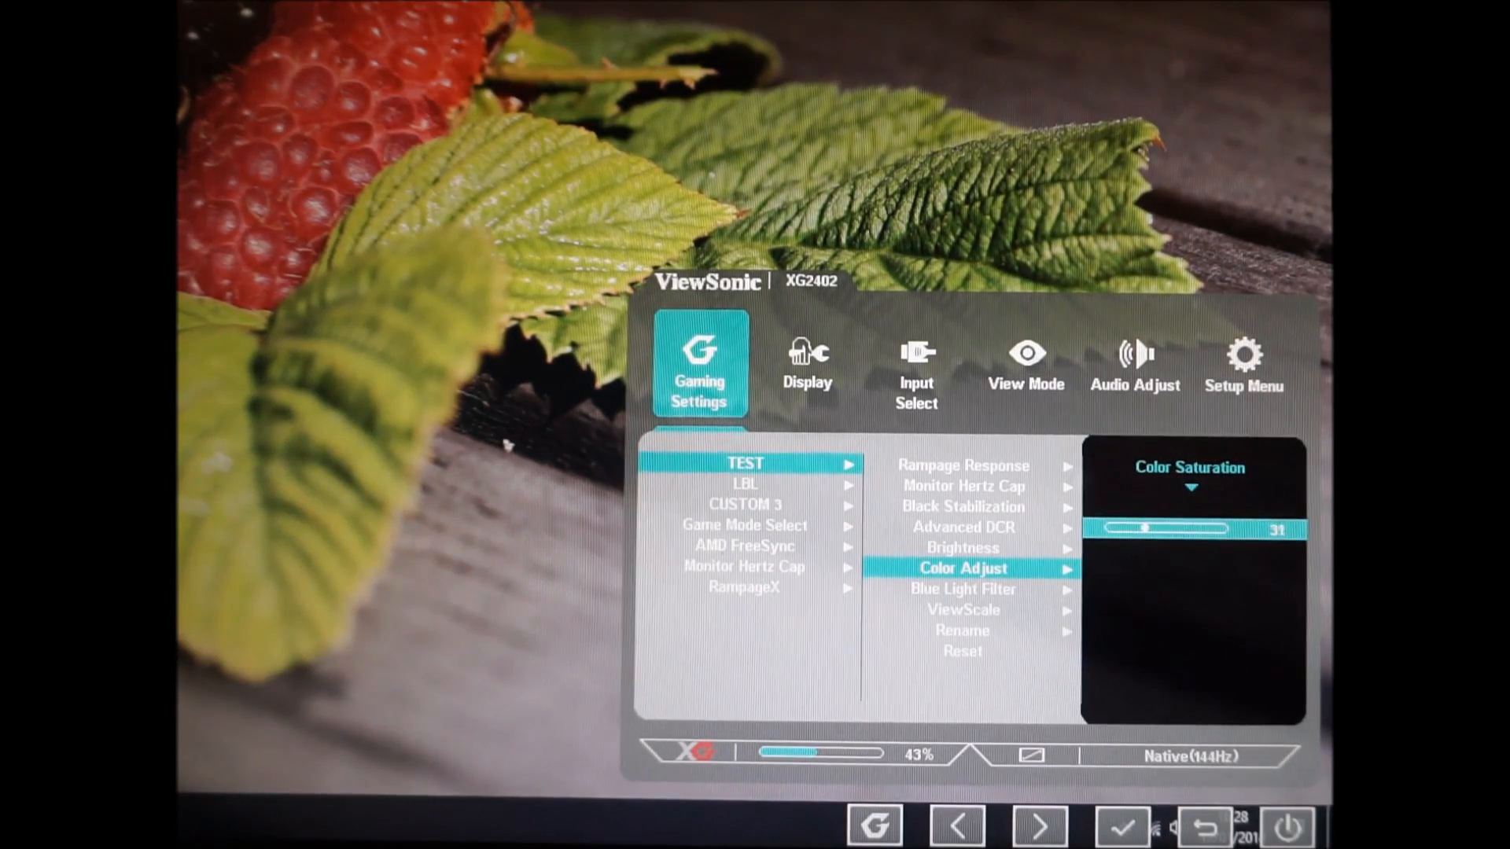
{"action": "left_click", "coordinate": [958, 825]}
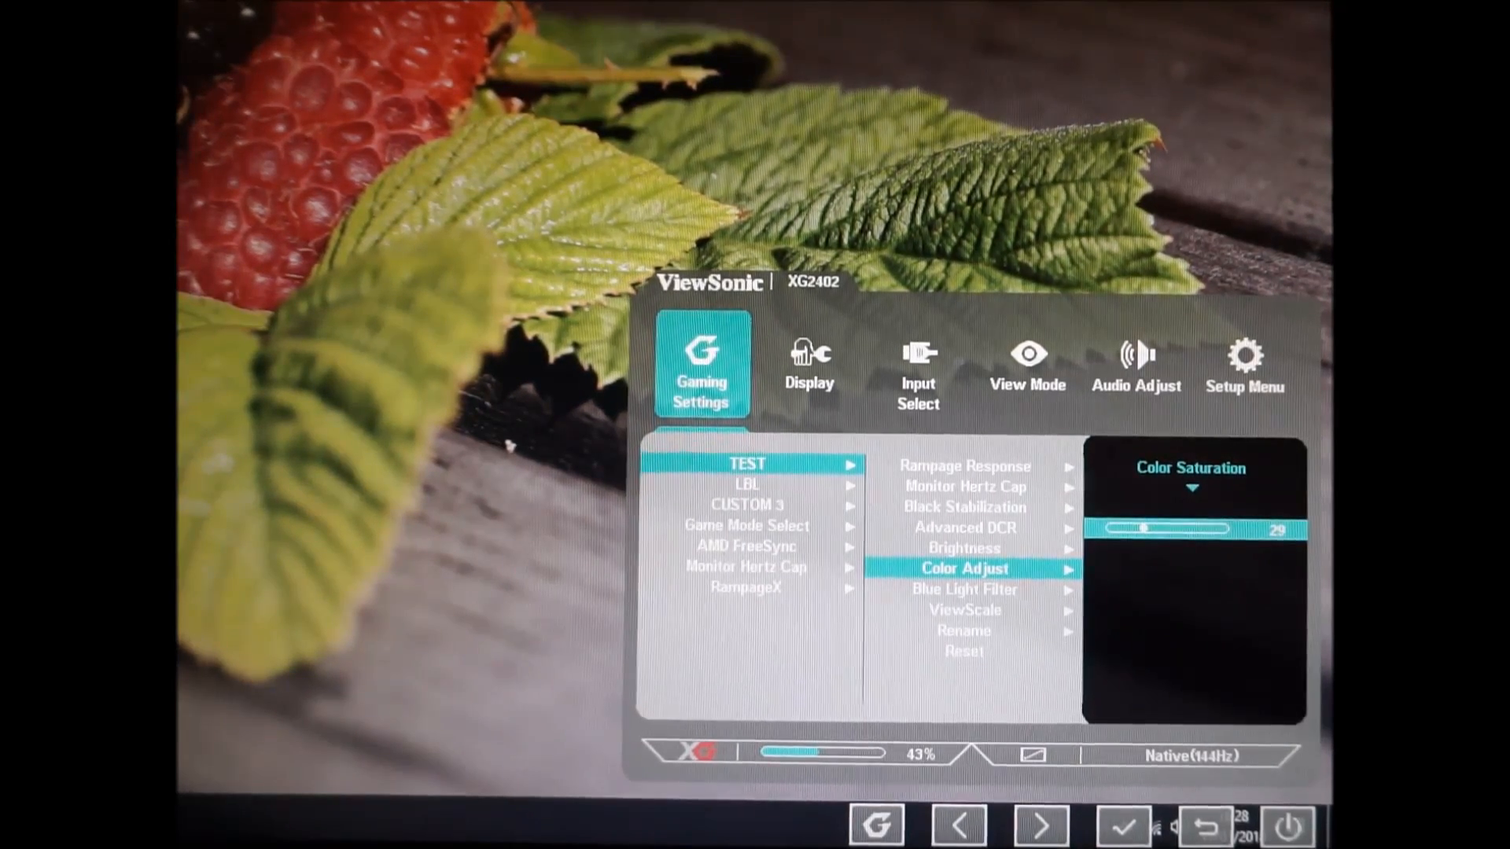
{"action": "left_click", "coordinate": [1040, 825]}
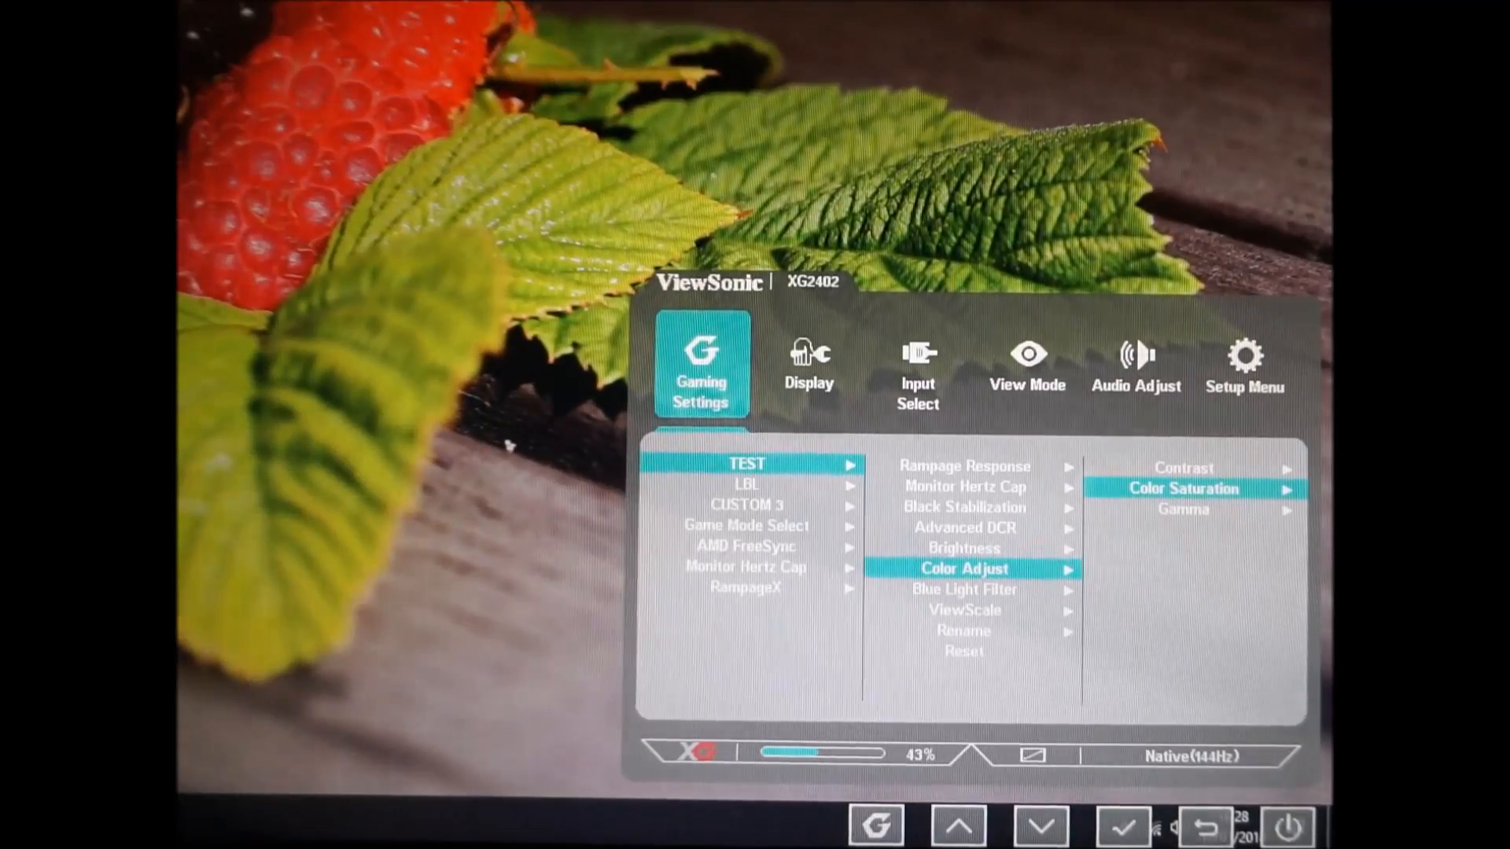
{"action": "left_click", "coordinate": [1039, 825]}
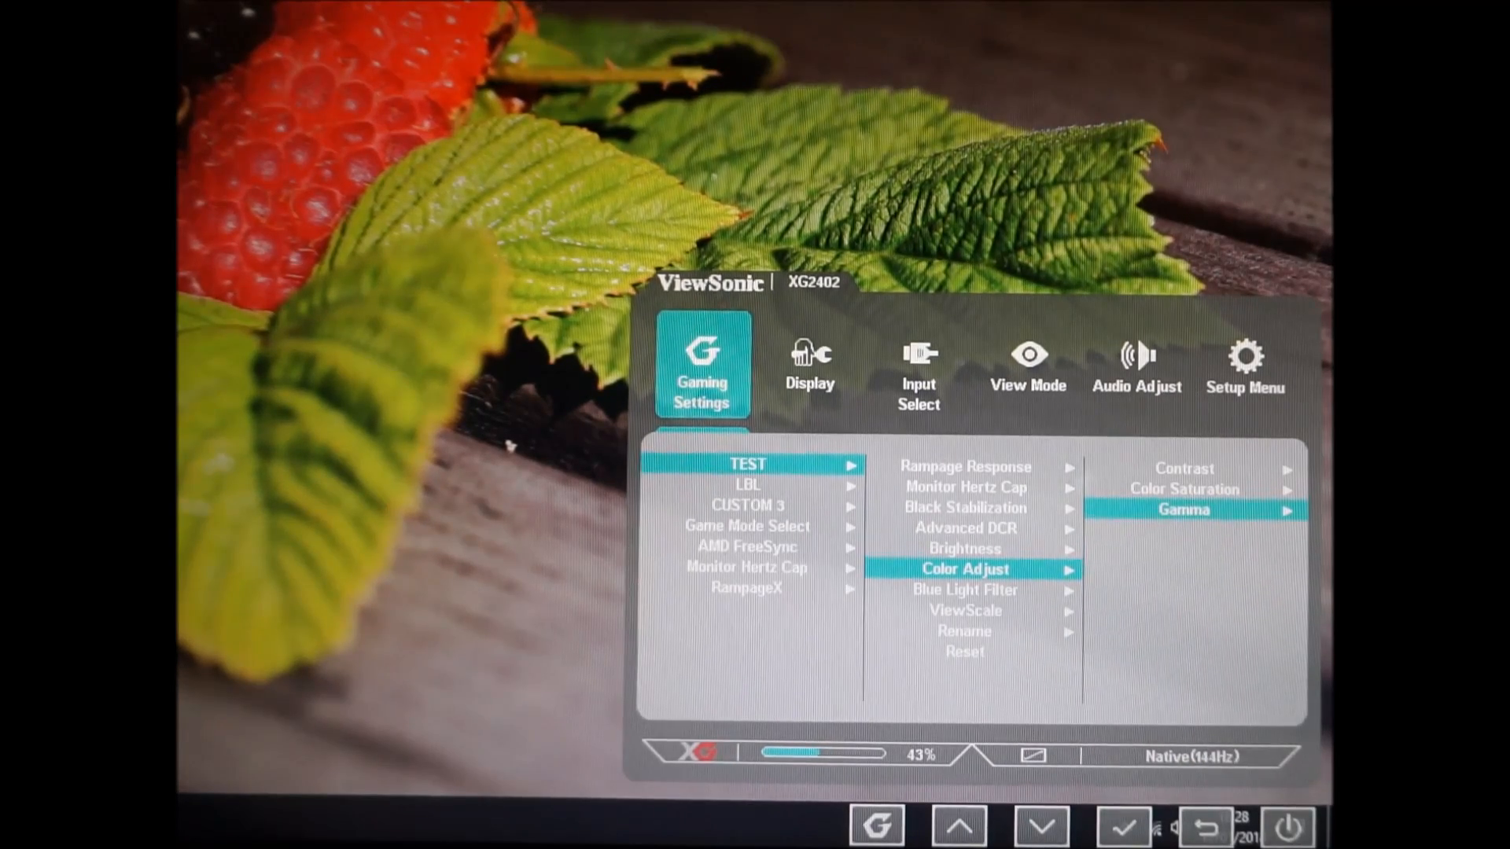
Step: View Blue Light Filter at 18, then list ViewScale's Full, Aspect, 1:1 and size presets
{"action": "left_click", "coordinate": [1041, 825]}
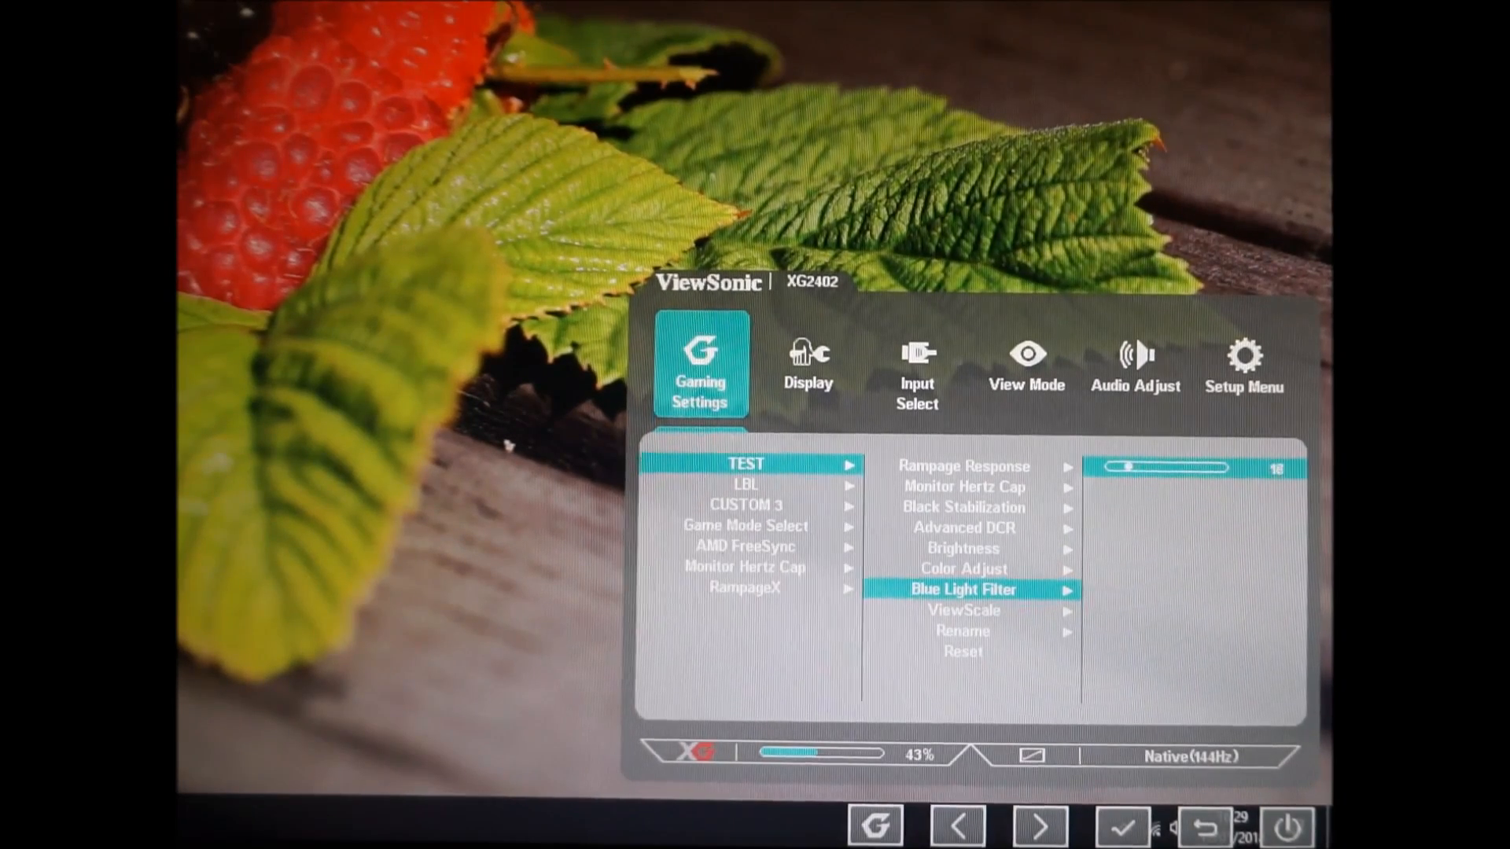
{"action": "left_click", "coordinate": [1039, 825]}
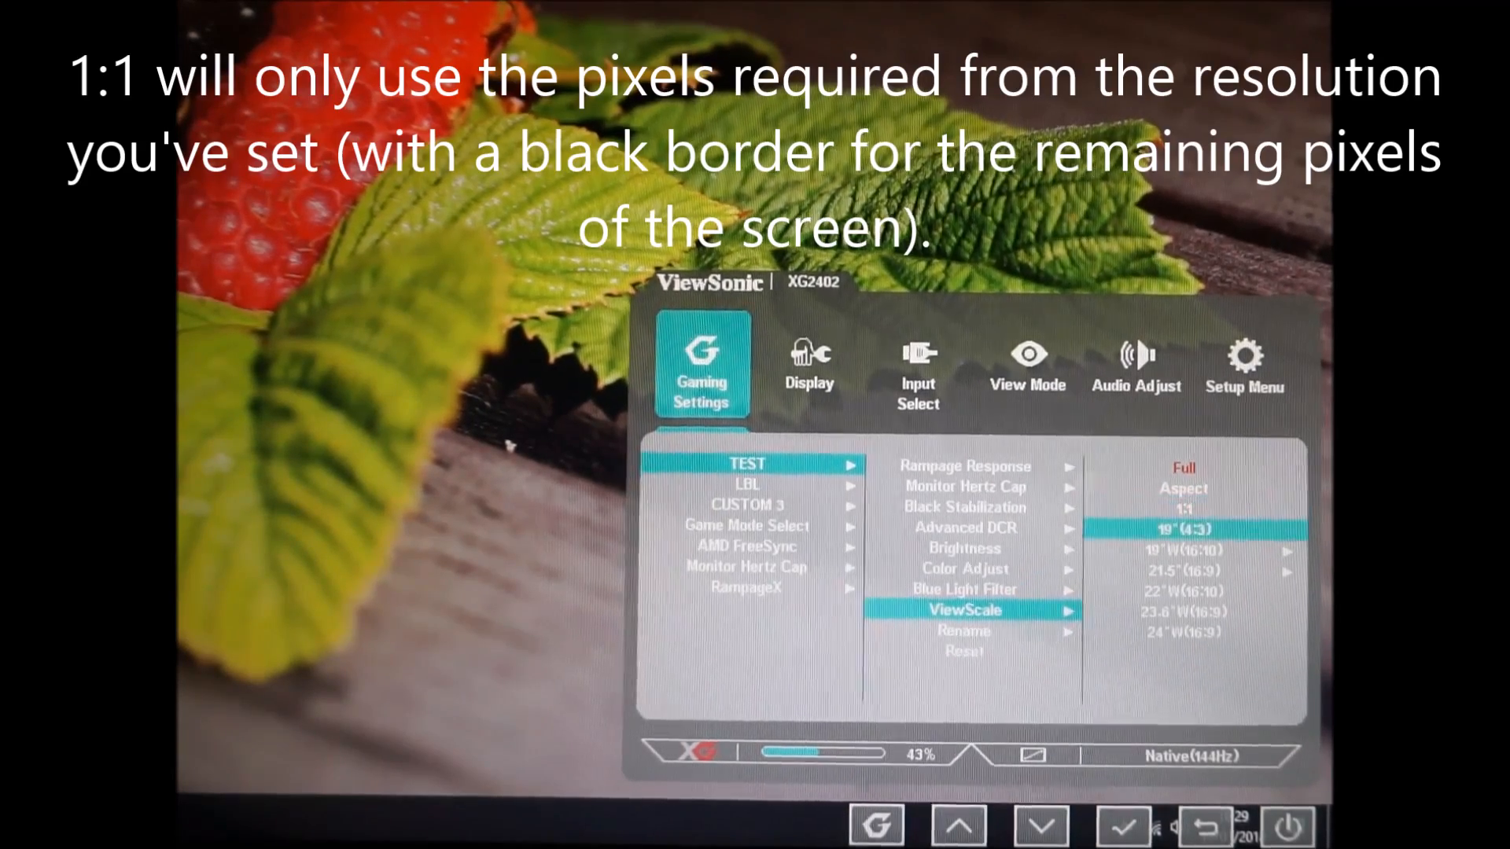
Step: Leave the TEST profile and show AMD FreeSync's On/Off choices, Off marked
{"action": "left_click", "coordinate": [1041, 824]}
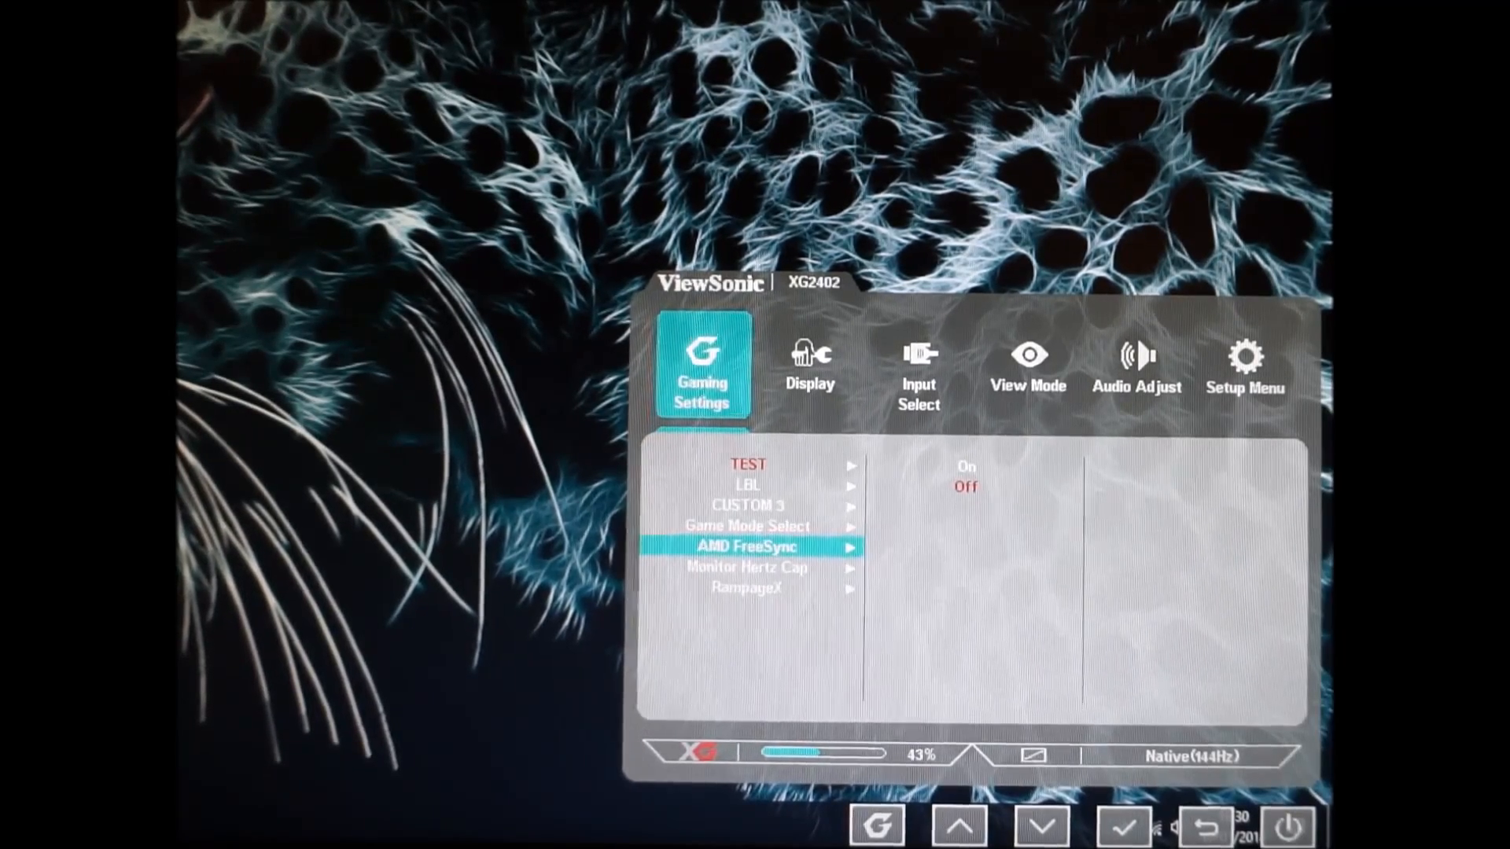
Step: Step through Monitor Hertz Cap and RampageX on/off, then move to the Display section
{"action": "left_click", "coordinate": [1041, 825]}
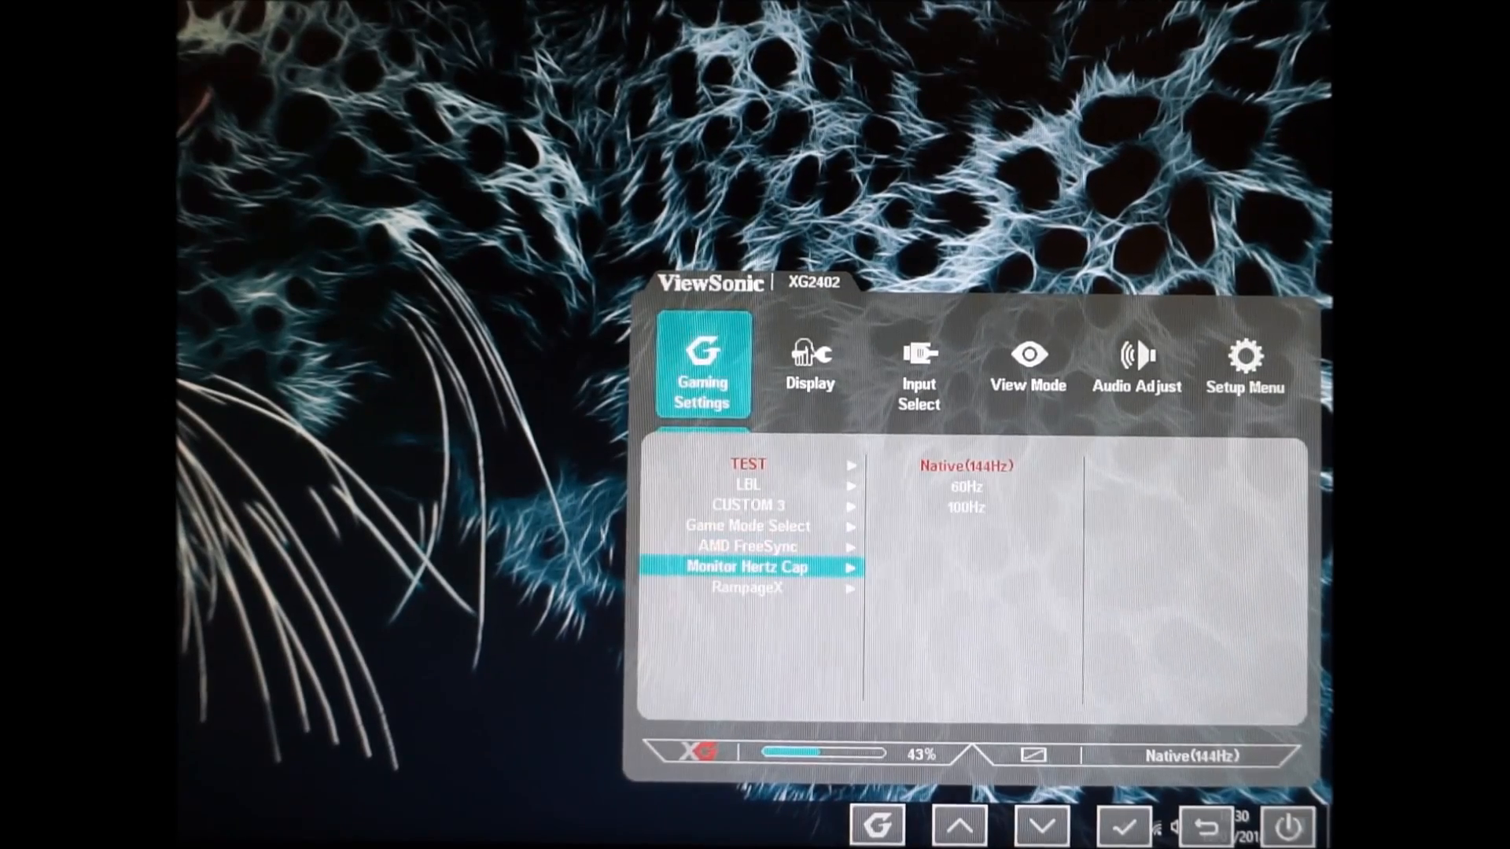
{"action": "left_click", "coordinate": [1041, 825]}
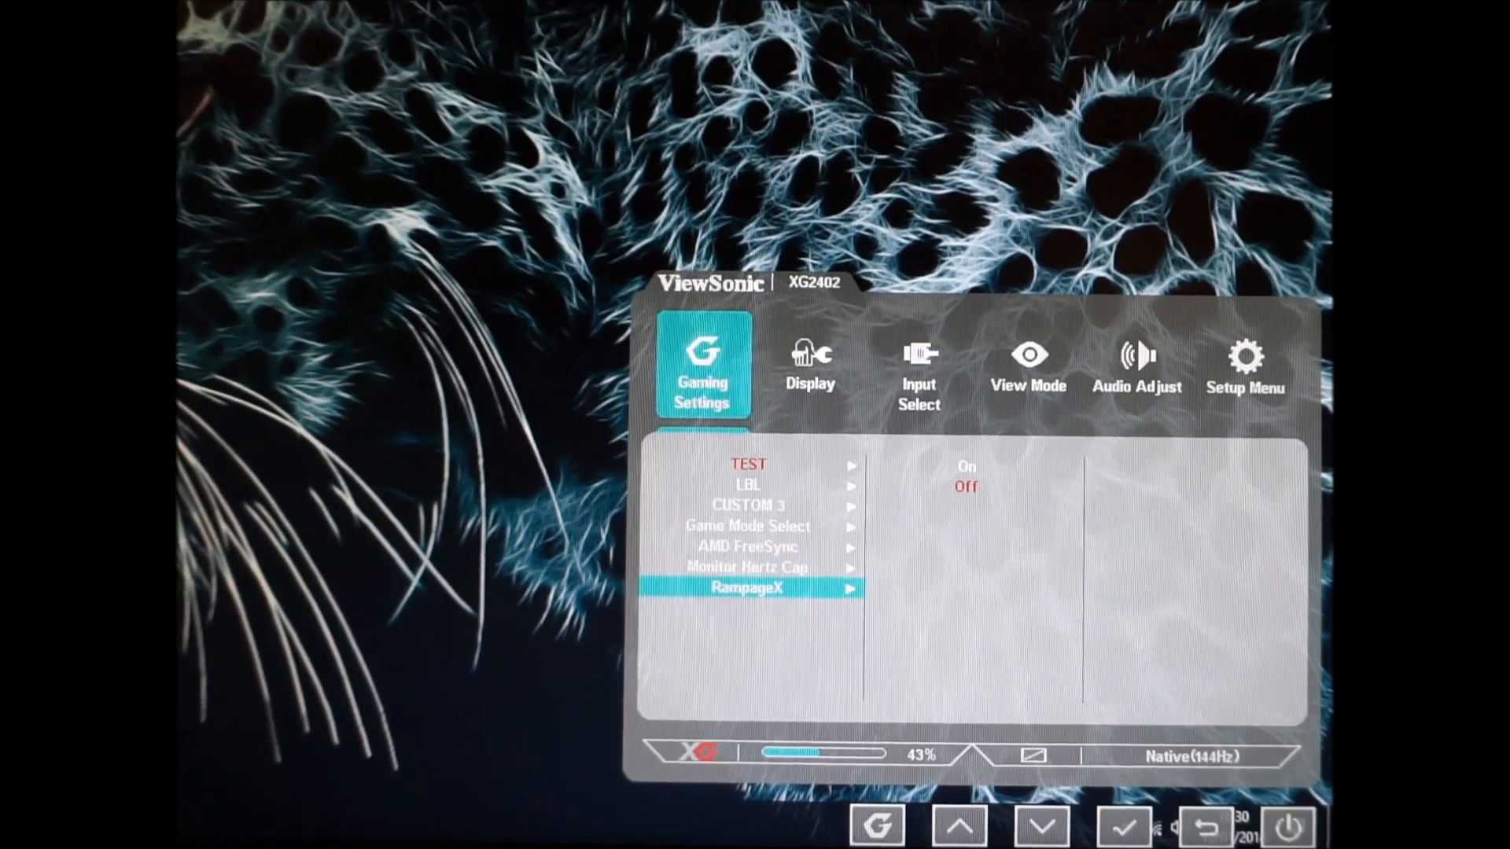
{"action": "left_click", "coordinate": [1042, 825]}
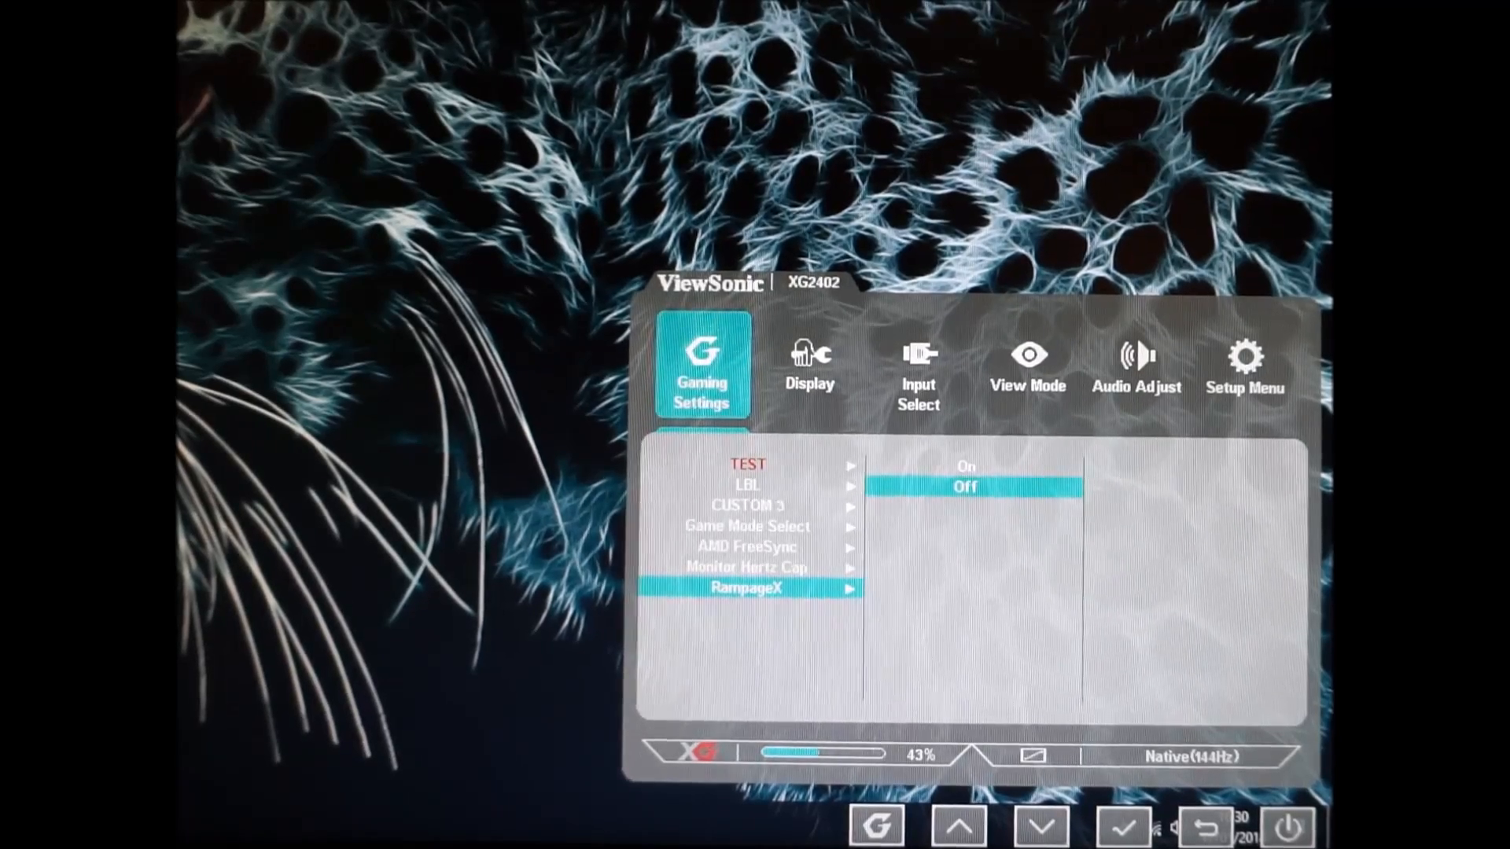
{"action": "left_click", "coordinate": [958, 825]}
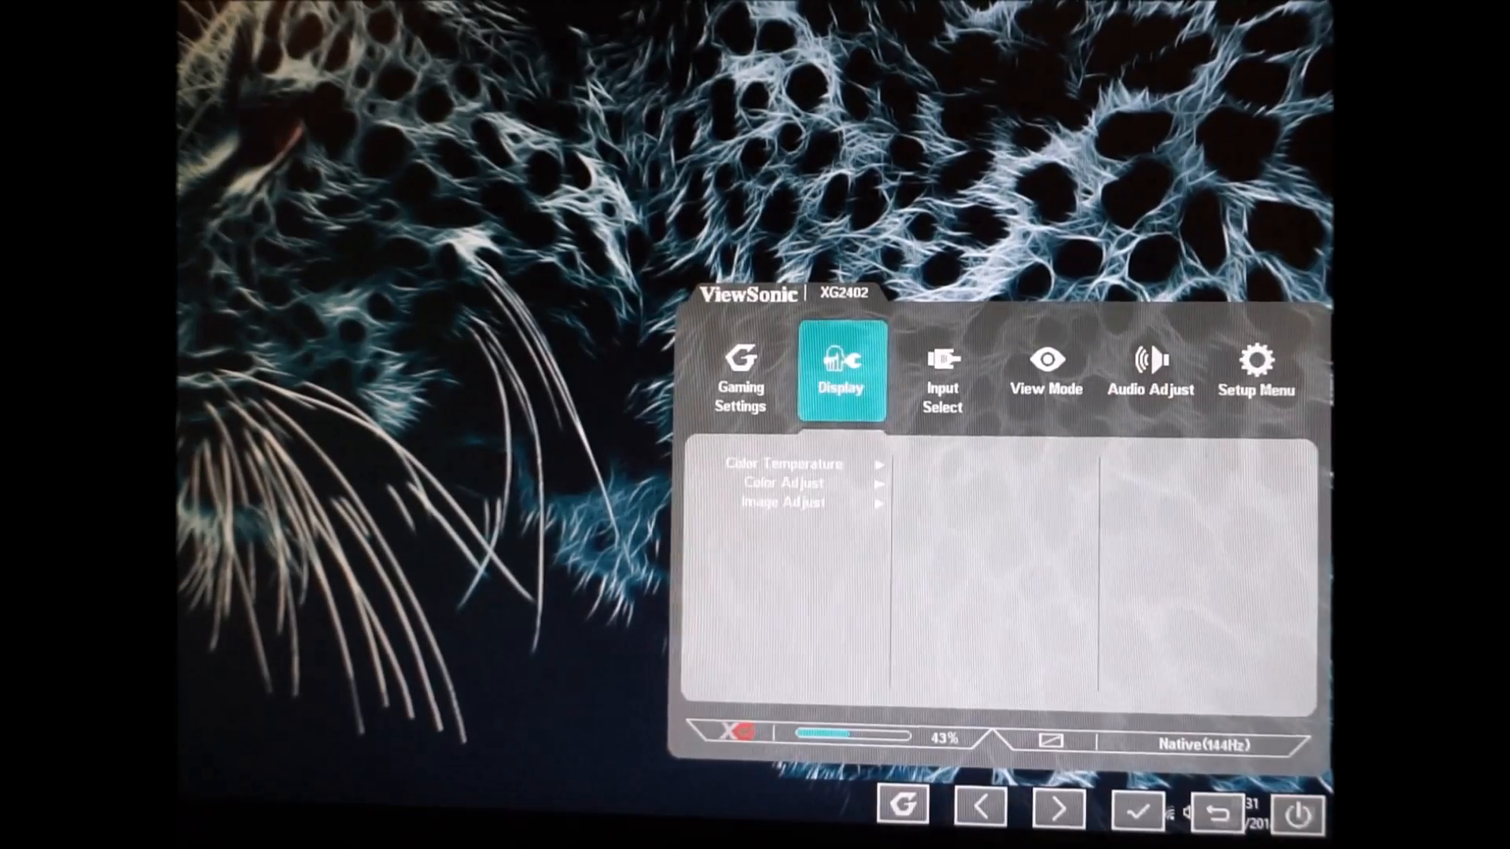
Step: Browse Color Temperature presets to Cool, then show Color Space's Auto, RGB and YUV
{"action": "left_click", "coordinate": [1134, 810]}
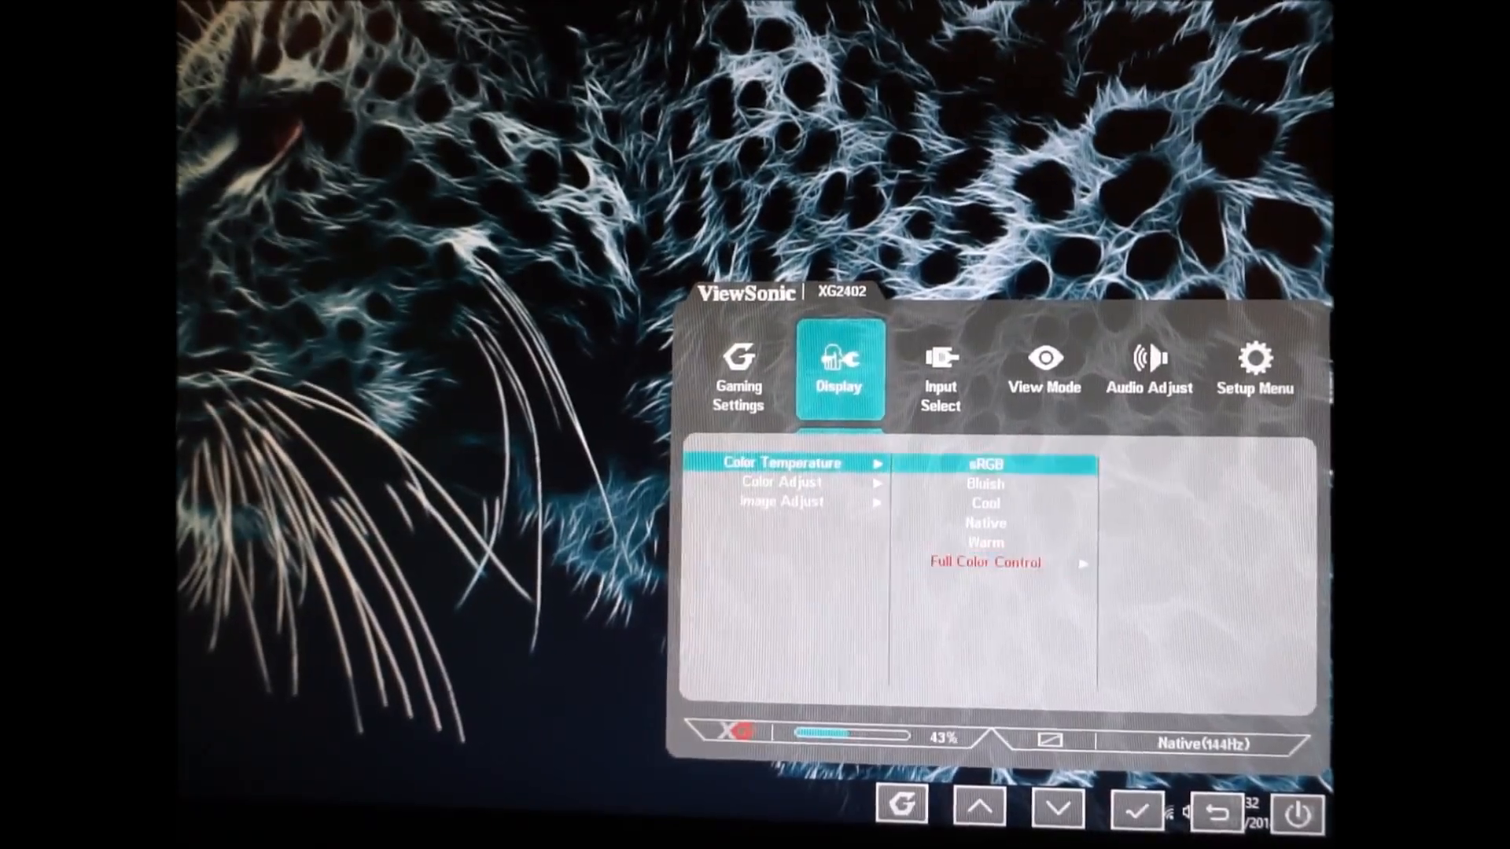
{"action": "left_click", "coordinate": [1057, 807]}
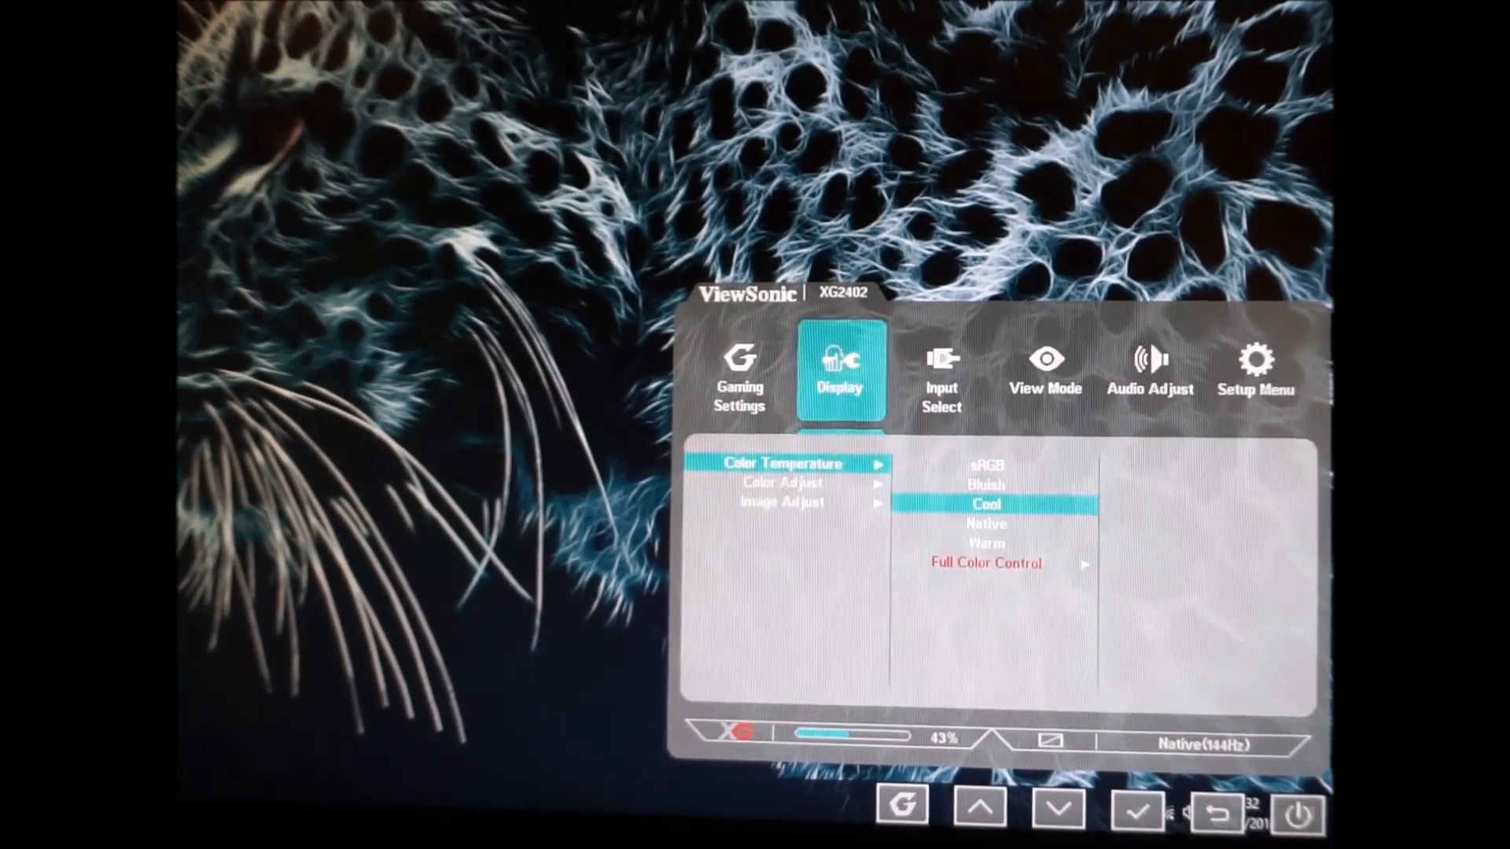
{"action": "left_click", "coordinate": [1057, 807]}
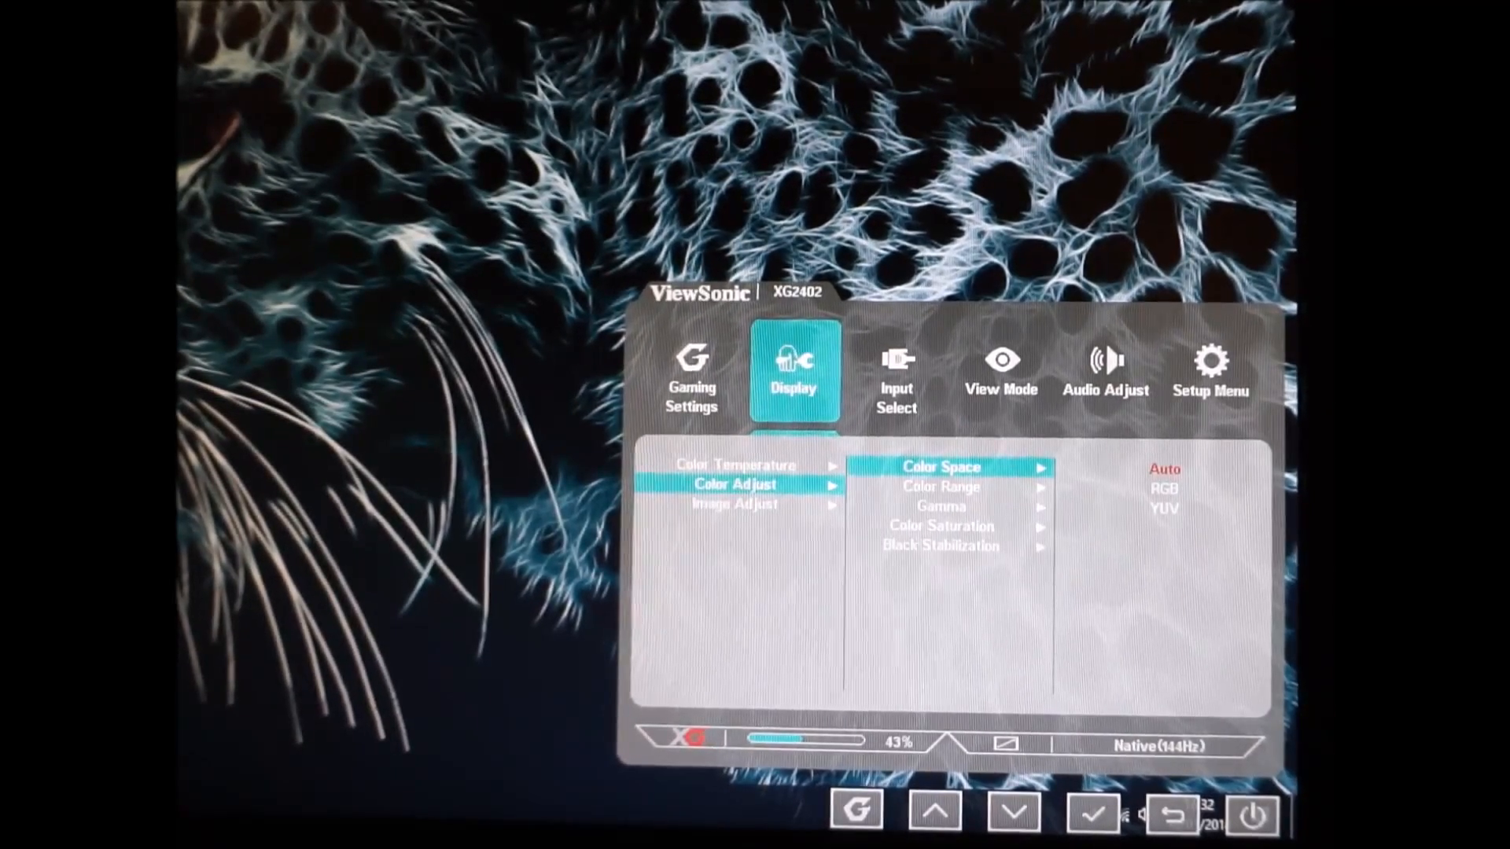
Step: Pass through Color Range and Gamma, then show Image Adjust Brightness at 38
{"action": "left_click", "coordinate": [1011, 812]}
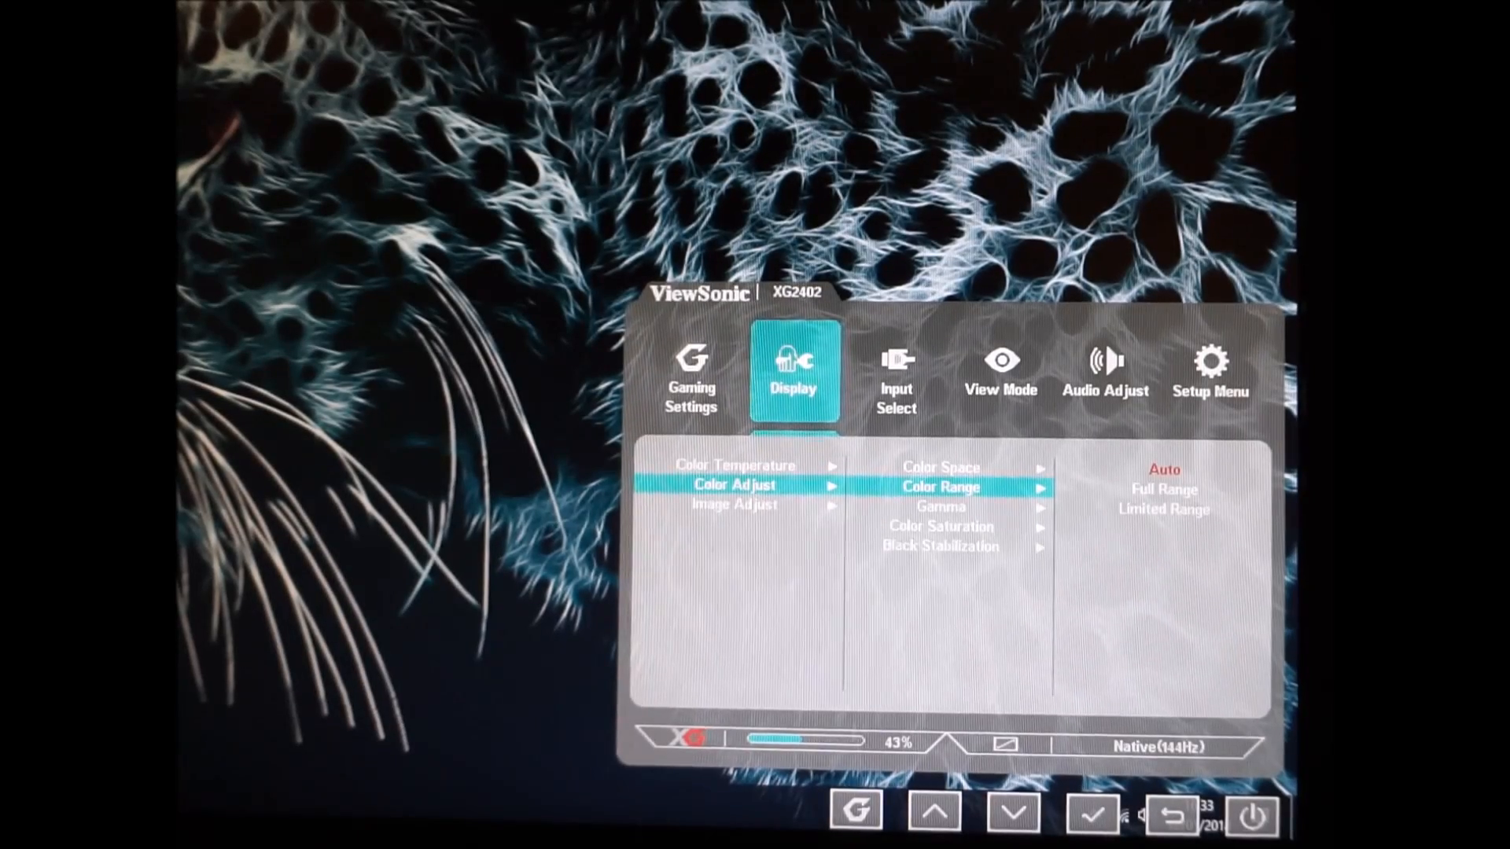
{"action": "left_click", "coordinate": [1013, 812]}
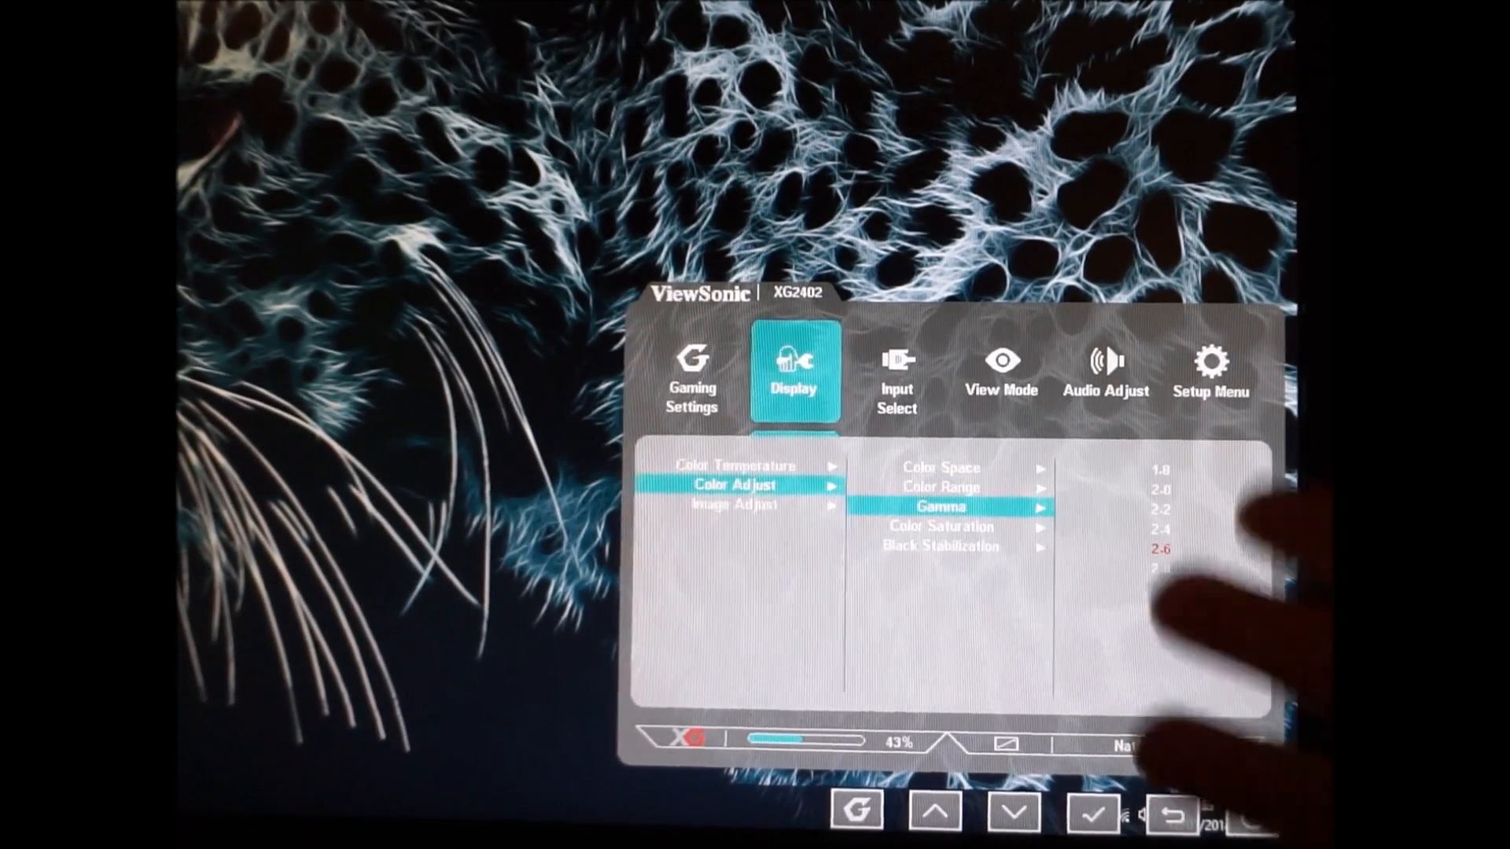
{"action": "left_click", "coordinate": [1011, 811]}
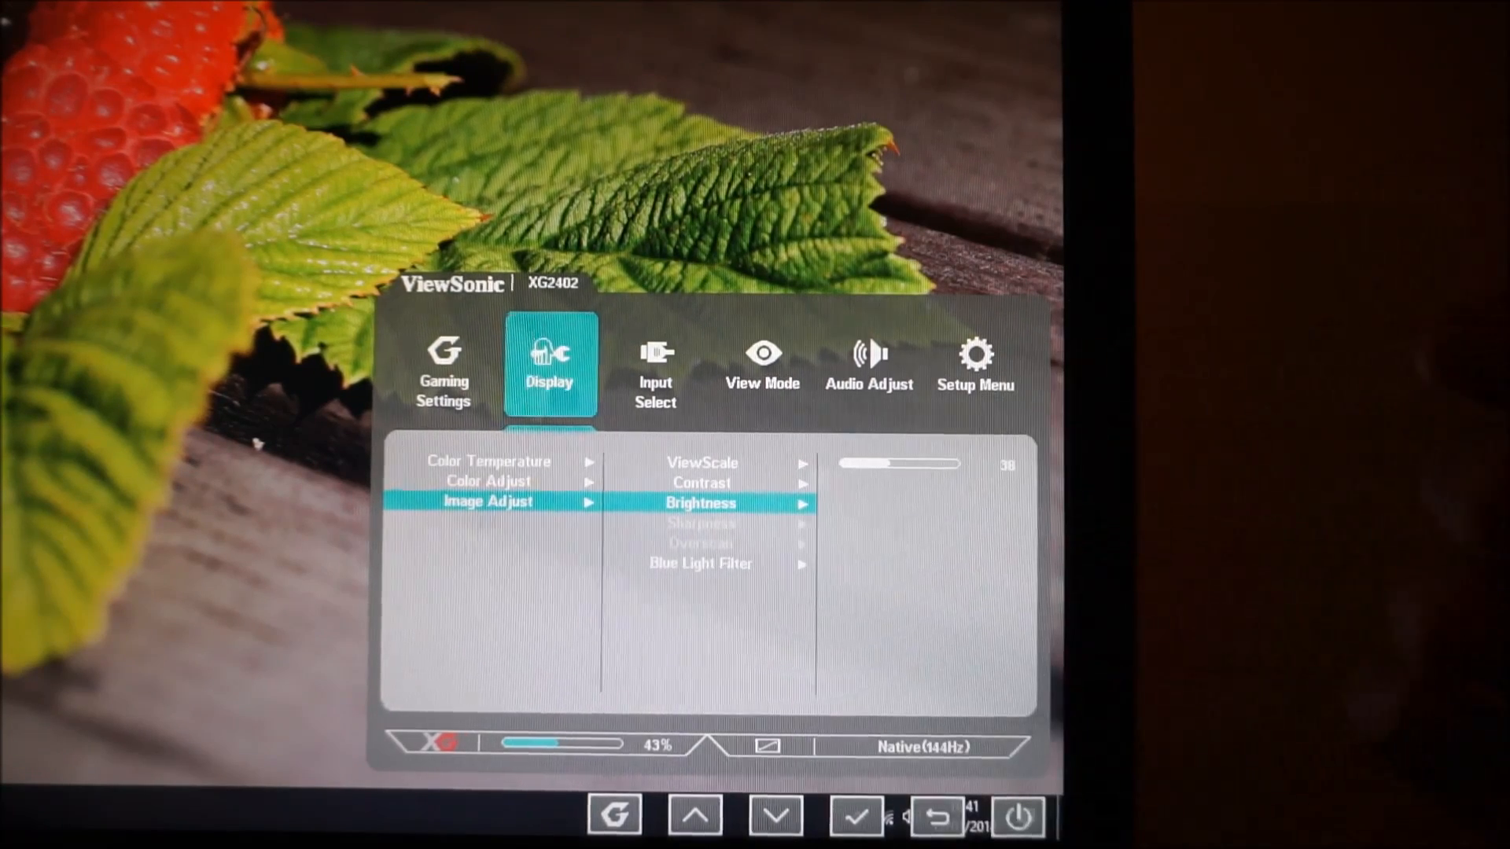
Step: Exit Brightness and Image Adjust back to the three-entry Display list
{"action": "left_click", "coordinate": [695, 814]}
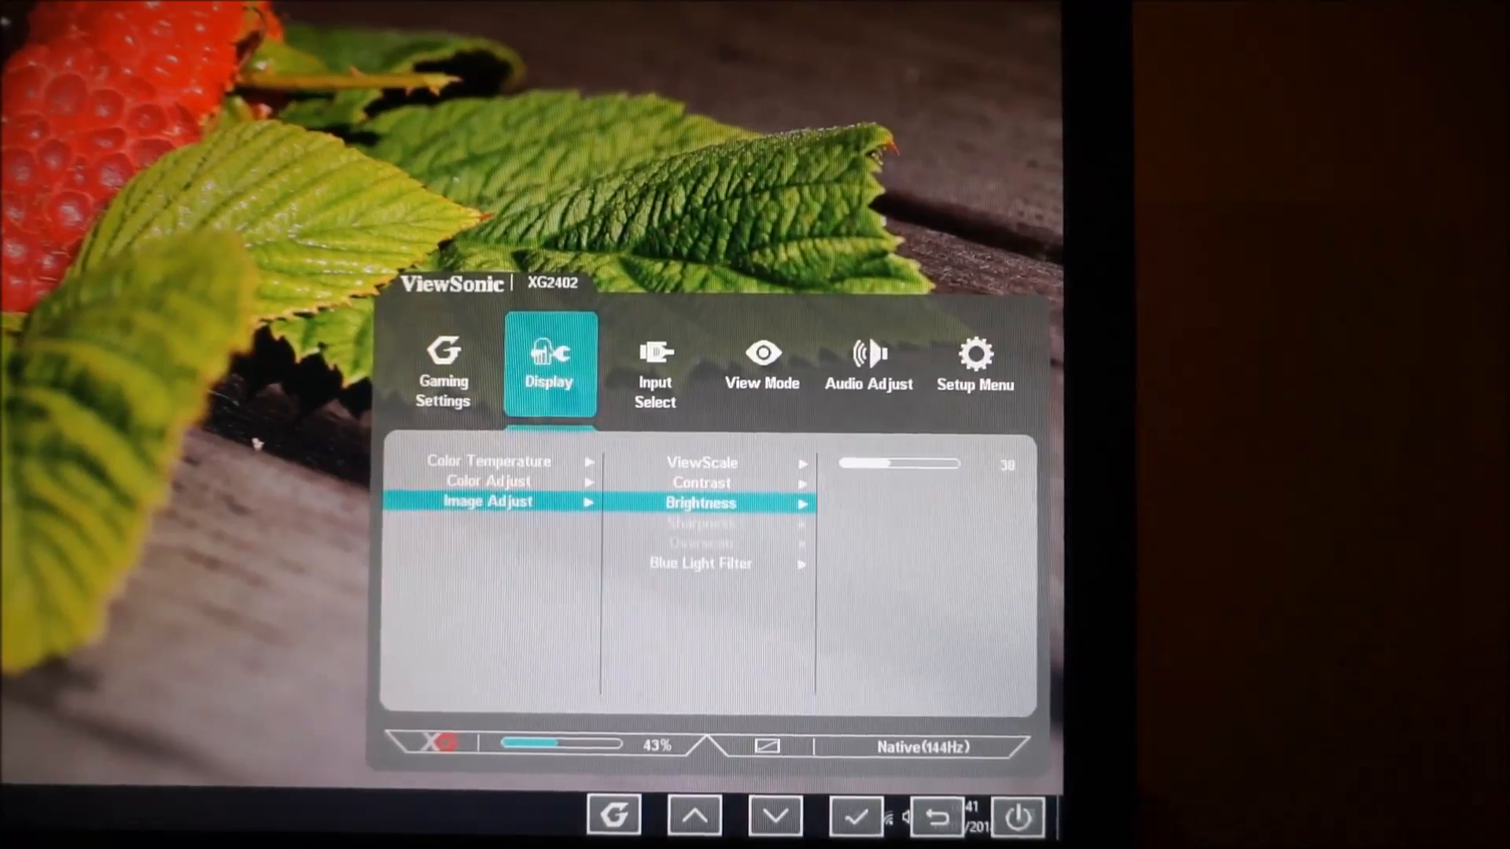
{"action": "left_click", "coordinate": [694, 814]}
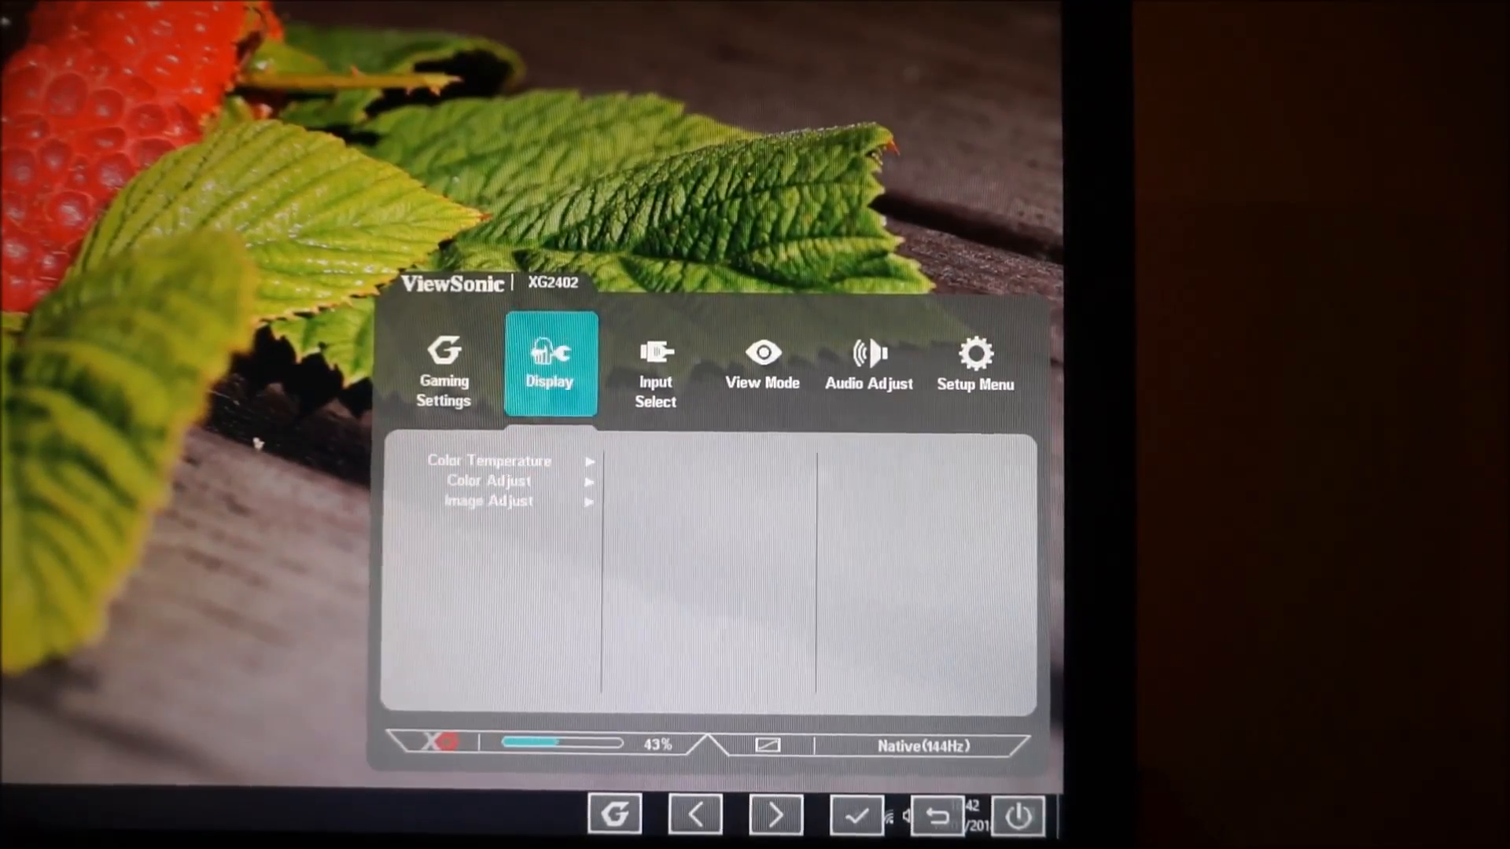
Step: Browse Input Select and View Mode presets to Text, then back out to Gaming Settings
{"action": "left_click", "coordinate": [776, 814]}
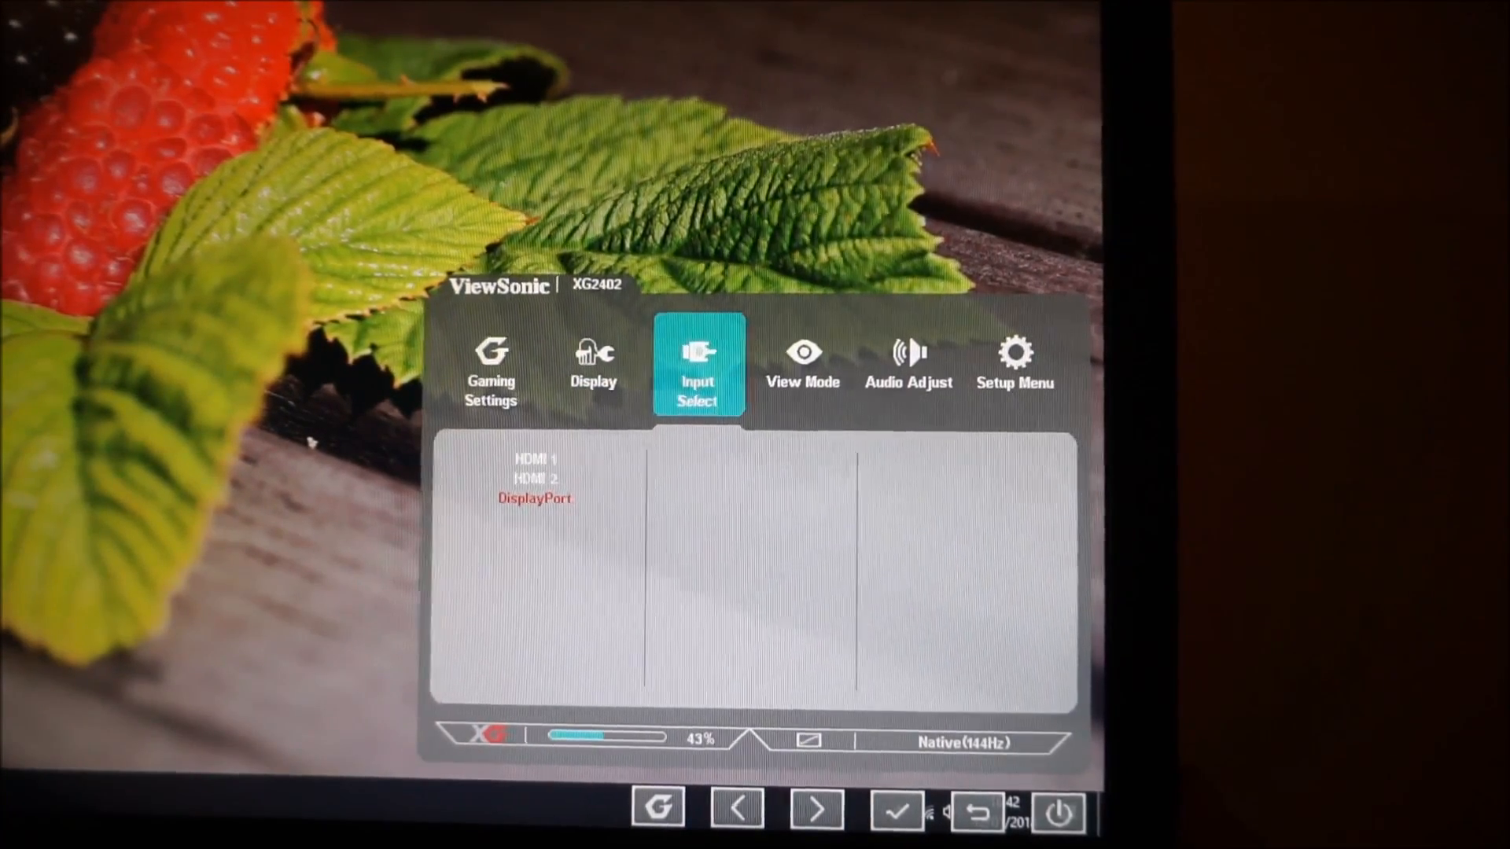
{"action": "left_click", "coordinate": [815, 809]}
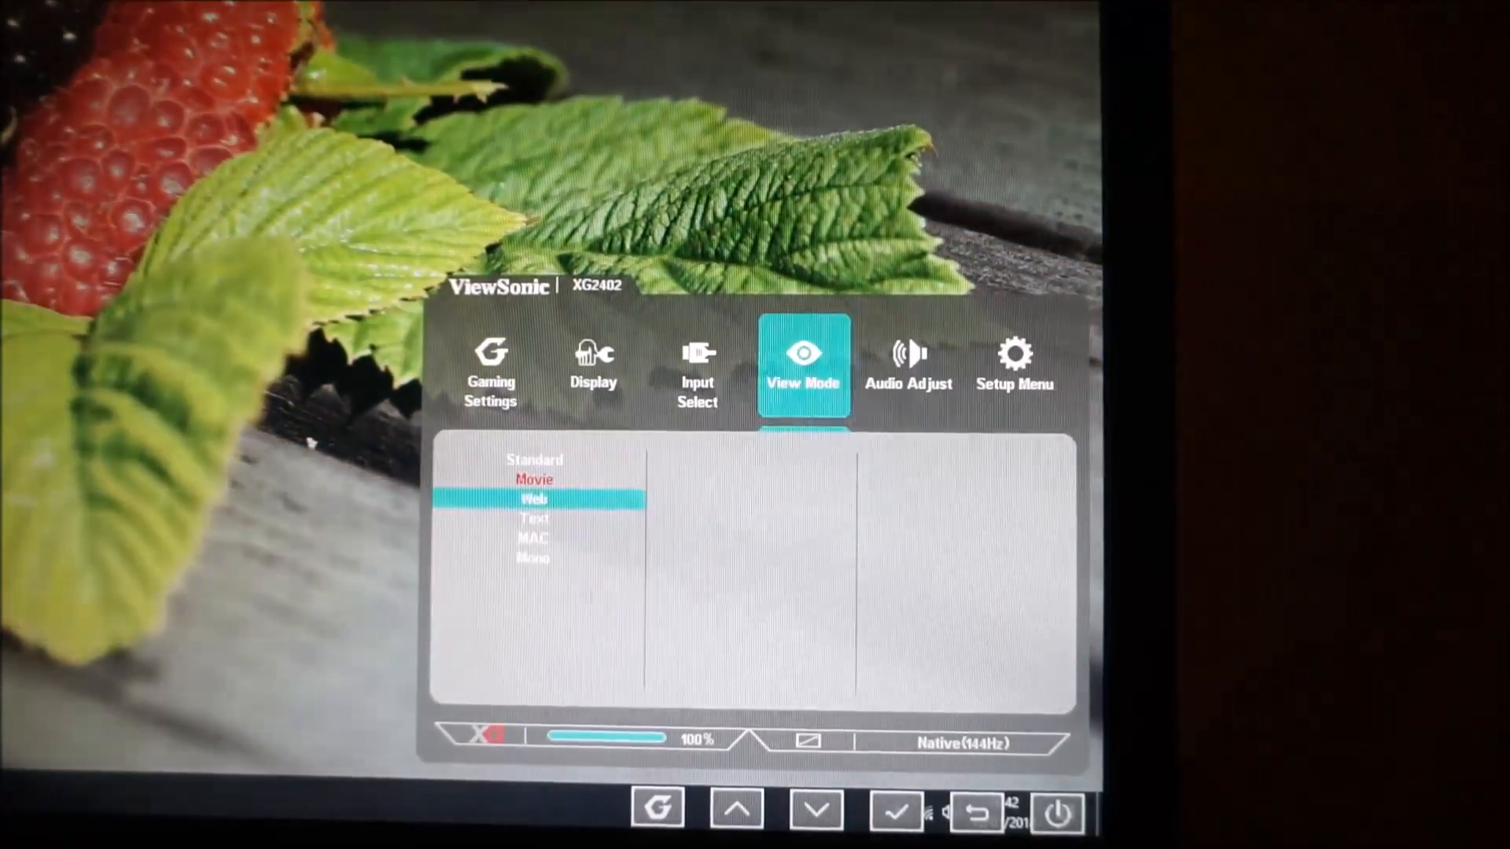
{"action": "left_click", "coordinate": [815, 809]}
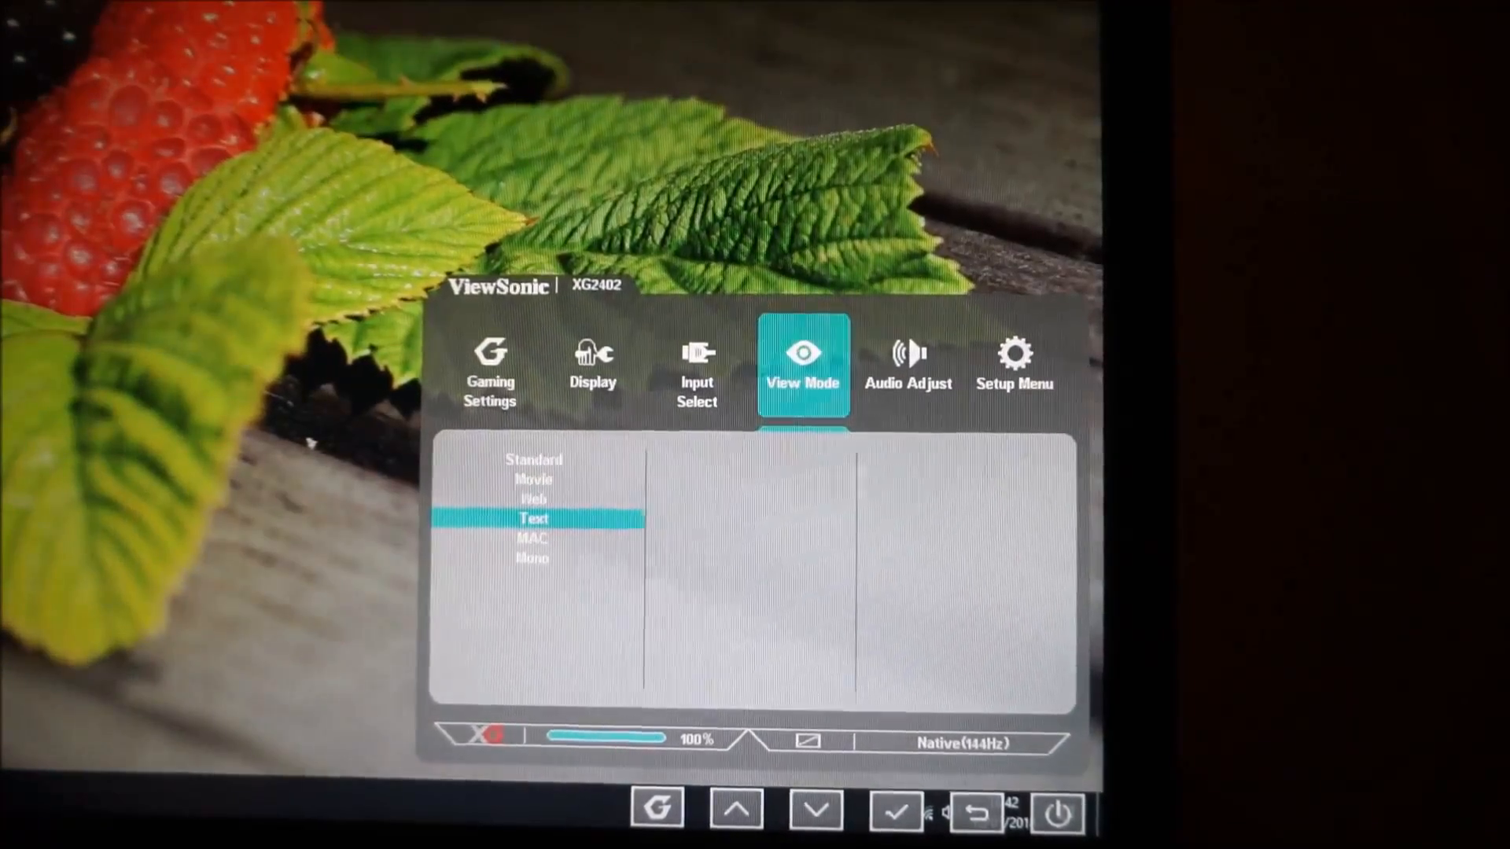
{"action": "left_click", "coordinate": [815, 810]}
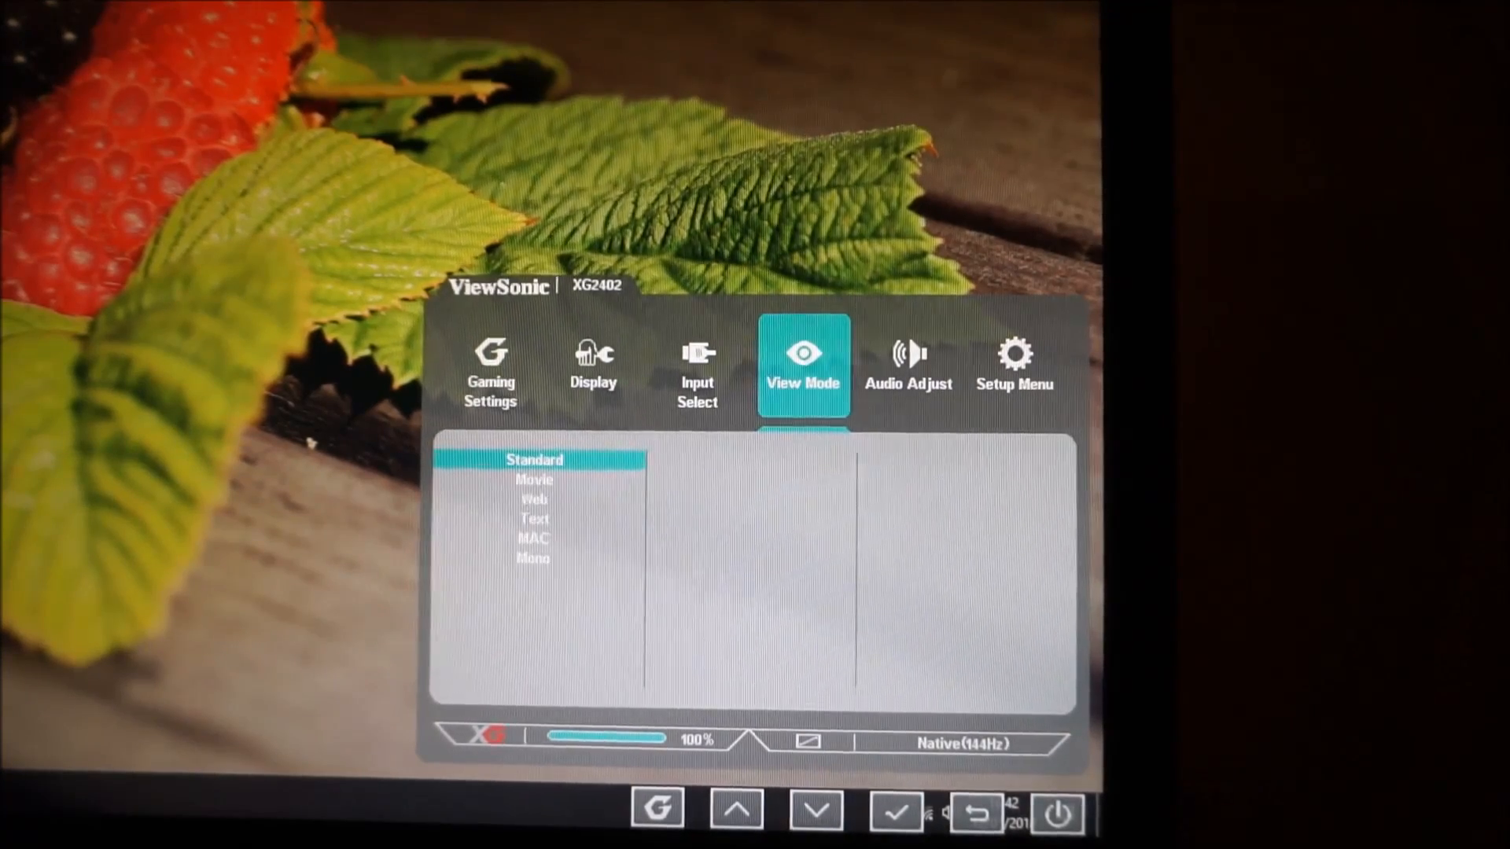
{"action": "left_click", "coordinate": [737, 810]}
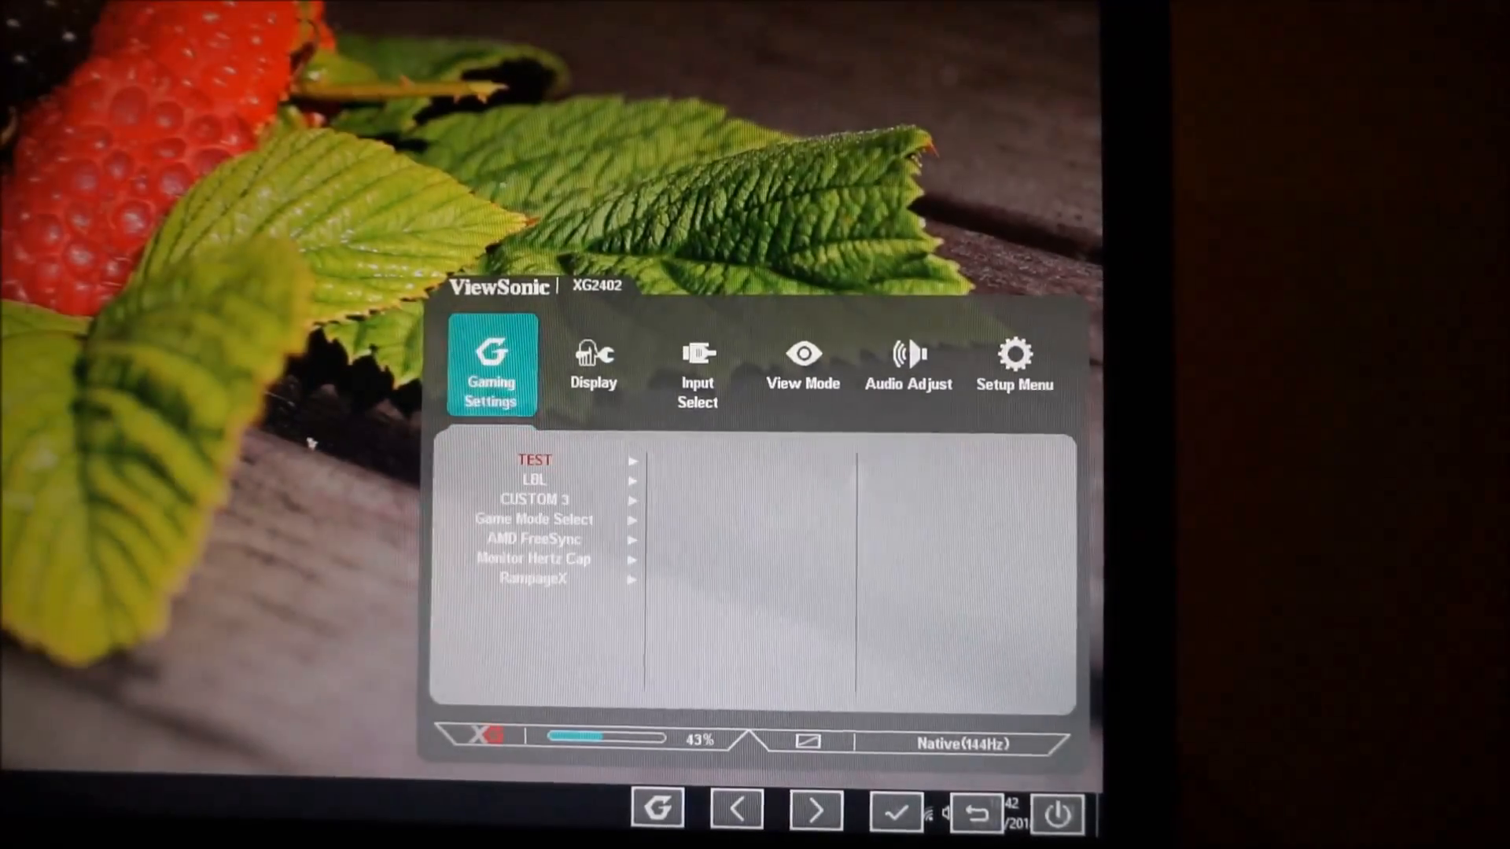
Step: View Audio Adjust Volume at 50, then open Setup Menu Language Select showing English
{"action": "left_click", "coordinate": [907, 366]}
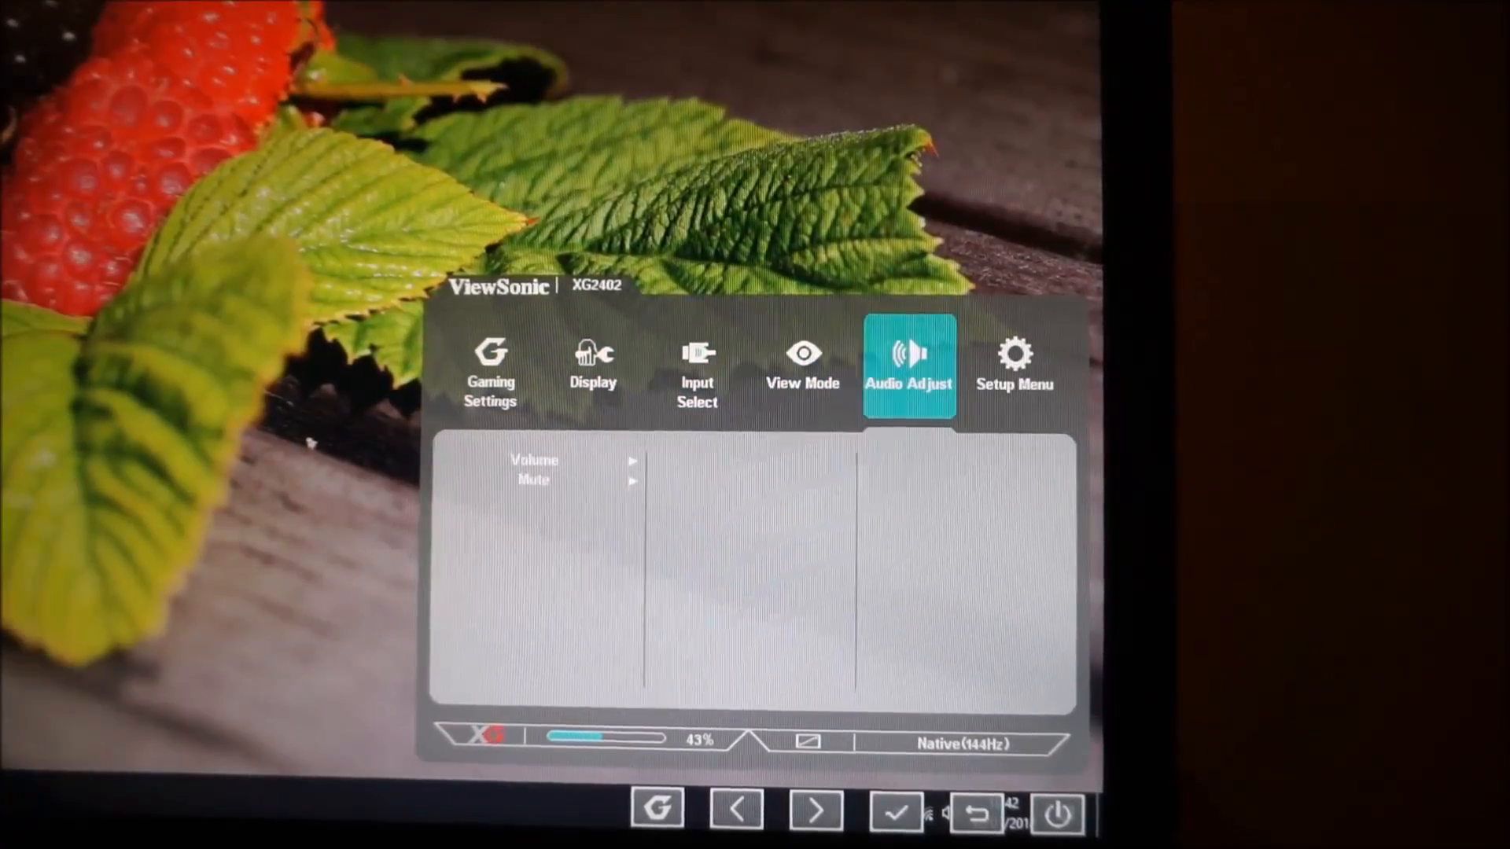
{"action": "left_click", "coordinate": [893, 811]}
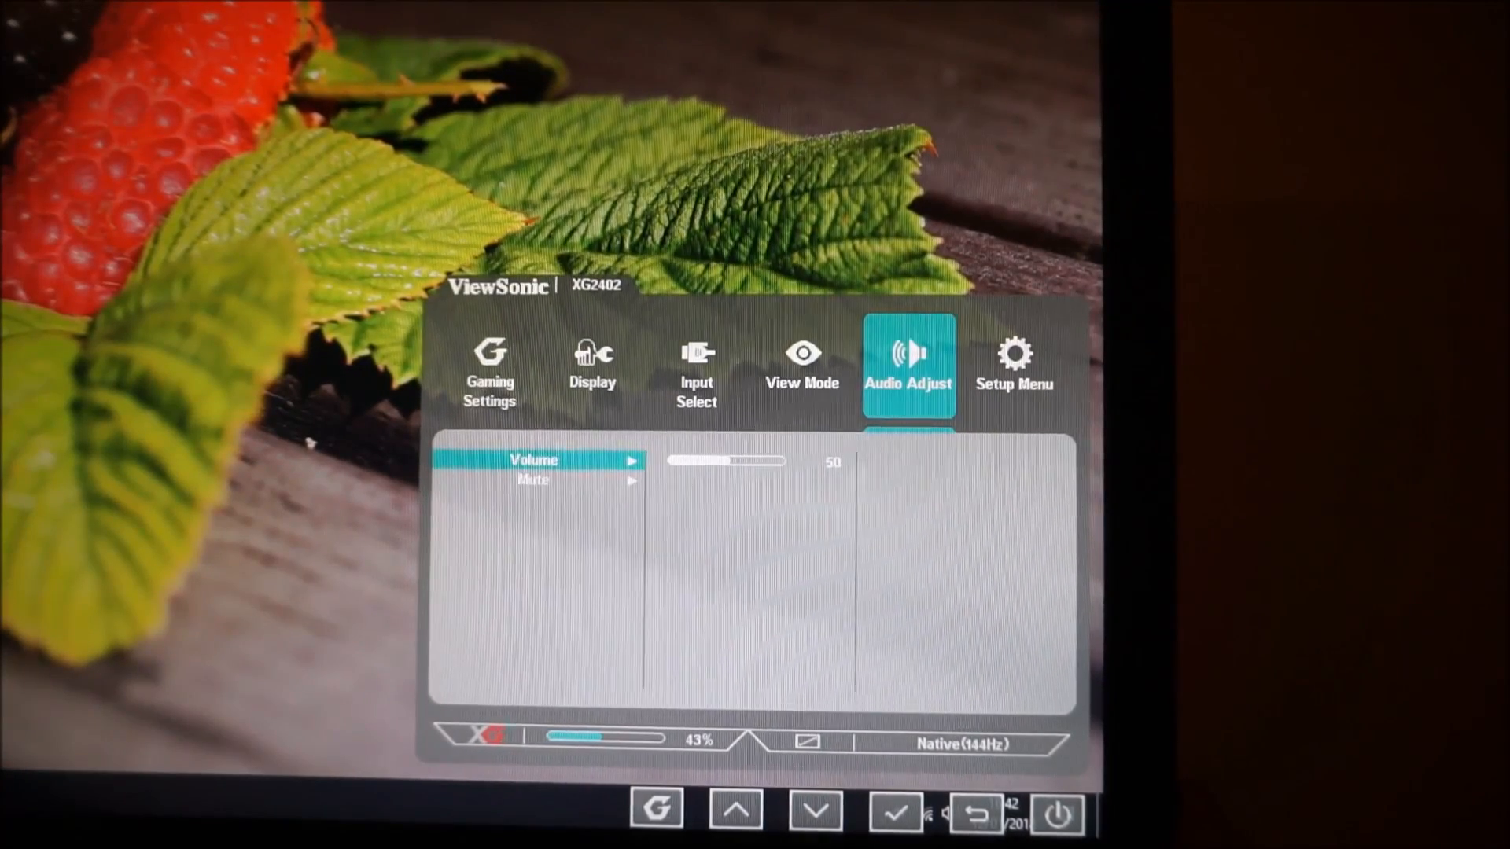
{"action": "left_click", "coordinate": [816, 808]}
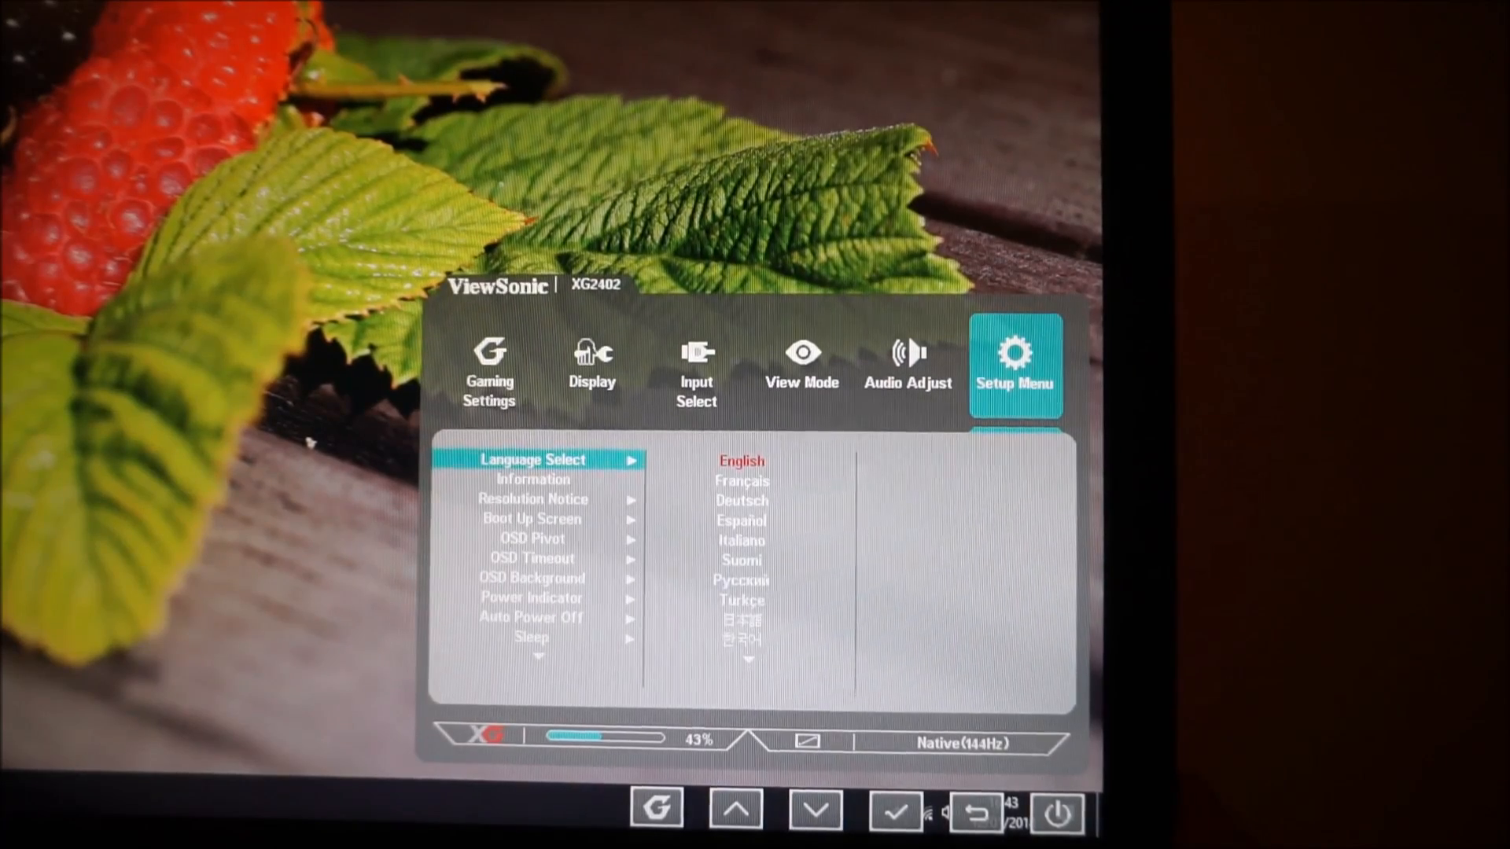
Step: View Information (1920x1080 at 144.2Hz), then open Resolution Notice showing On marked
{"action": "left_click", "coordinate": [814, 808]}
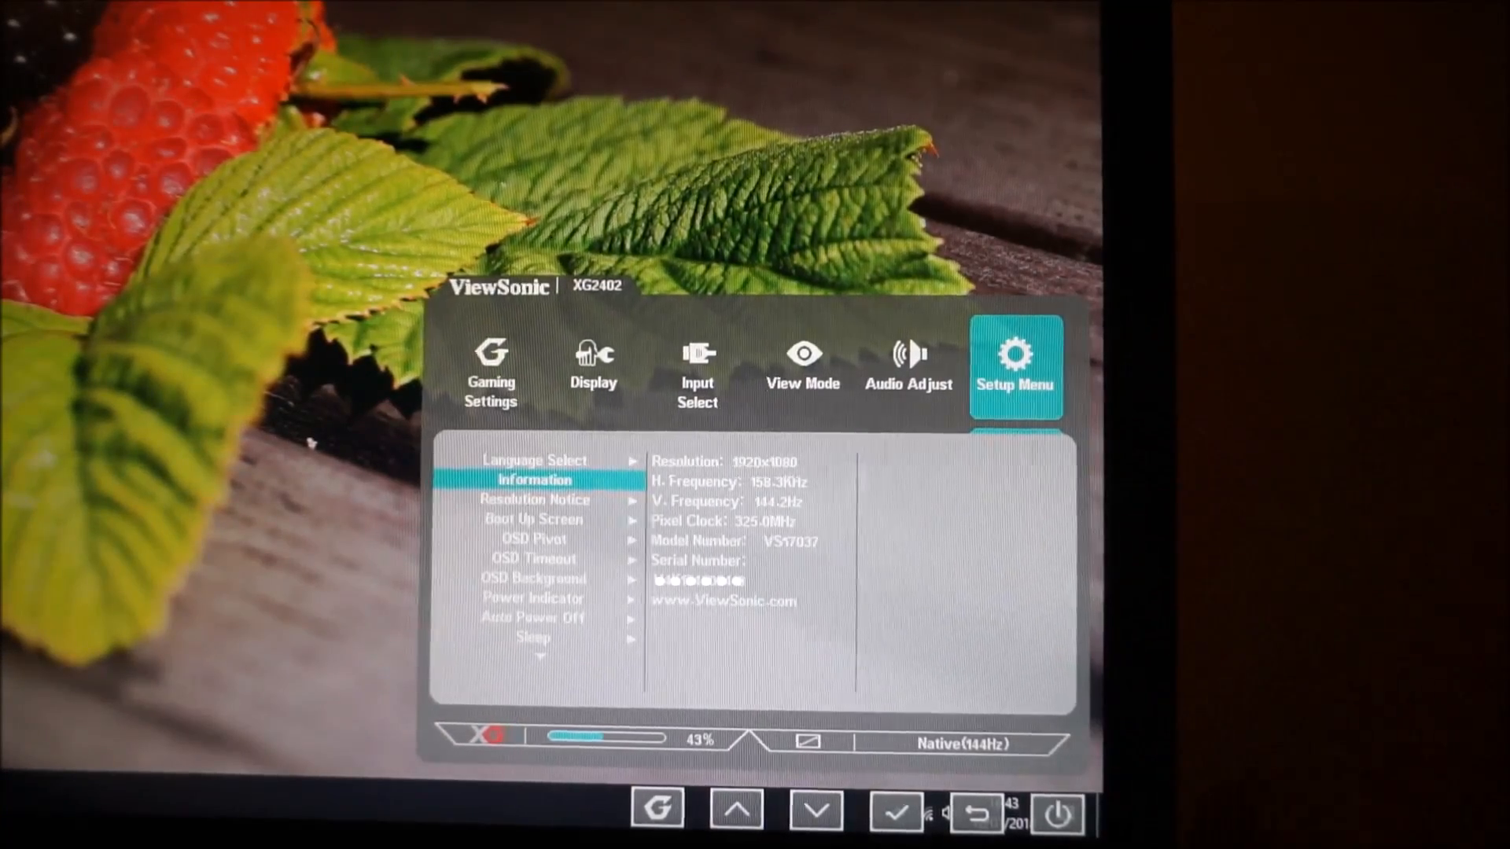
{"action": "left_click", "coordinate": [815, 809]}
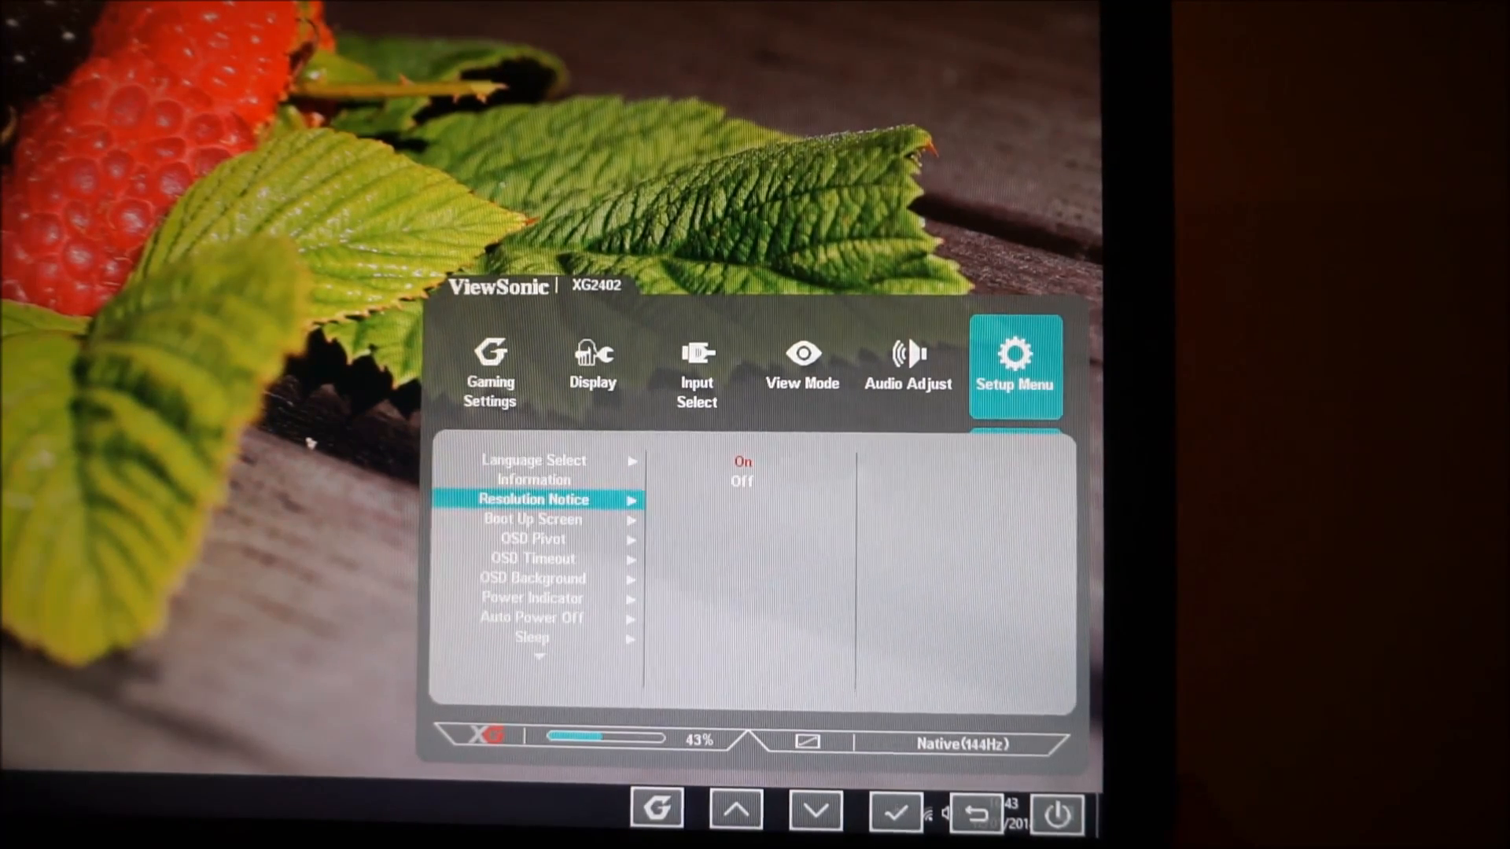
Step: Step past Boot Up Screen (On) and OSD Pivot (Off), then open the OSD Timeout slider at 60
{"action": "left_click", "coordinate": [815, 810]}
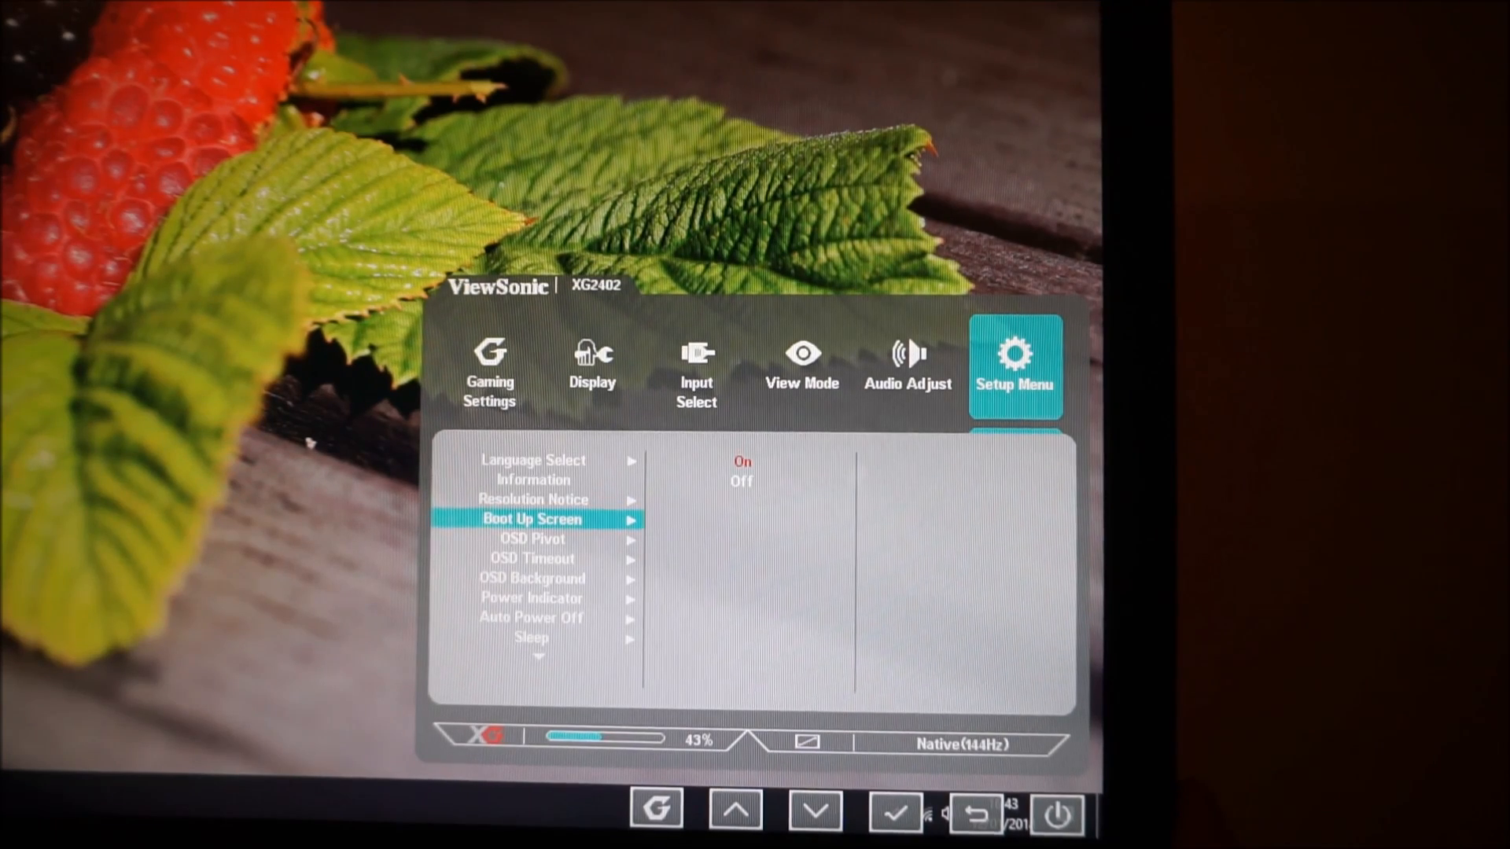
{"action": "left_click", "coordinate": [814, 809]}
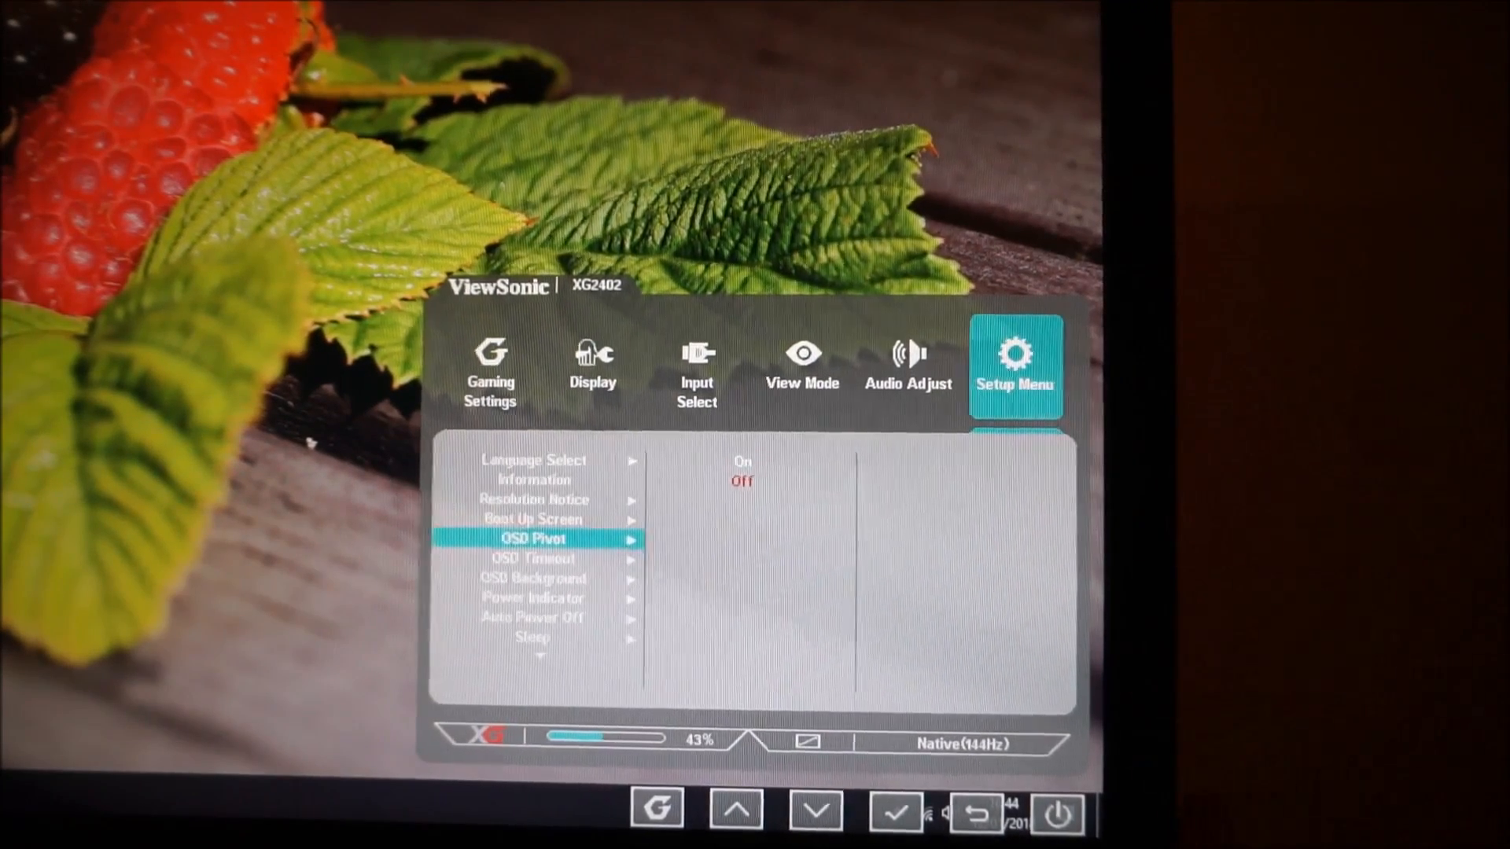
{"action": "left_click", "coordinate": [815, 810]}
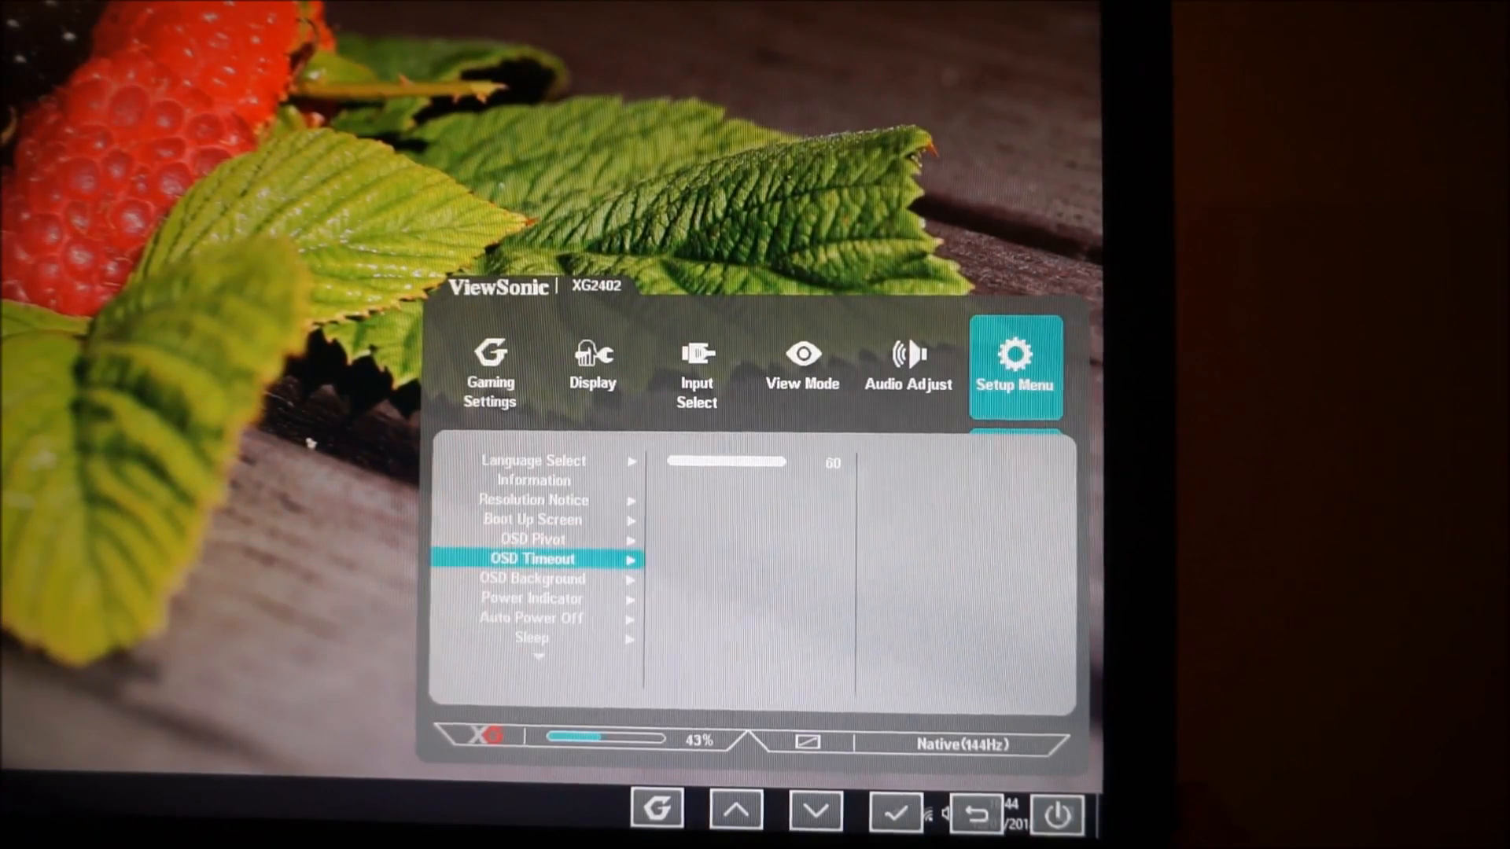
{"action": "left_click", "coordinate": [893, 809]}
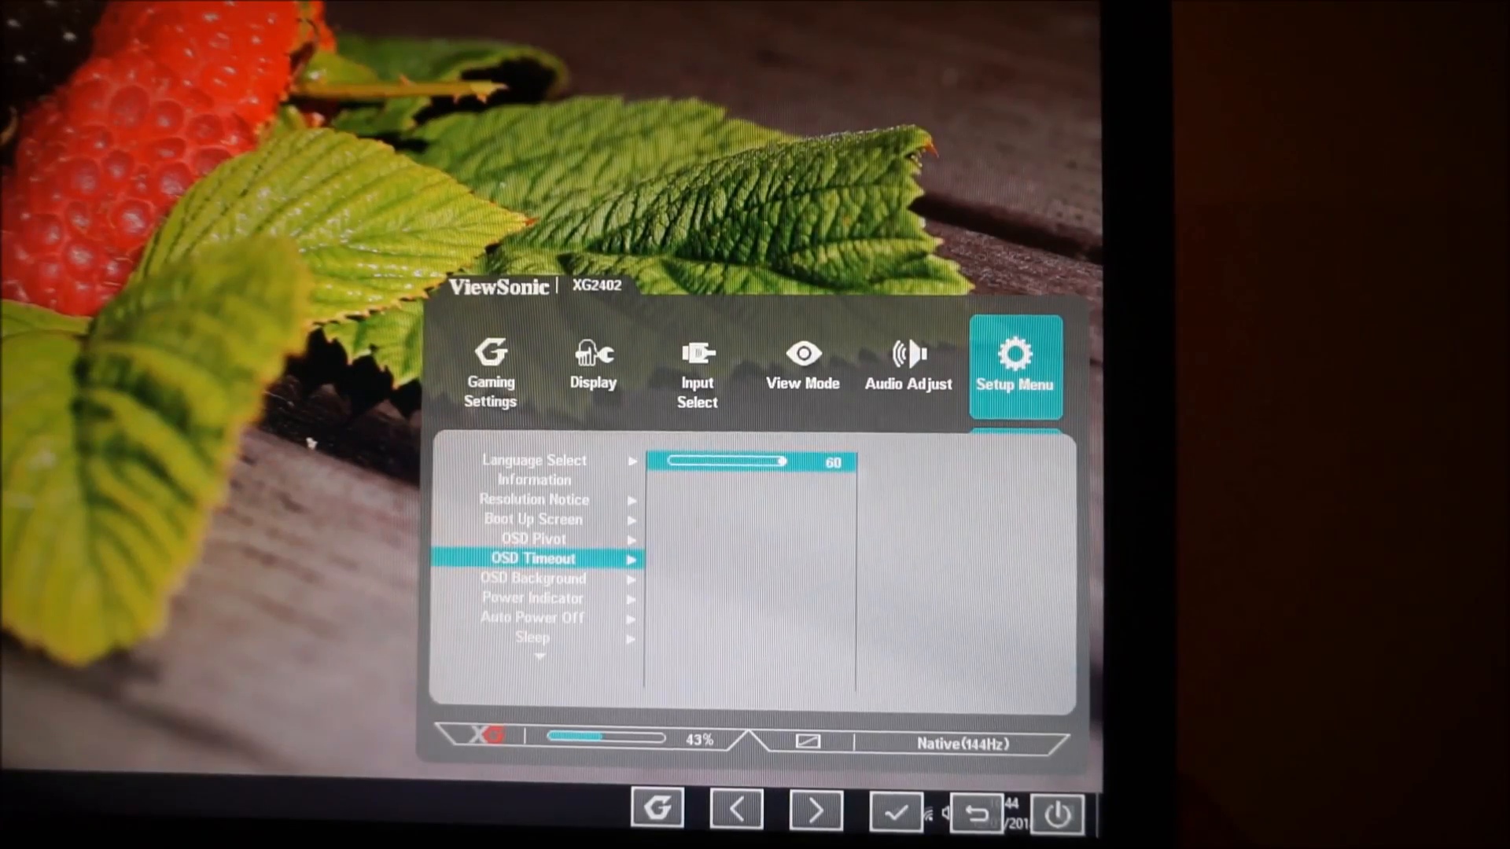
Step: Confirm OSD Background is Off, then open Auto Power Off with Off marked
{"action": "left_click", "coordinate": [814, 809]}
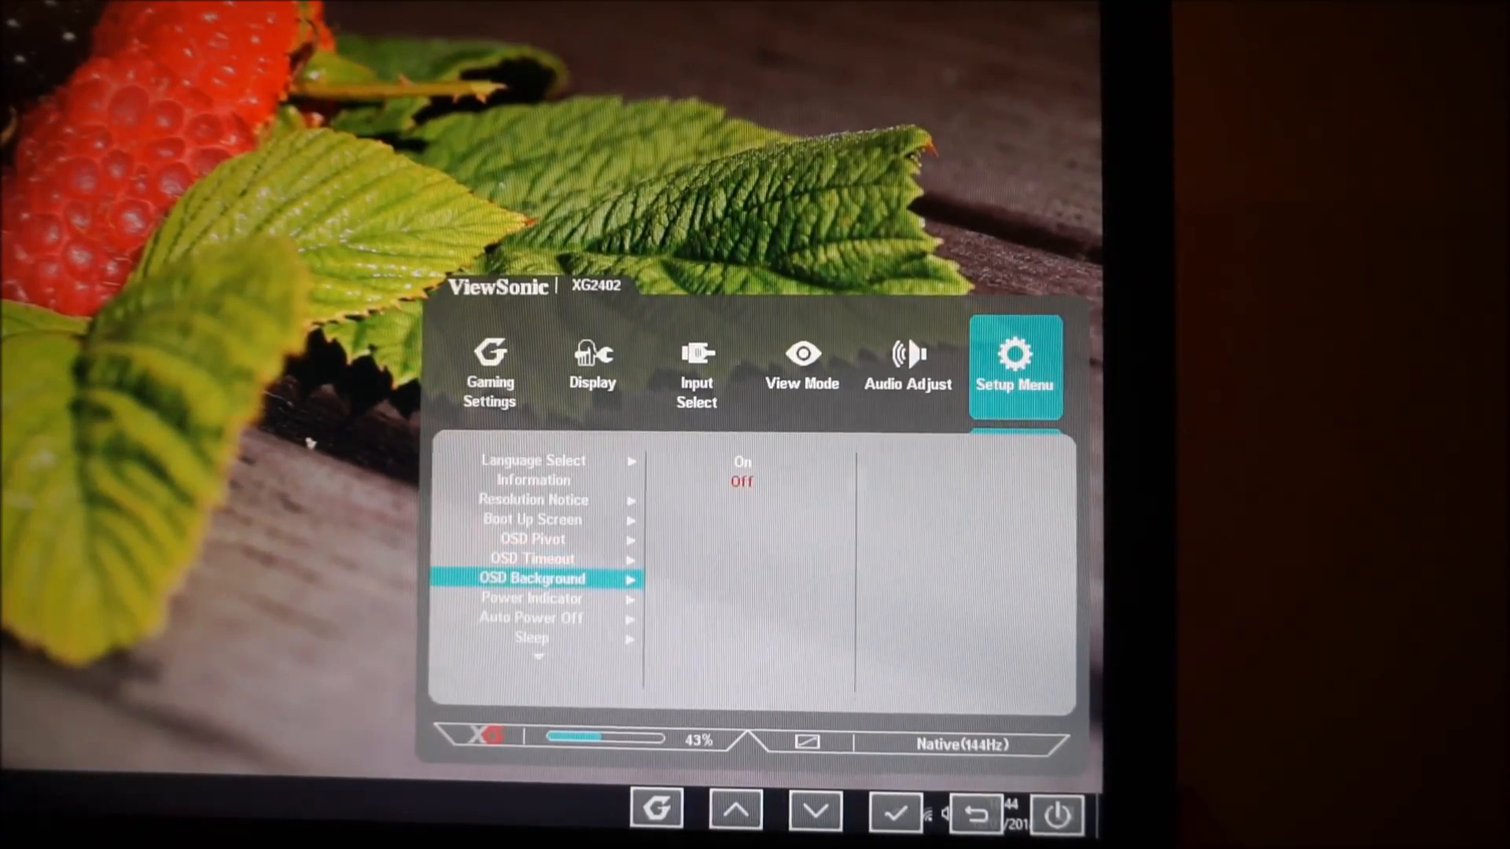
{"action": "left_click", "coordinate": [736, 807]}
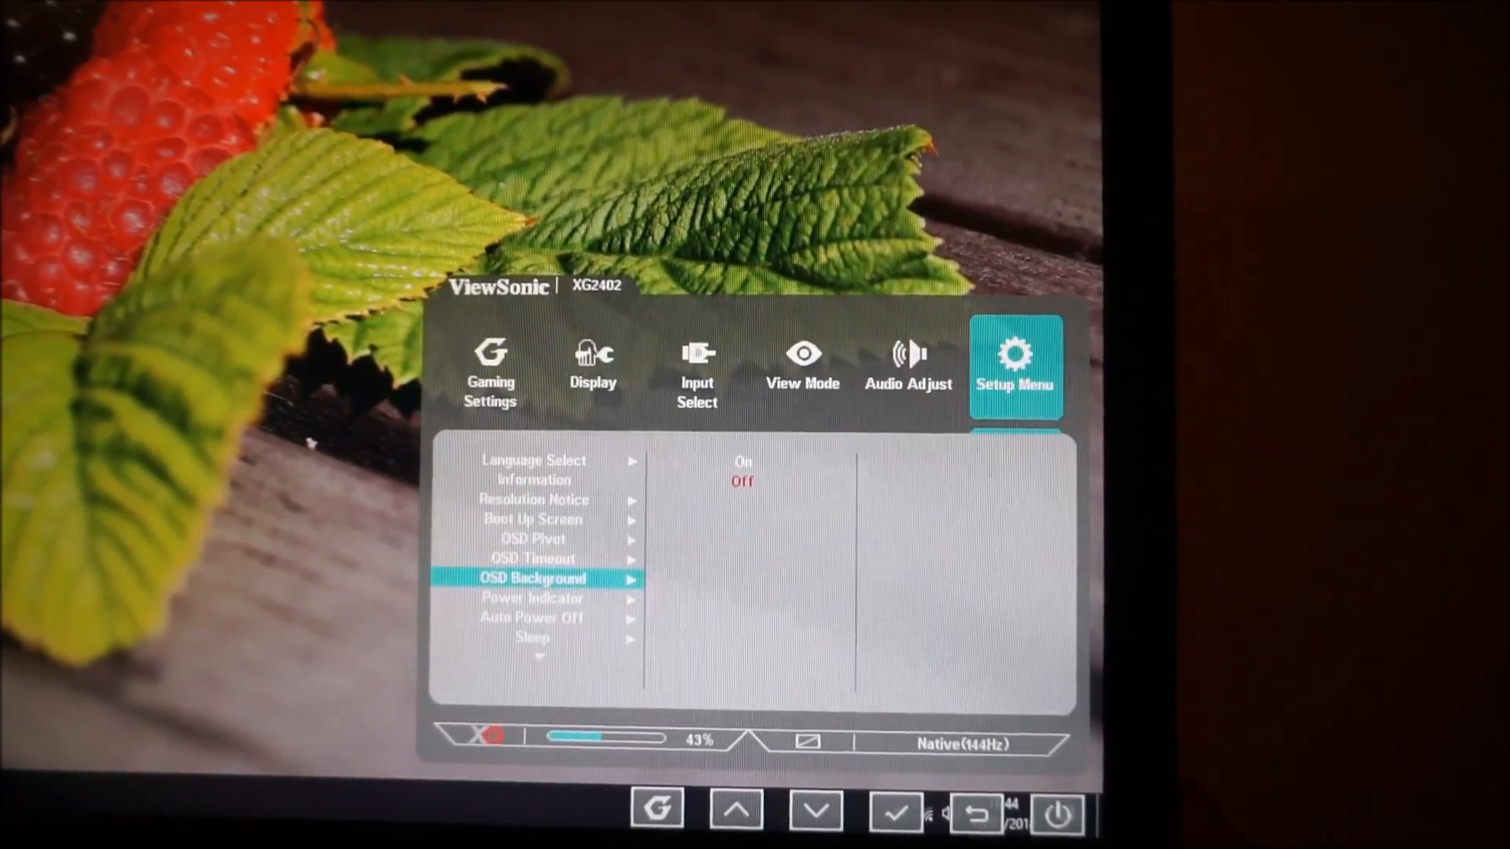
{"action": "left_click", "coordinate": [815, 809]}
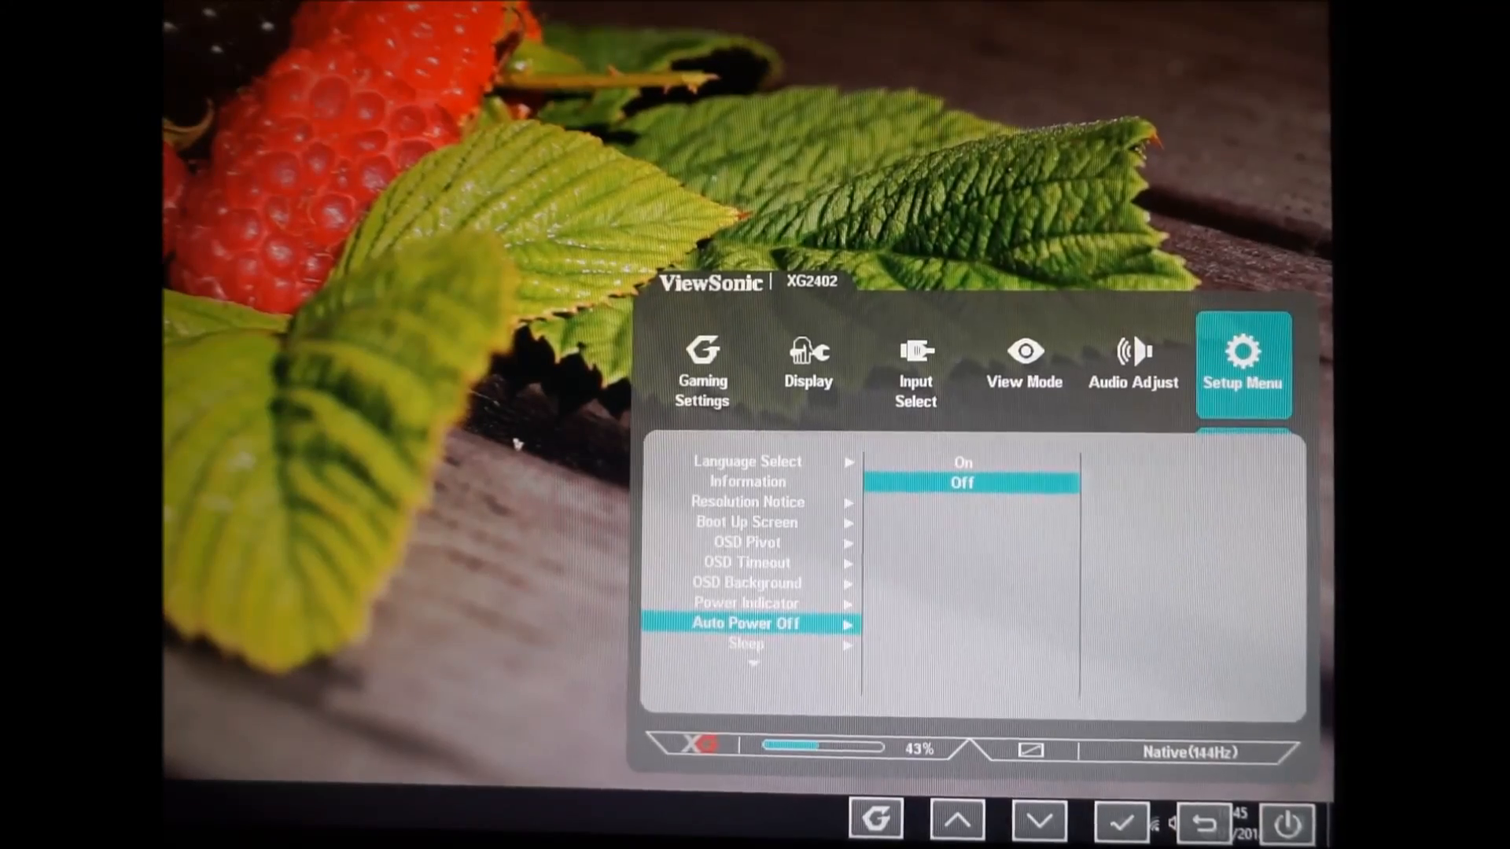
Step: View Sleep options with Off selected, then open ECO Mode showing Standard
{"action": "left_click", "coordinate": [955, 821]}
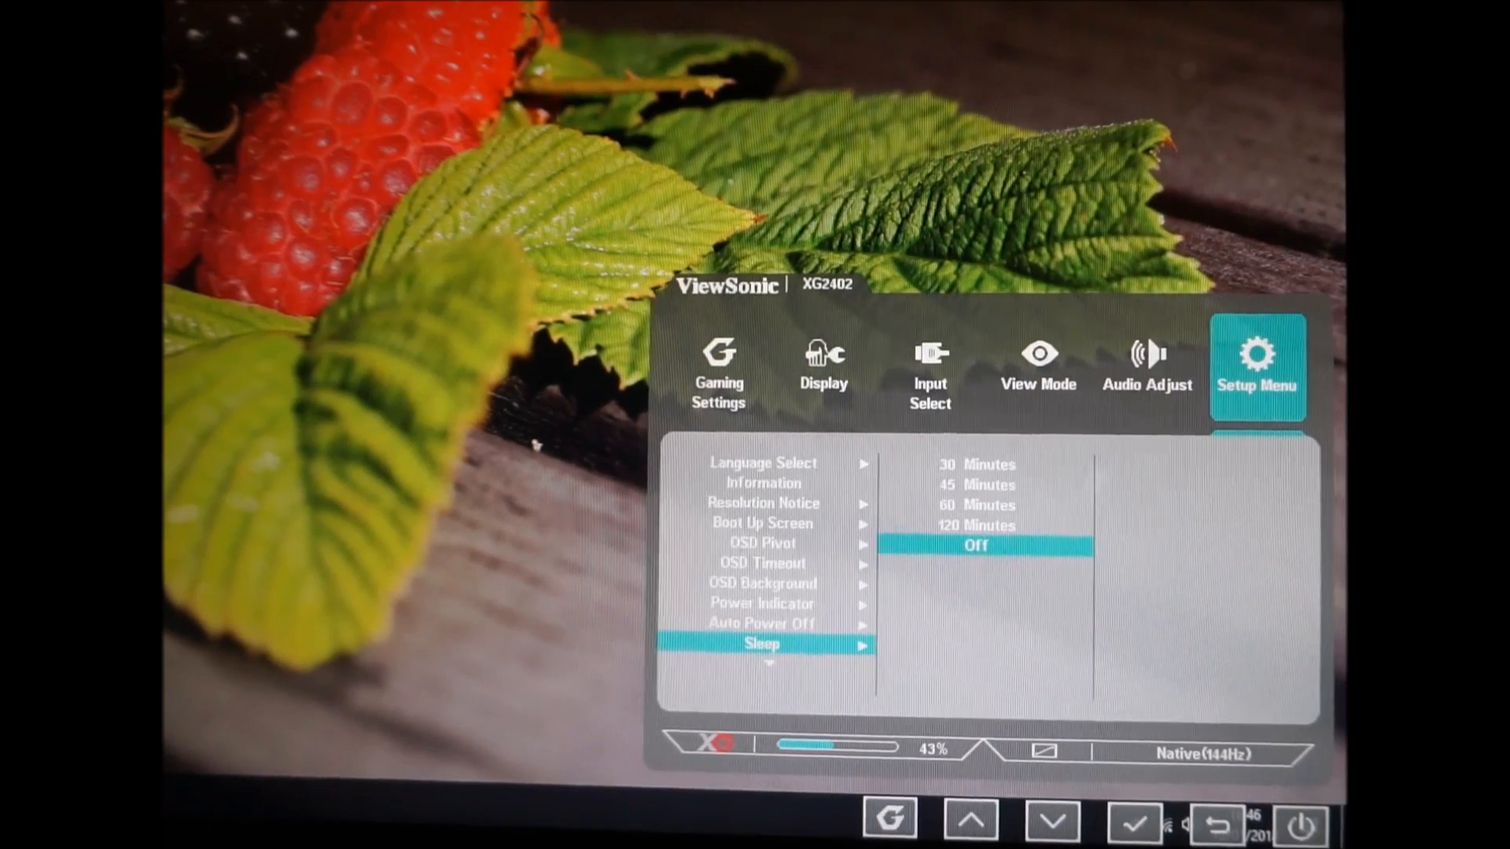
{"action": "left_click", "coordinate": [970, 827]}
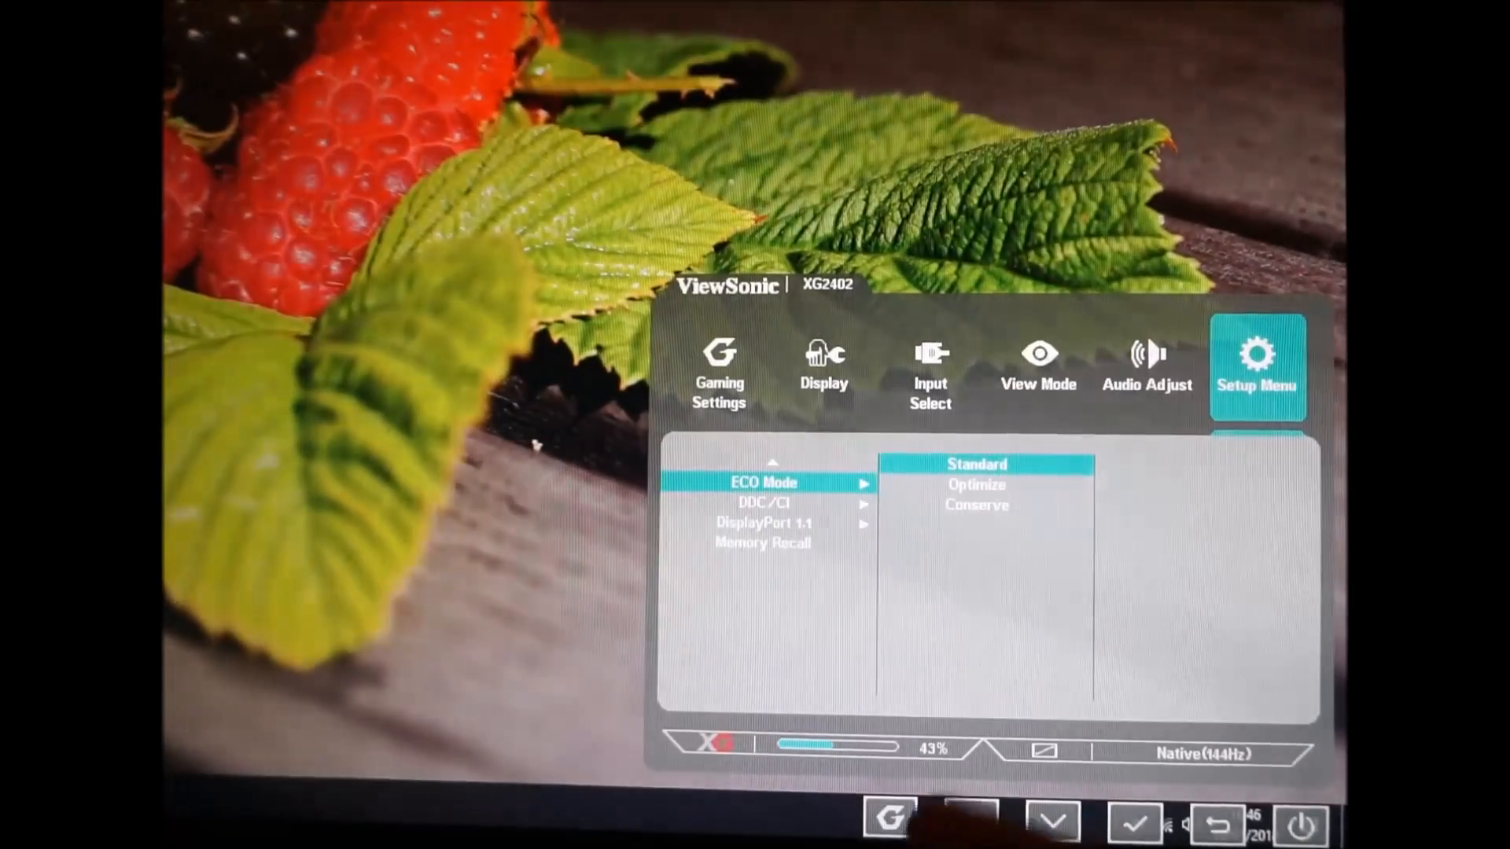
Step: Check DDC/CI is On and DisplayPort 1.1 is Off, then move down to Memory Recall
{"action": "left_click", "coordinate": [1051, 819]}
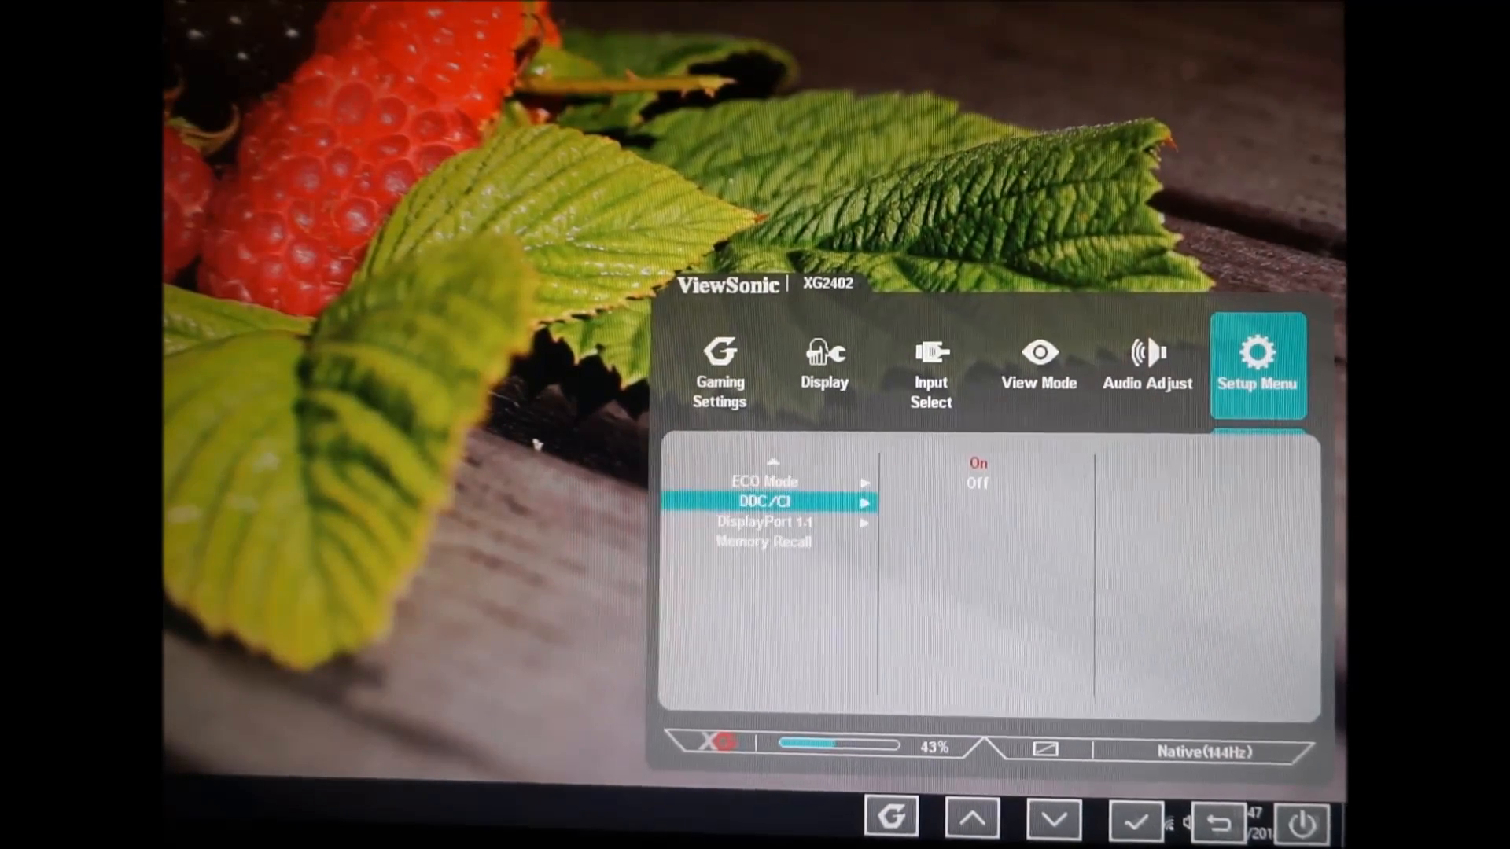
{"action": "left_click", "coordinate": [1053, 820]}
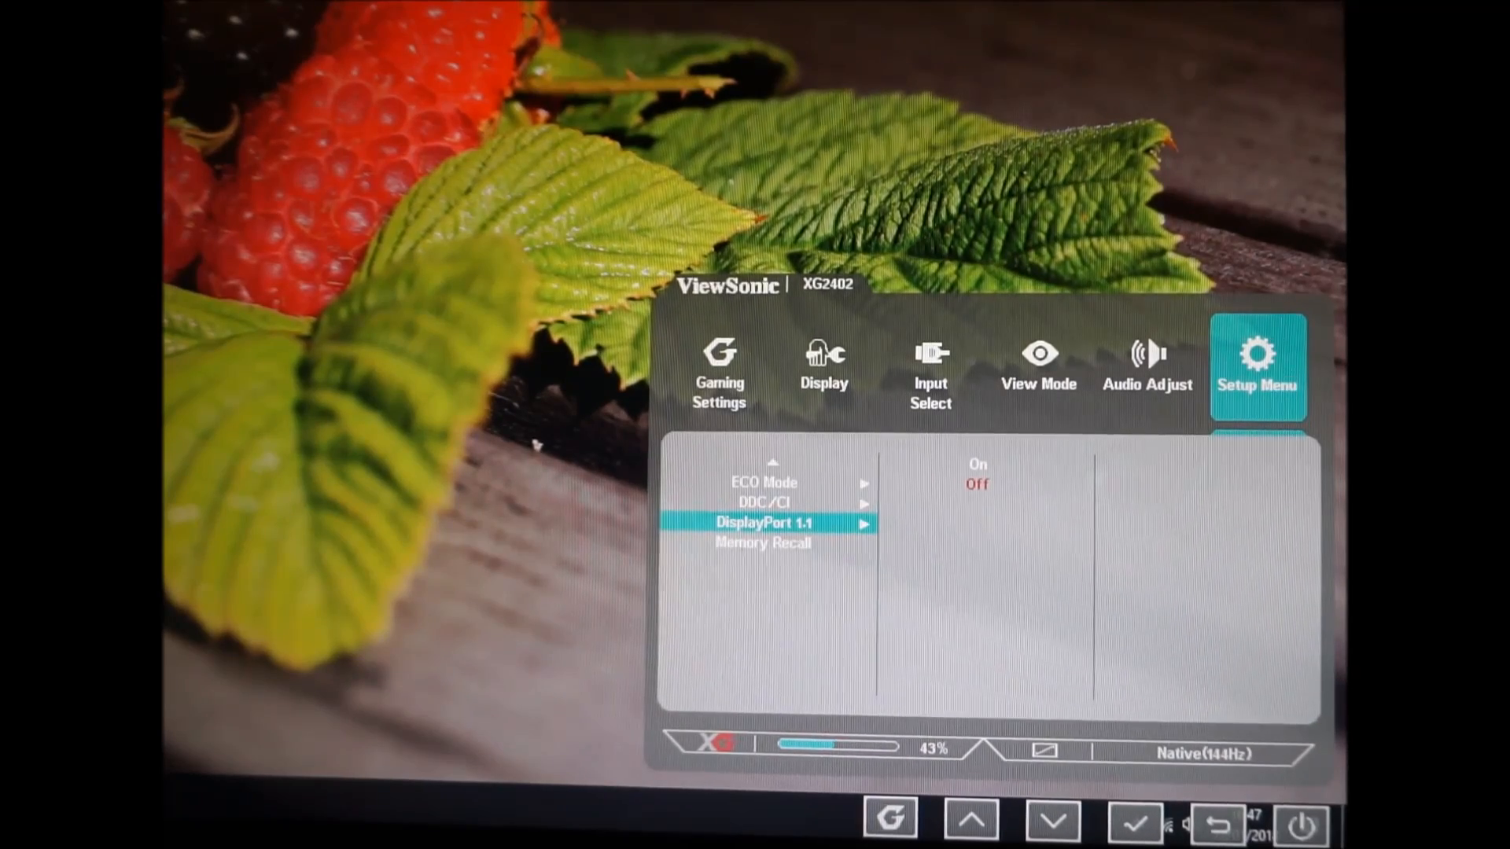
{"action": "left_click", "coordinate": [1051, 821]}
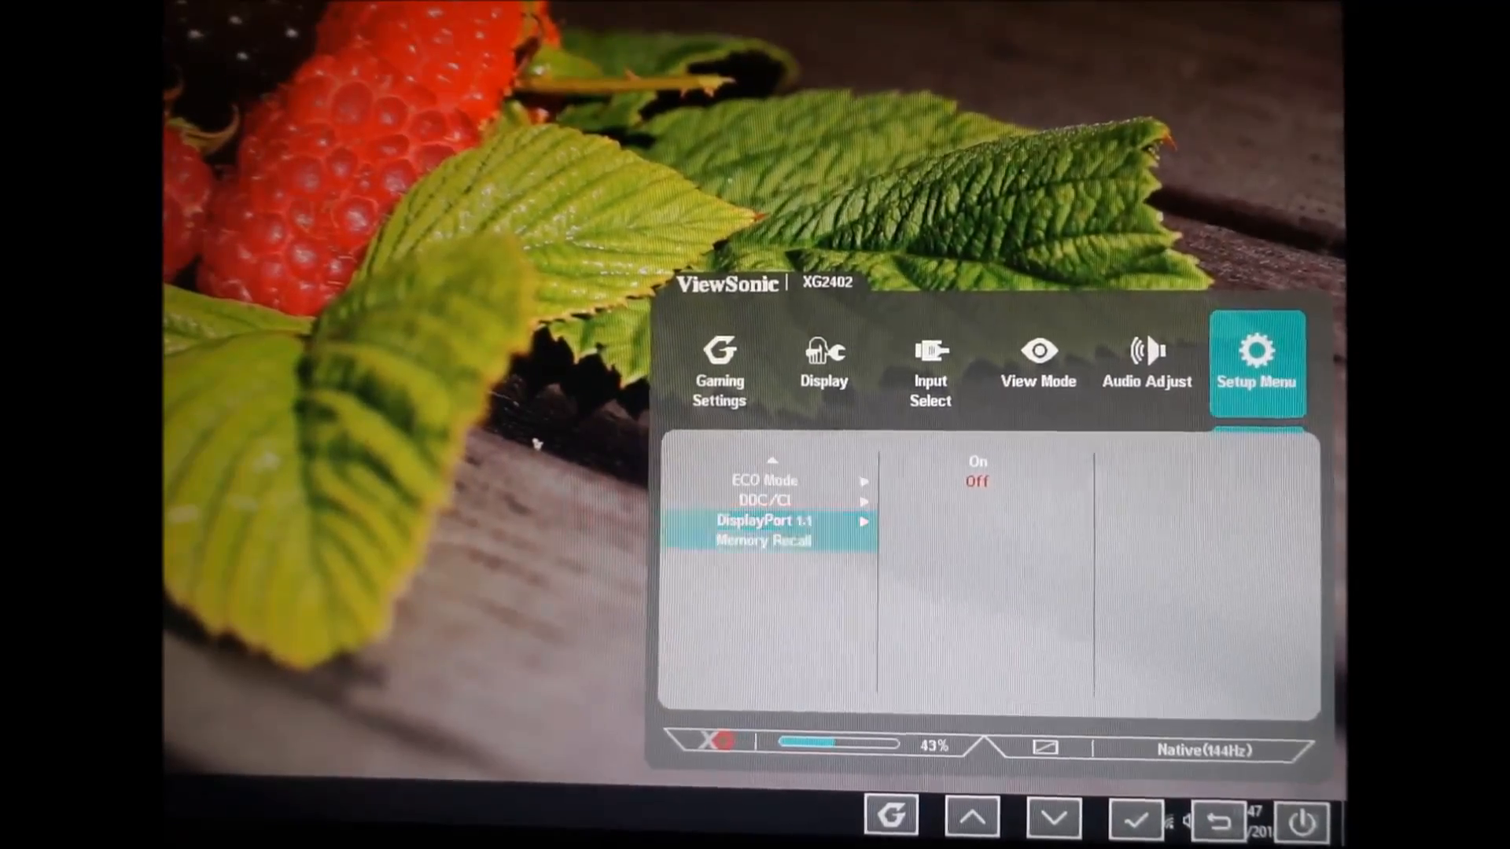
{"action": "left_click", "coordinate": [1052, 821]}
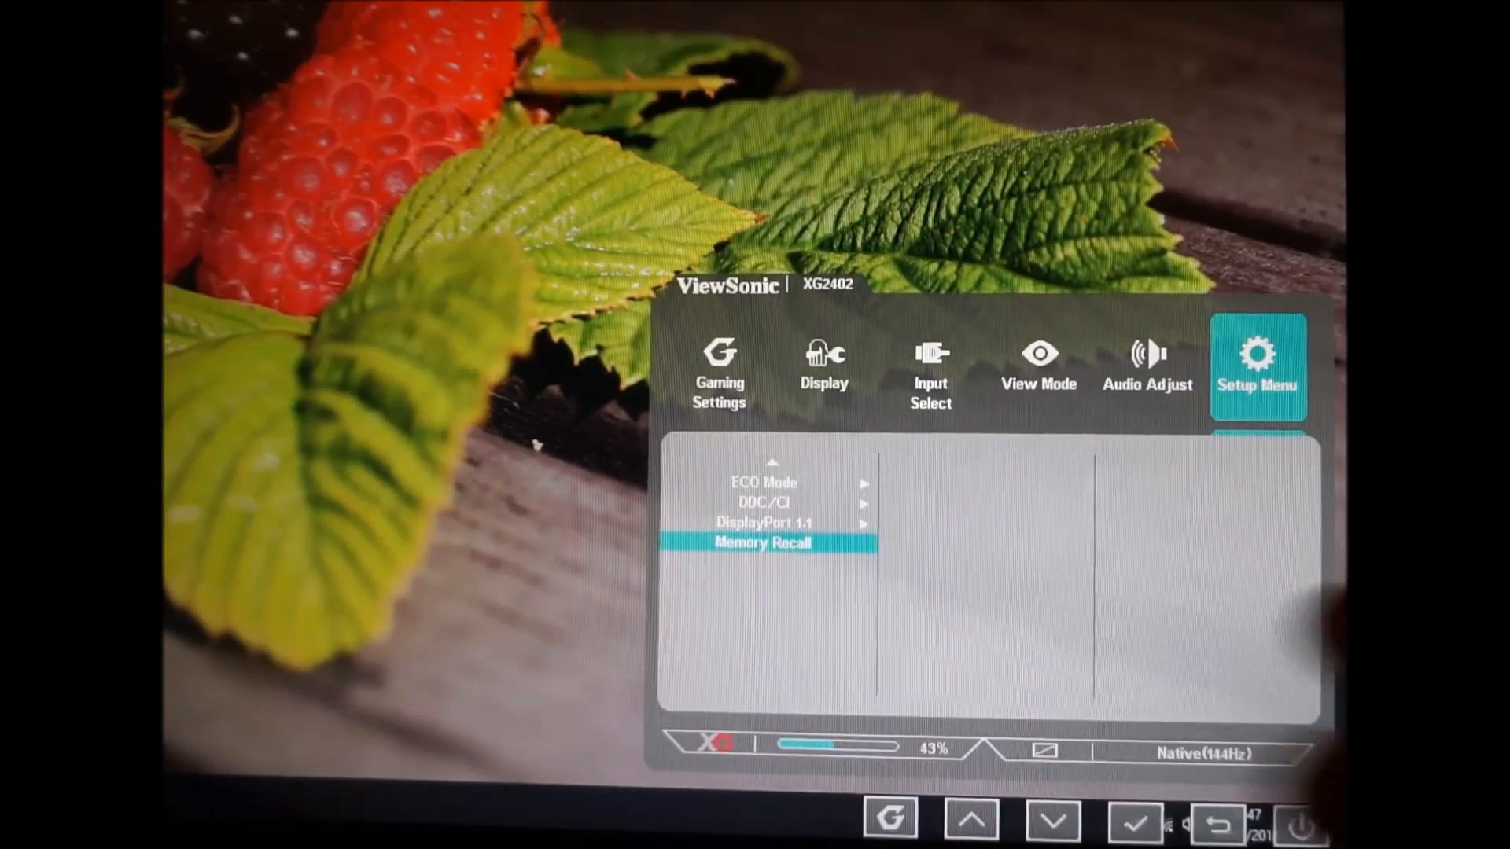